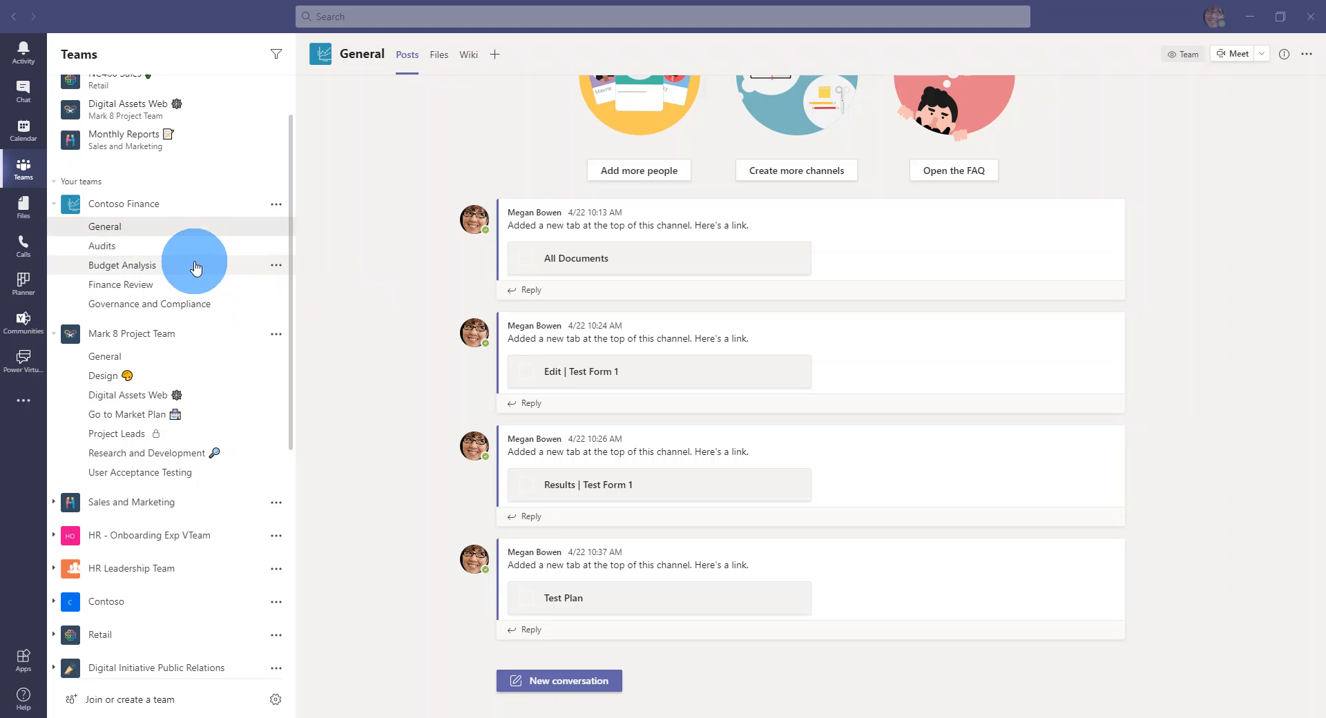
{"action": "mouse_move", "coordinate": [215, 226]}
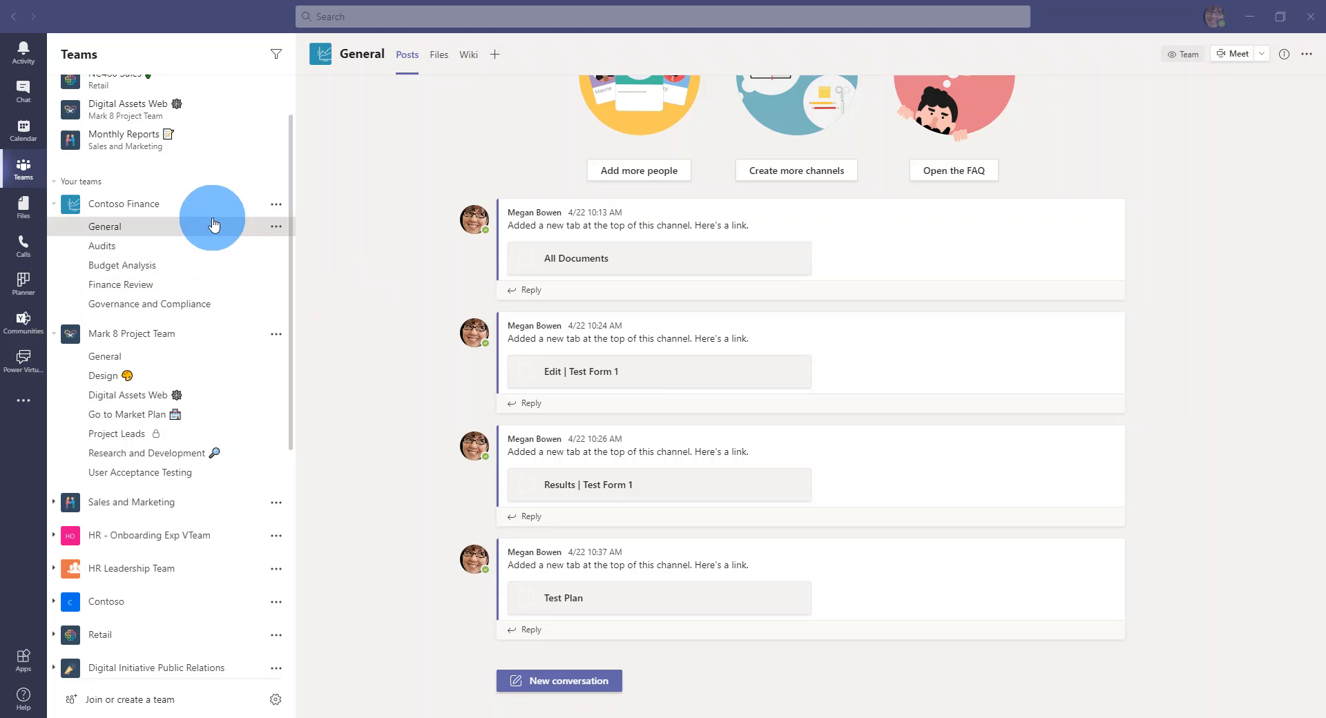
{"action": "mouse_move", "coordinate": [148, 213]}
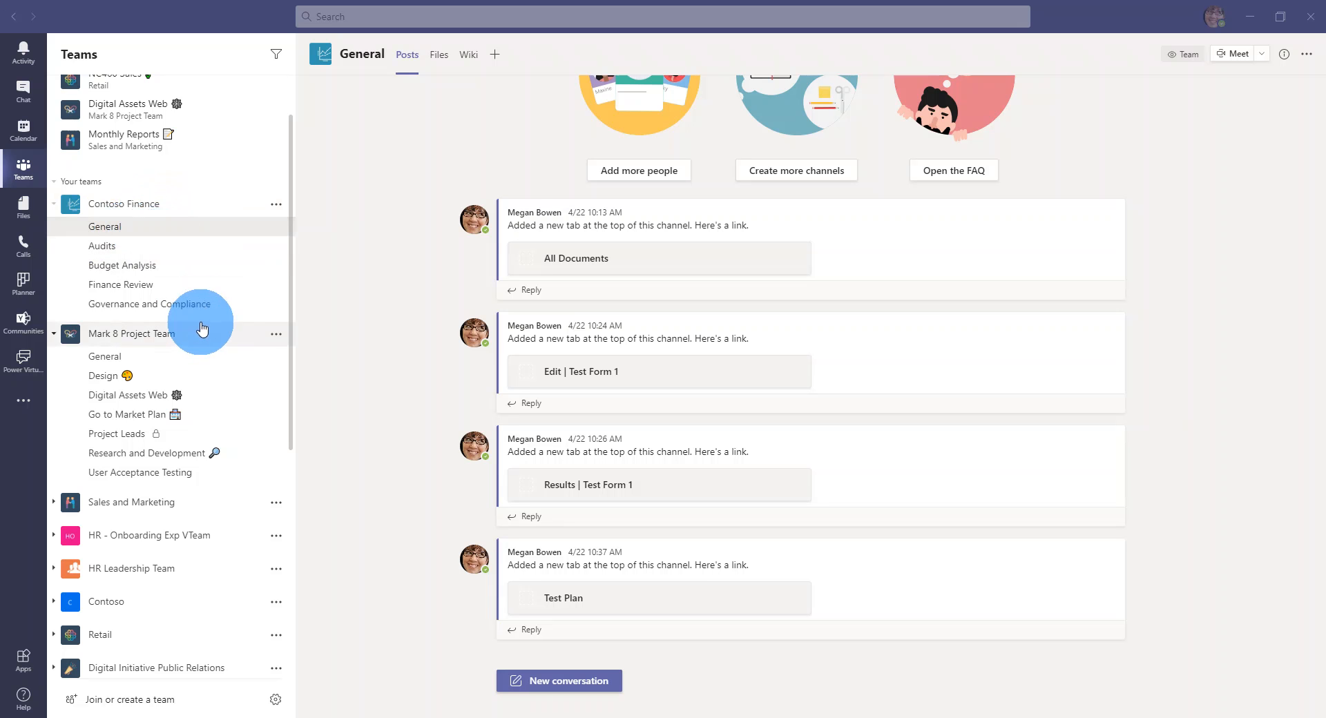
{"action": "mouse_move", "coordinate": [169, 250]}
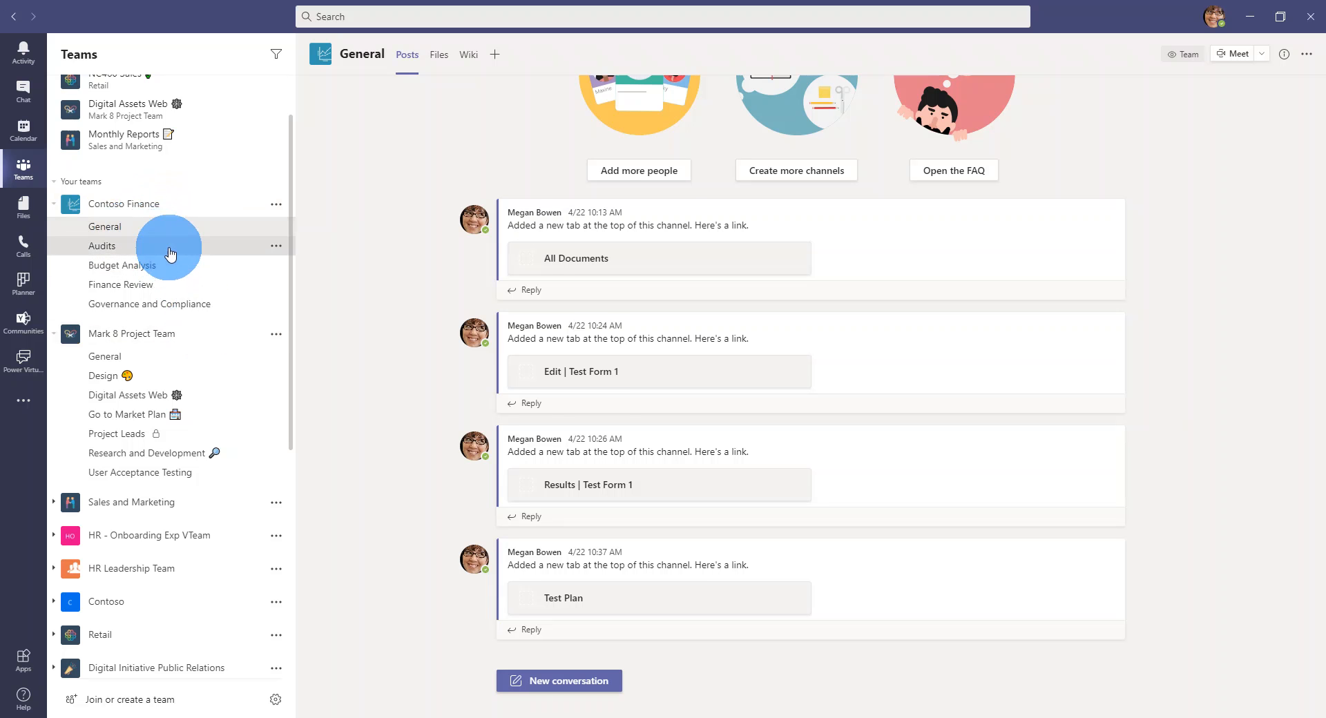
Browse the Audits channel files, then the Budget Analysis channel files in Contoso Finance.
{"action": "left_click", "coordinate": [101, 246]}
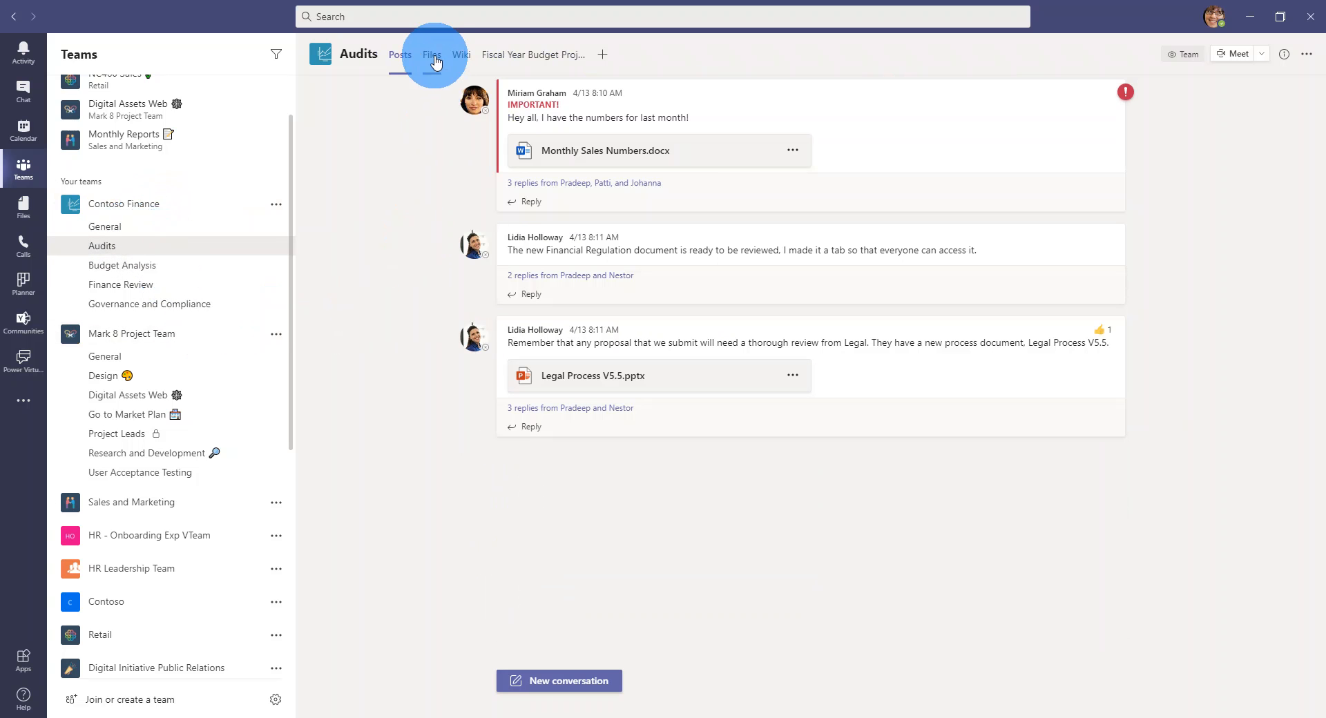
{"action": "left_click", "coordinate": [432, 54]}
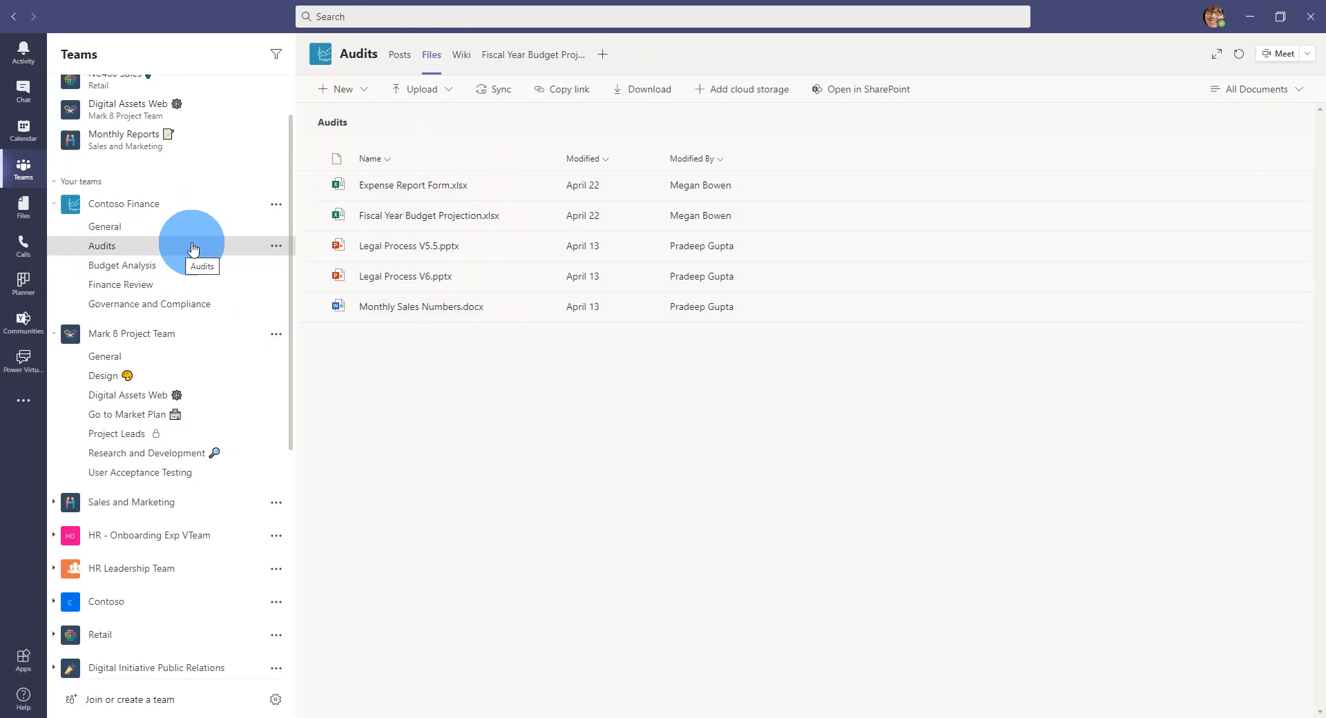
{"action": "mouse_move", "coordinate": [194, 275]}
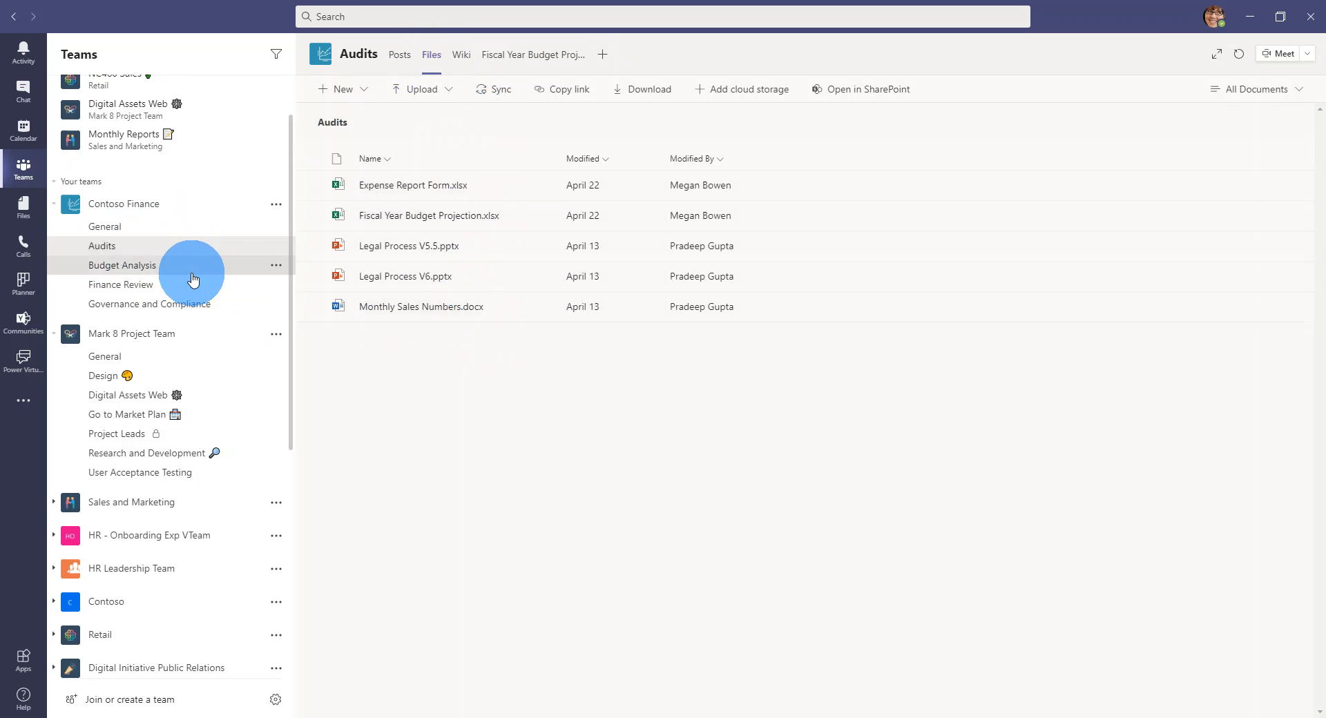
{"action": "left_click", "coordinate": [121, 266]}
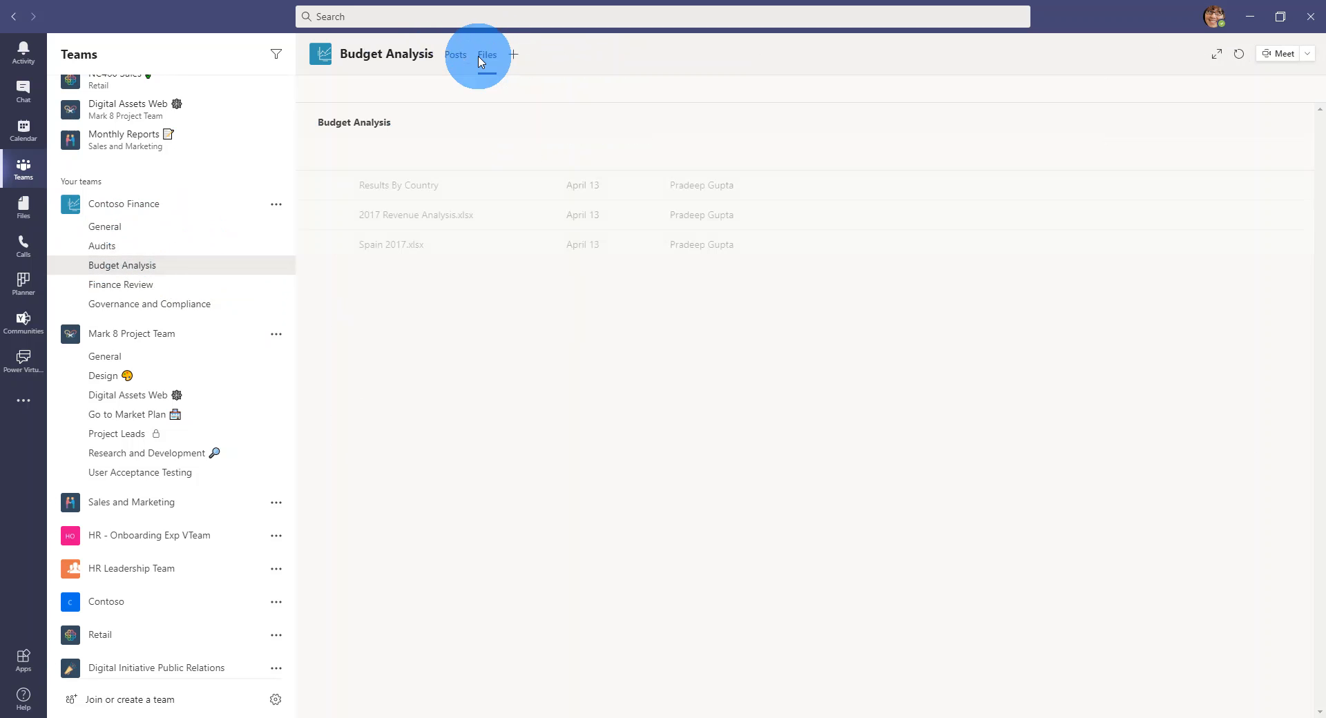
{"action": "left_click", "coordinate": [487, 53]}
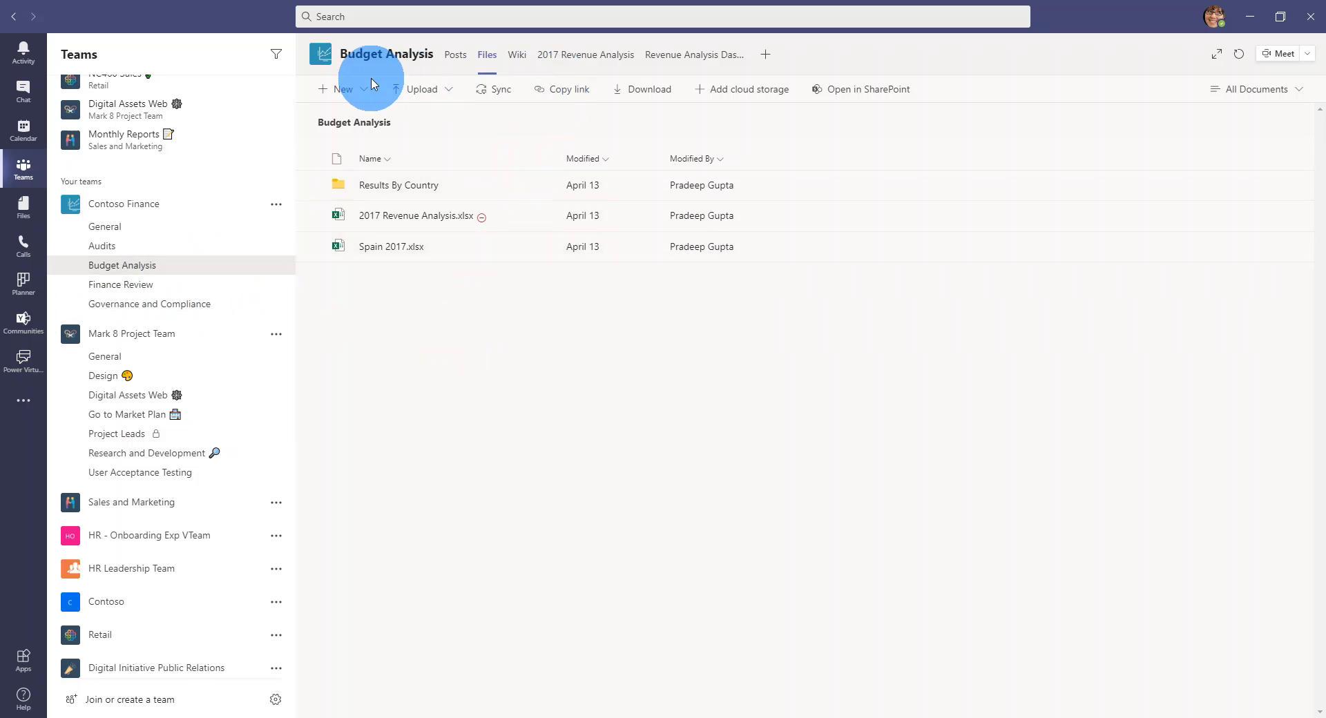
{"action": "mouse_move", "coordinate": [501, 88]}
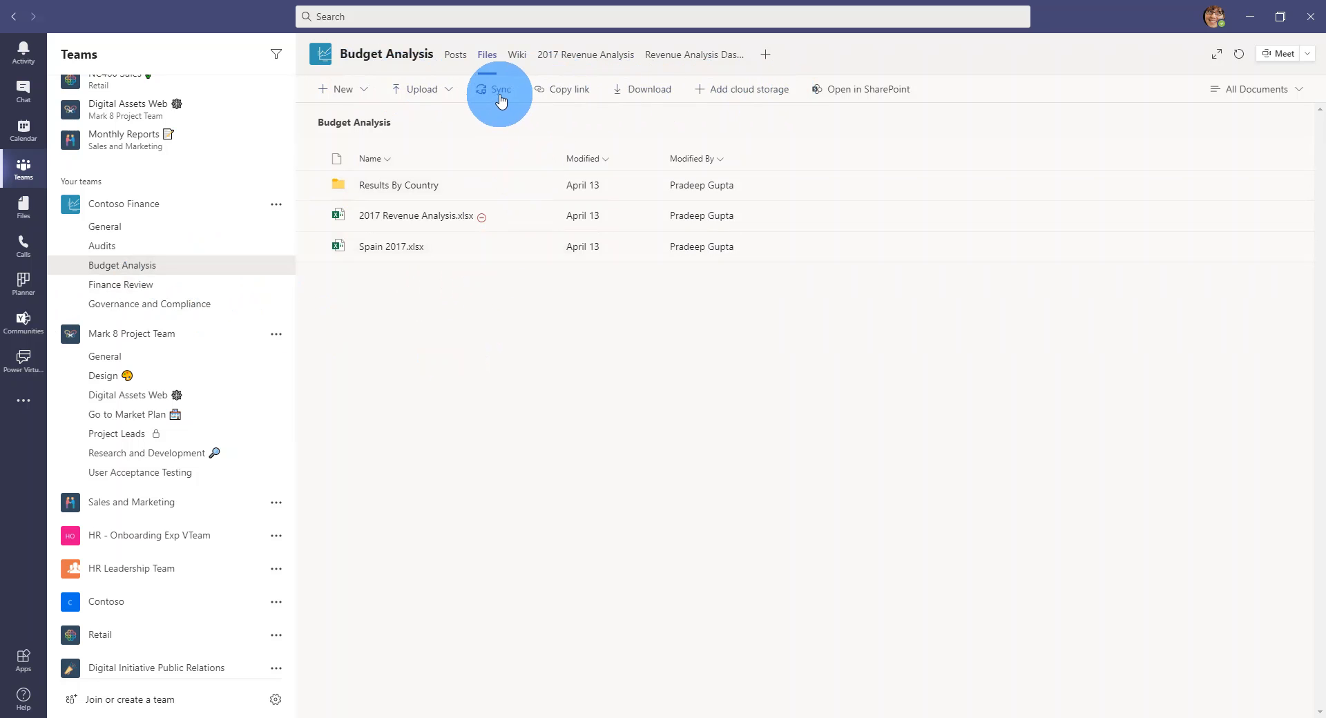
Sync Budget Analysis, signing in to OneDrive with the default folder and skipping the mobile app.
{"action": "left_click", "coordinate": [500, 89]}
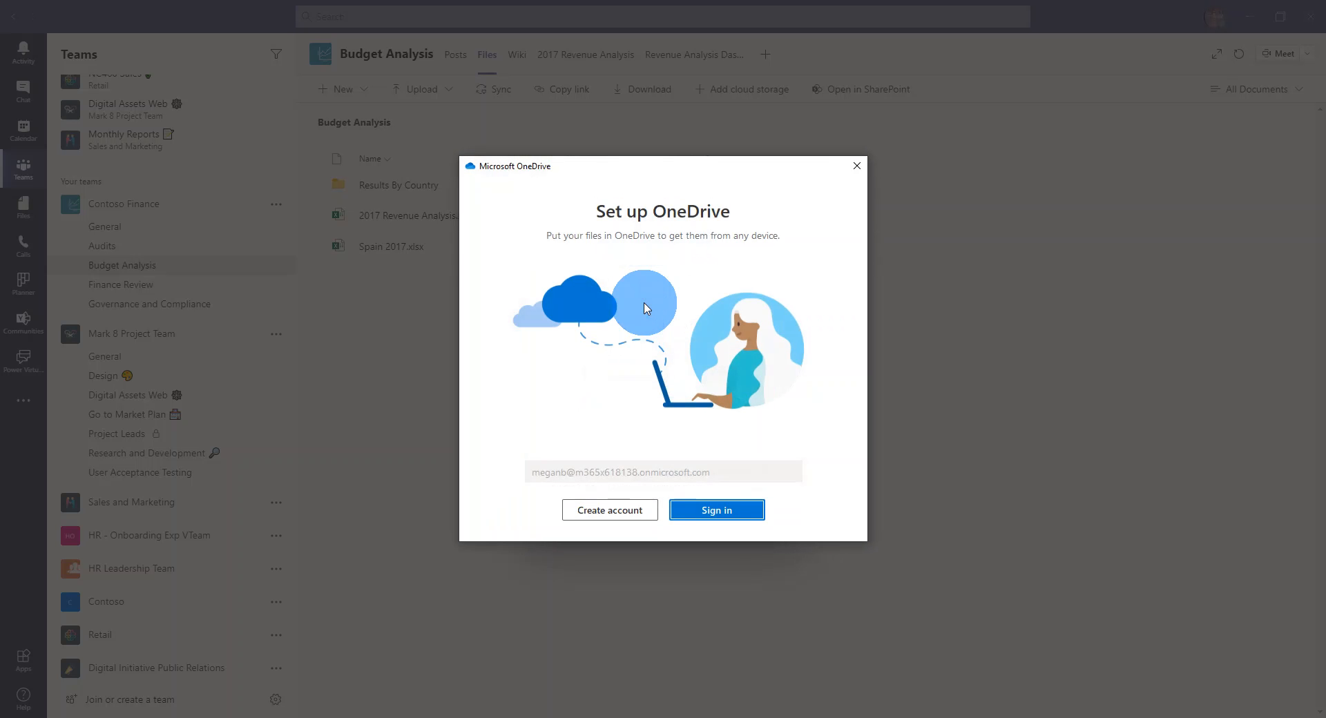
{"action": "left_click", "coordinate": [716, 510]}
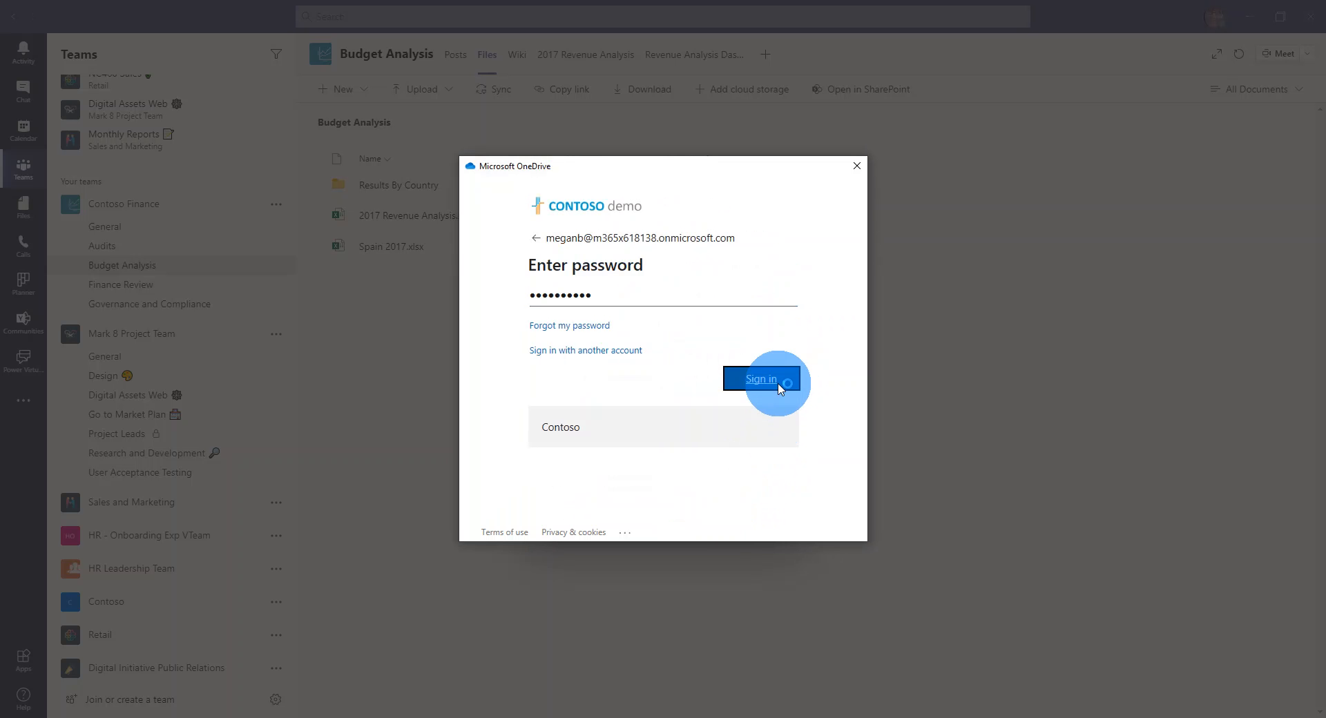
{"action": "left_click", "coordinate": [760, 379]}
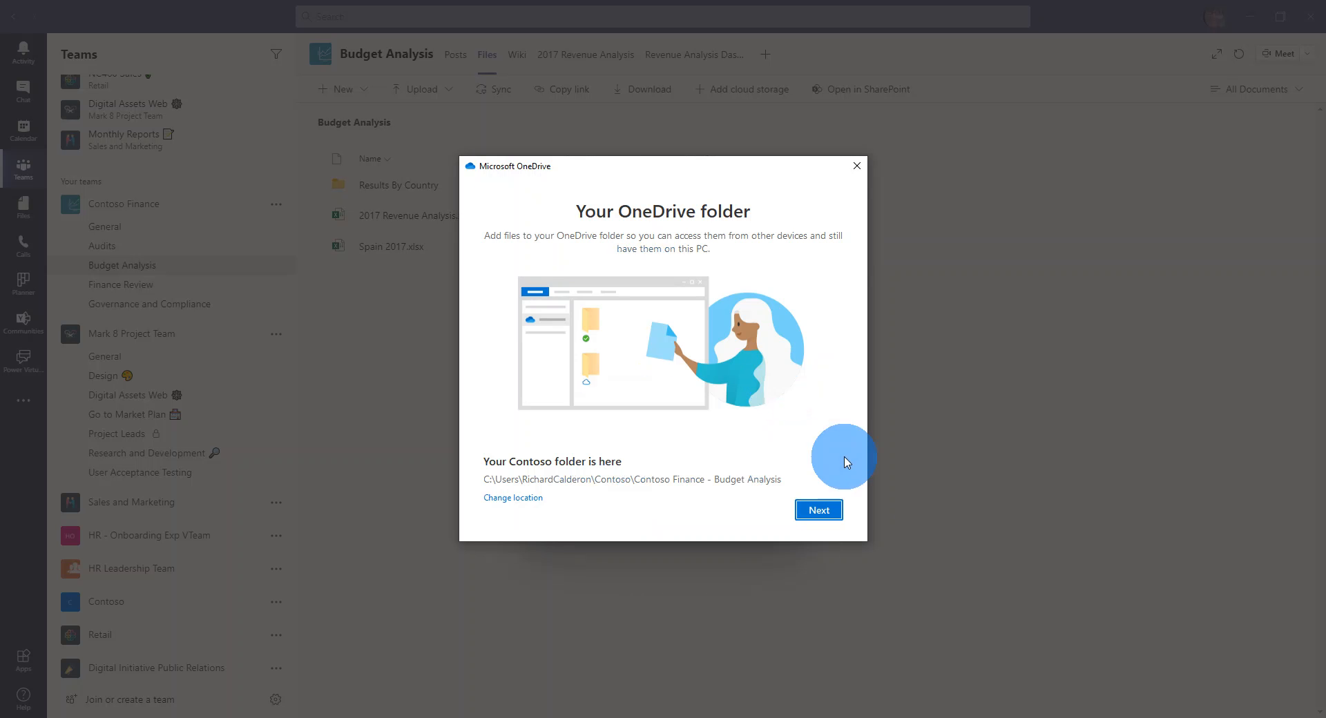
{"action": "left_click", "coordinate": [816, 510]}
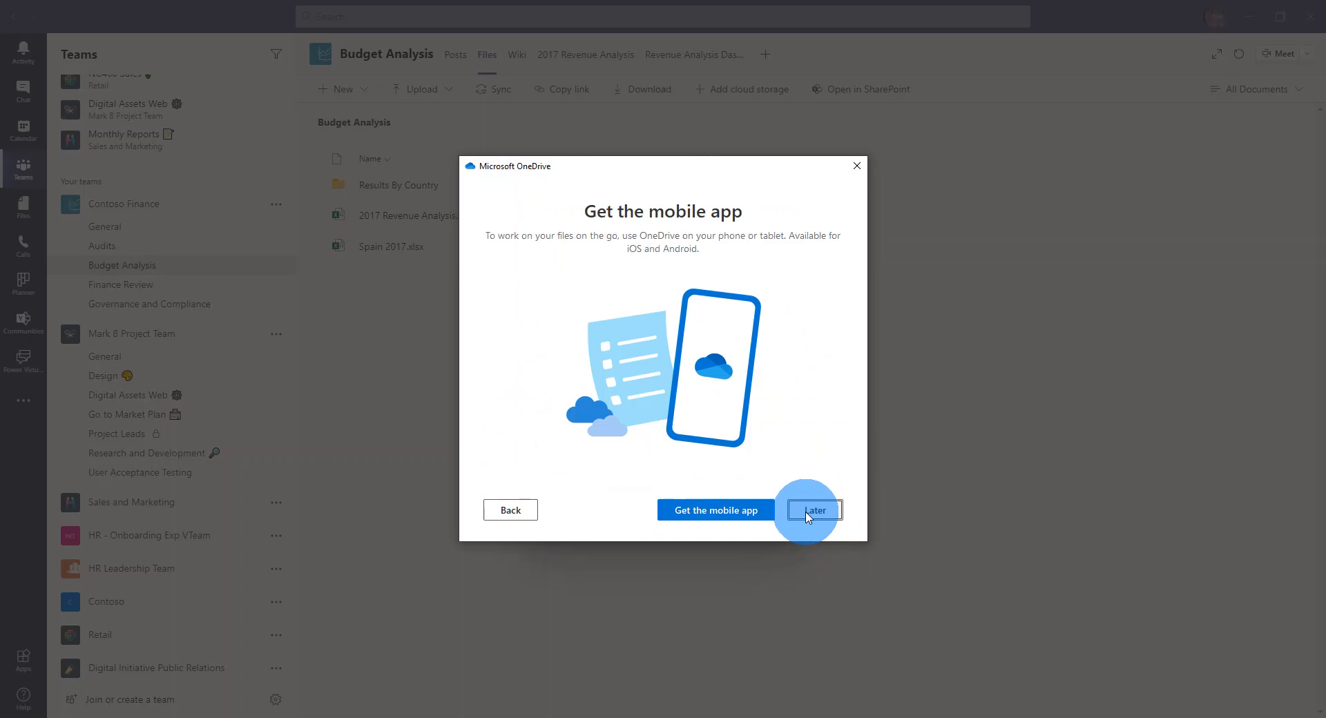
{"action": "left_click", "coordinate": [815, 510]}
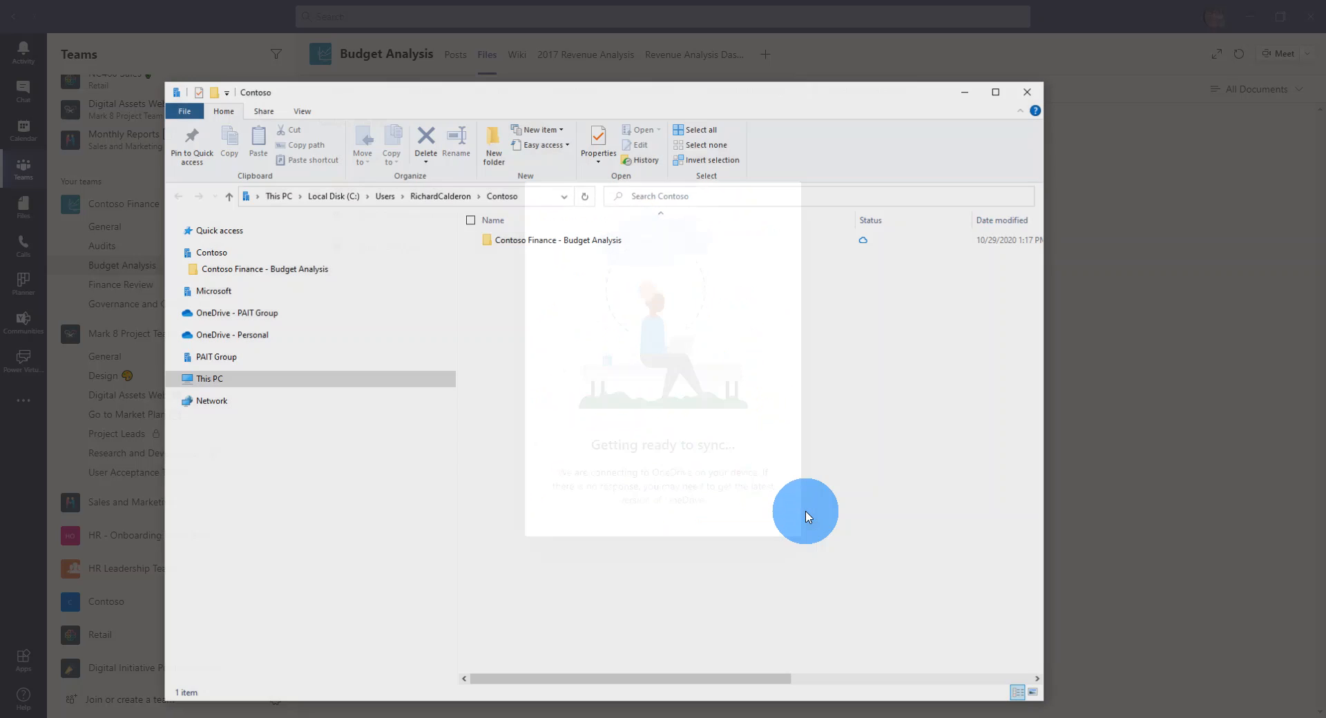
Browse the synced Contoso Finance - Budget Analysis folder under Contoso in File Explorer.
{"action": "left_click", "coordinate": [210, 253]}
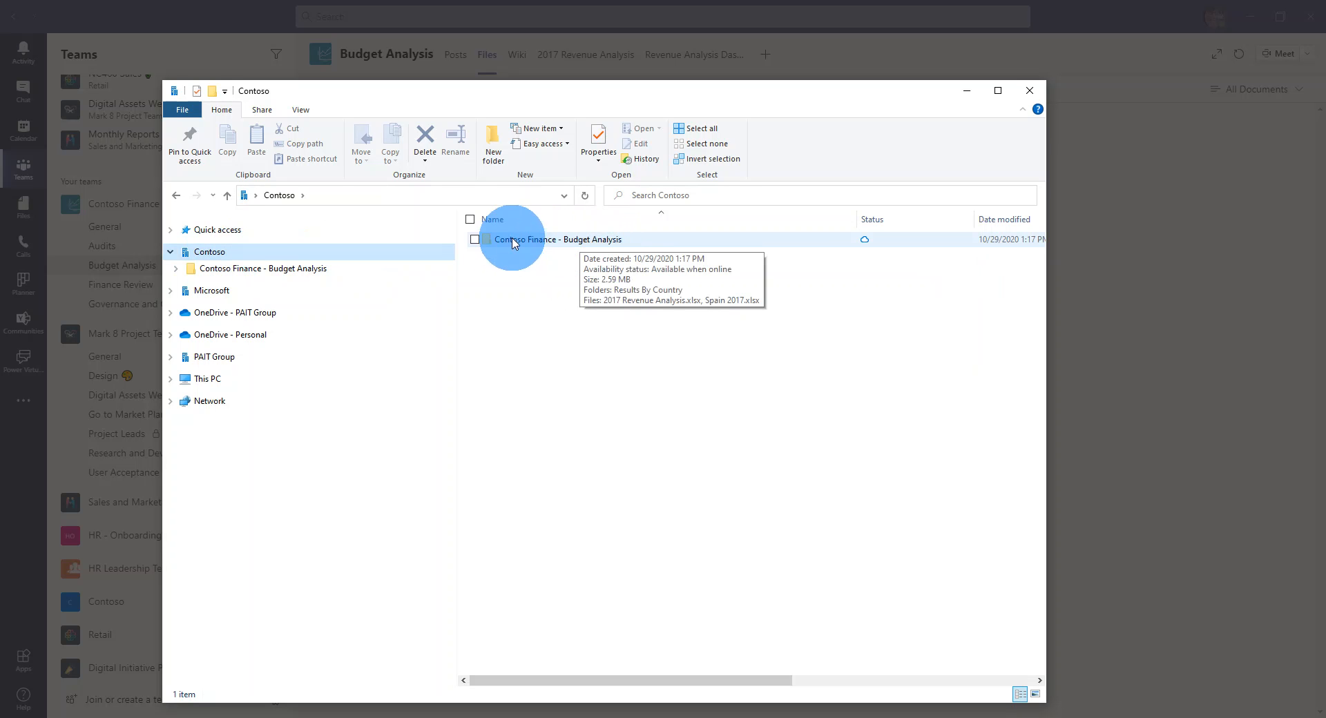
{"action": "mouse_move", "coordinate": [589, 245]}
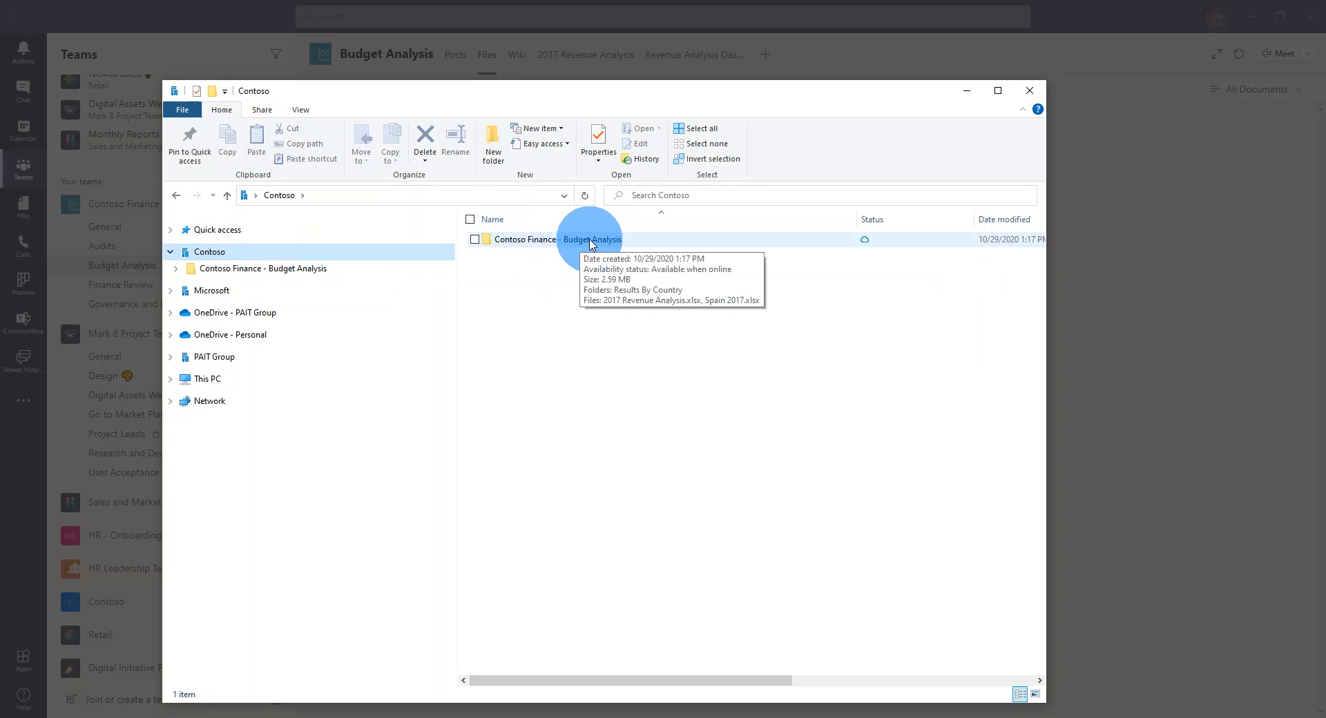
{"action": "double_click", "coordinate": [557, 239]}
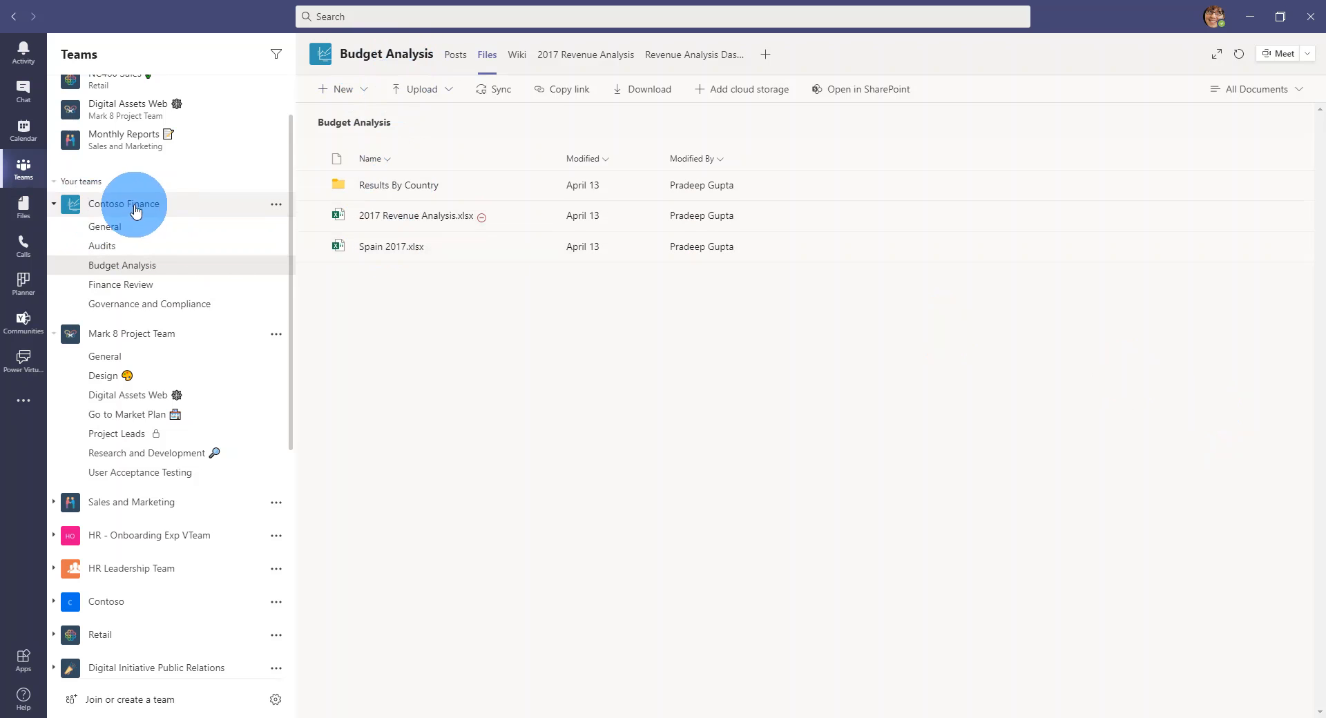
{"action": "mouse_move", "coordinate": [174, 232]}
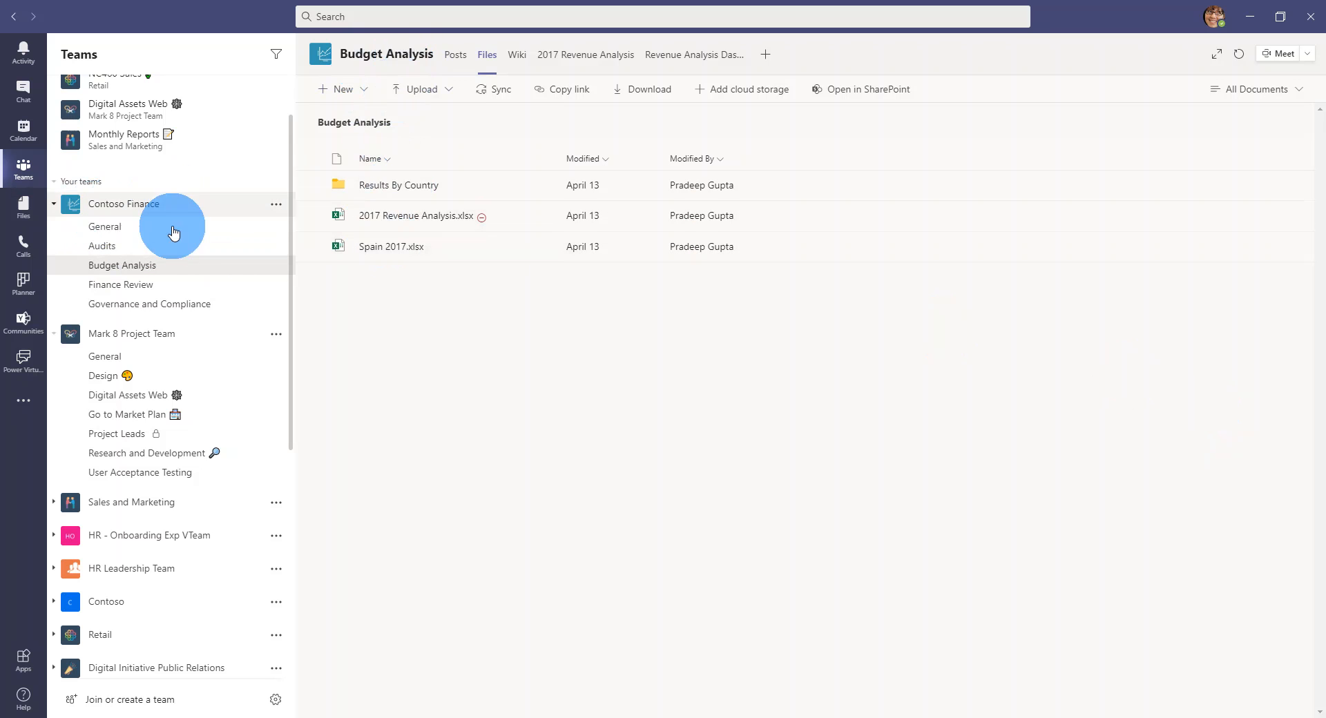
Sync the Finance Review channel's file library to this PC from its Files view.
{"action": "left_click", "coordinate": [122, 284]}
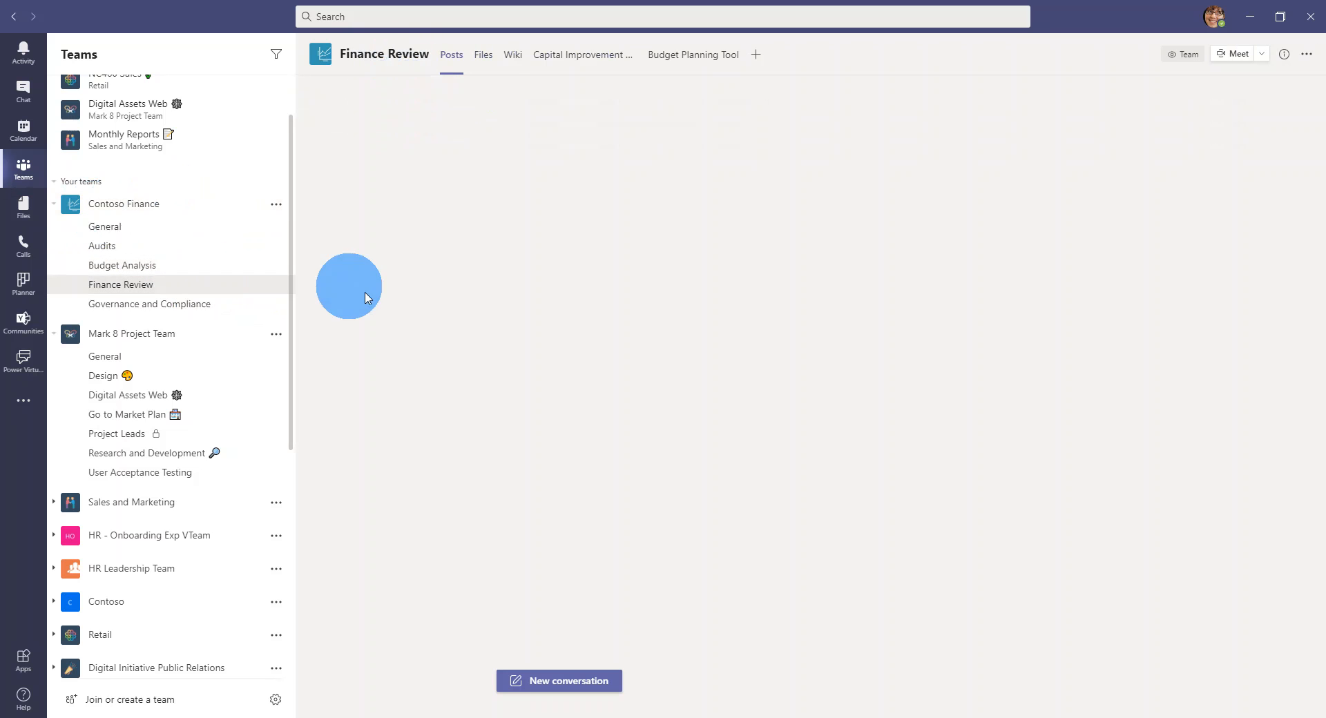
{"action": "left_click", "coordinate": [484, 54]}
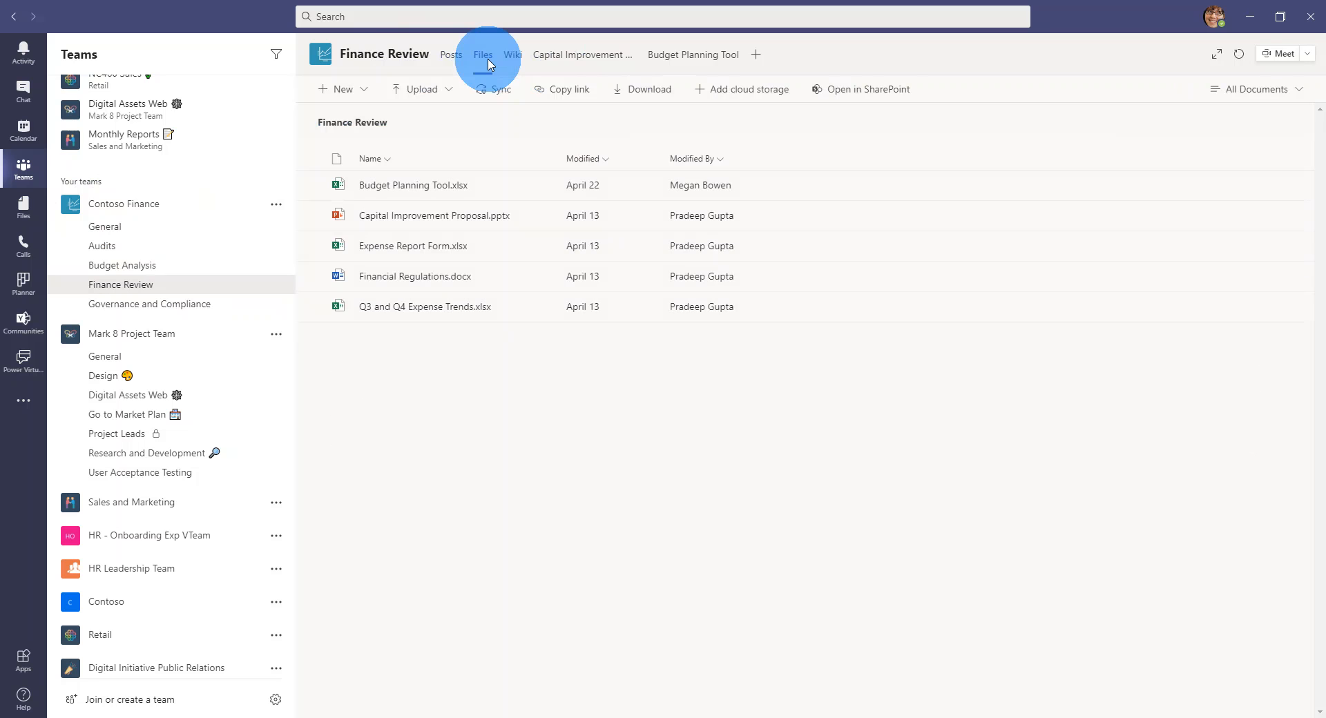
{"action": "left_click", "coordinate": [493, 88]}
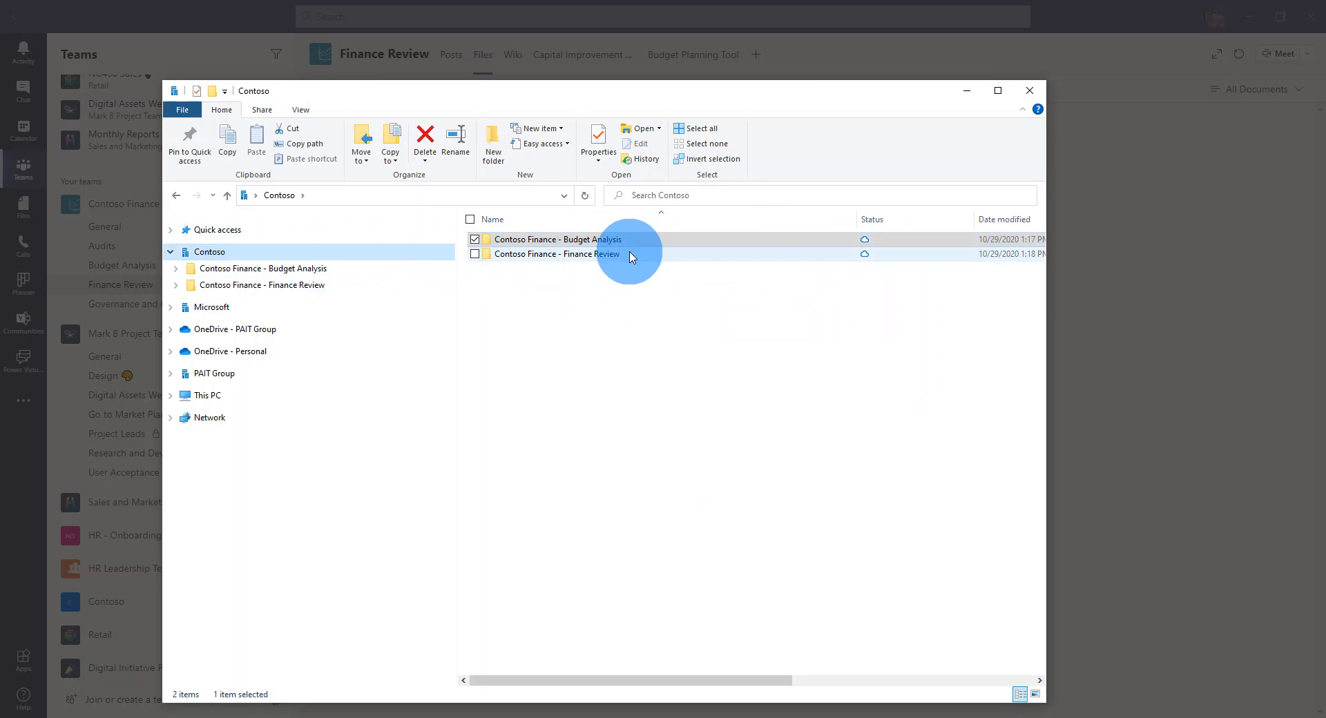
Browse the synced Contoso Finance - Finance Review folder in File Explorer.
{"action": "double_click", "coordinate": [555, 254]}
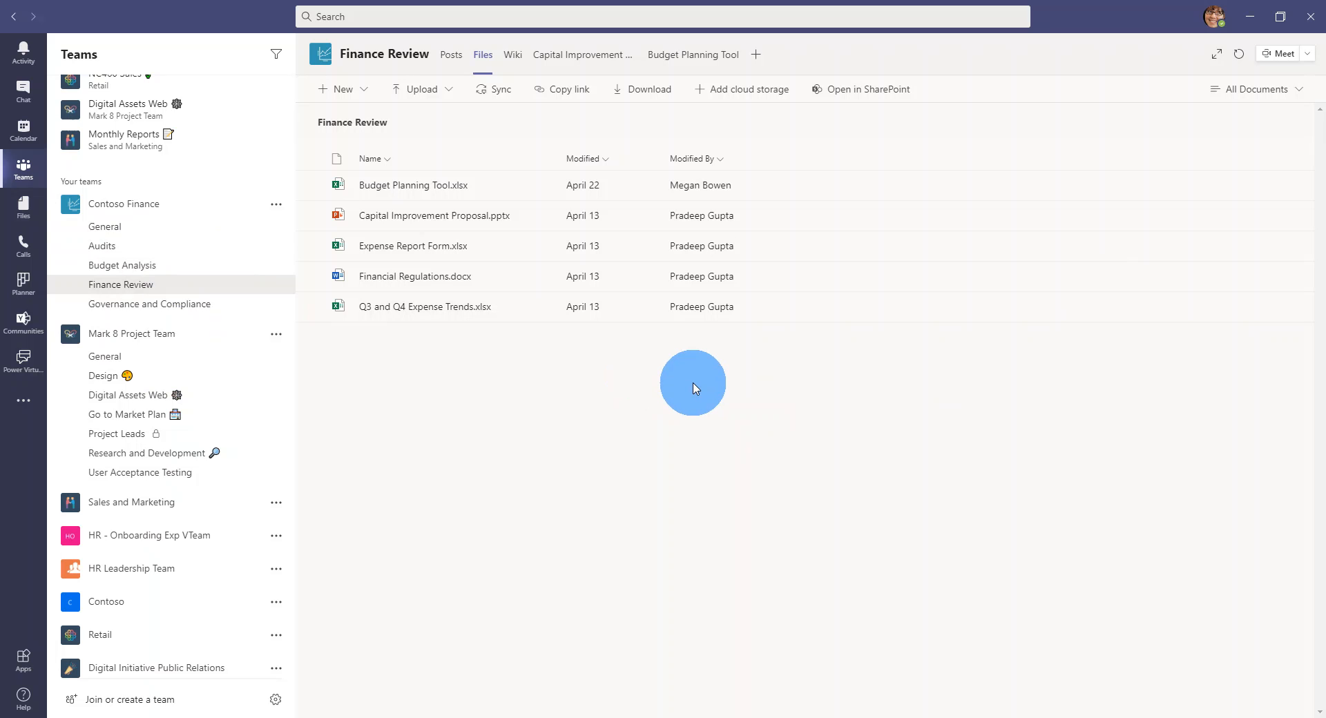
{"action": "mouse_move", "coordinate": [428, 573]}
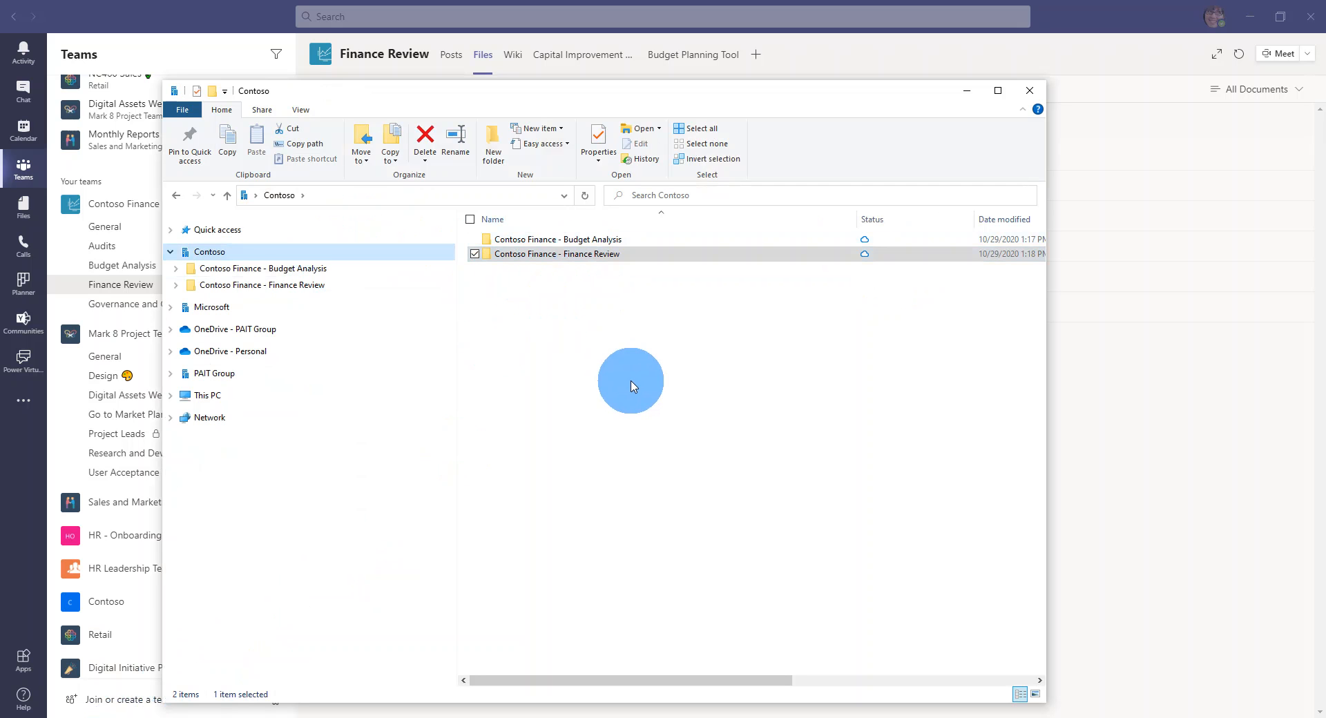
{"action": "mouse_move", "coordinate": [662, 405]}
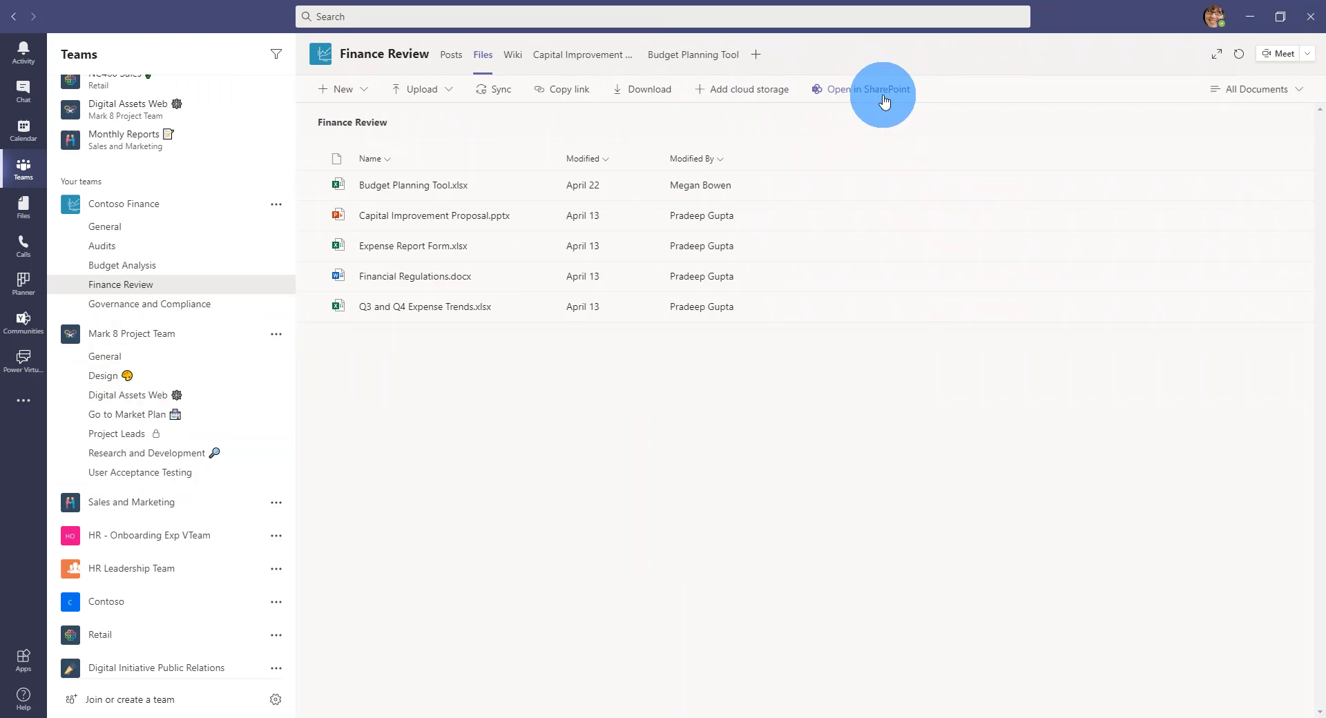
Go from the Finance Review library up to the Contoso Finance Documents library in SharePoint.
{"action": "left_click", "coordinate": [867, 89]}
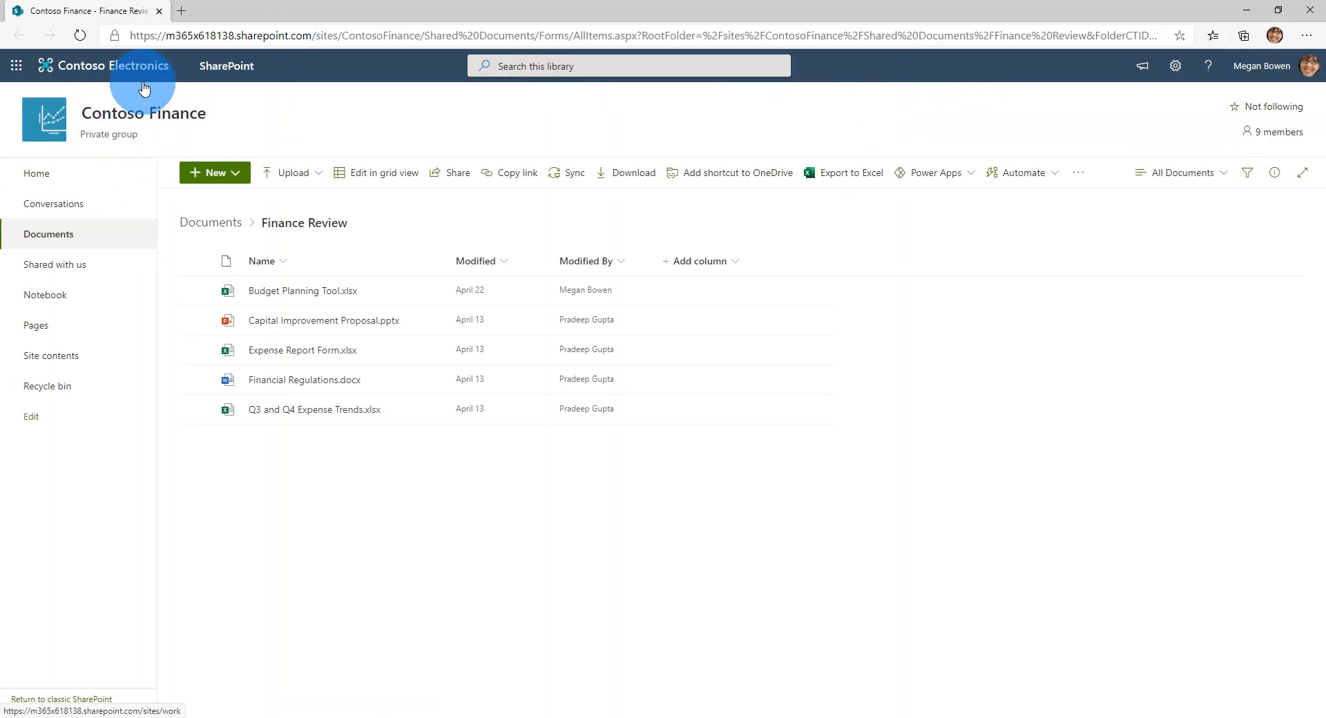
{"action": "mouse_move", "coordinate": [89, 127]}
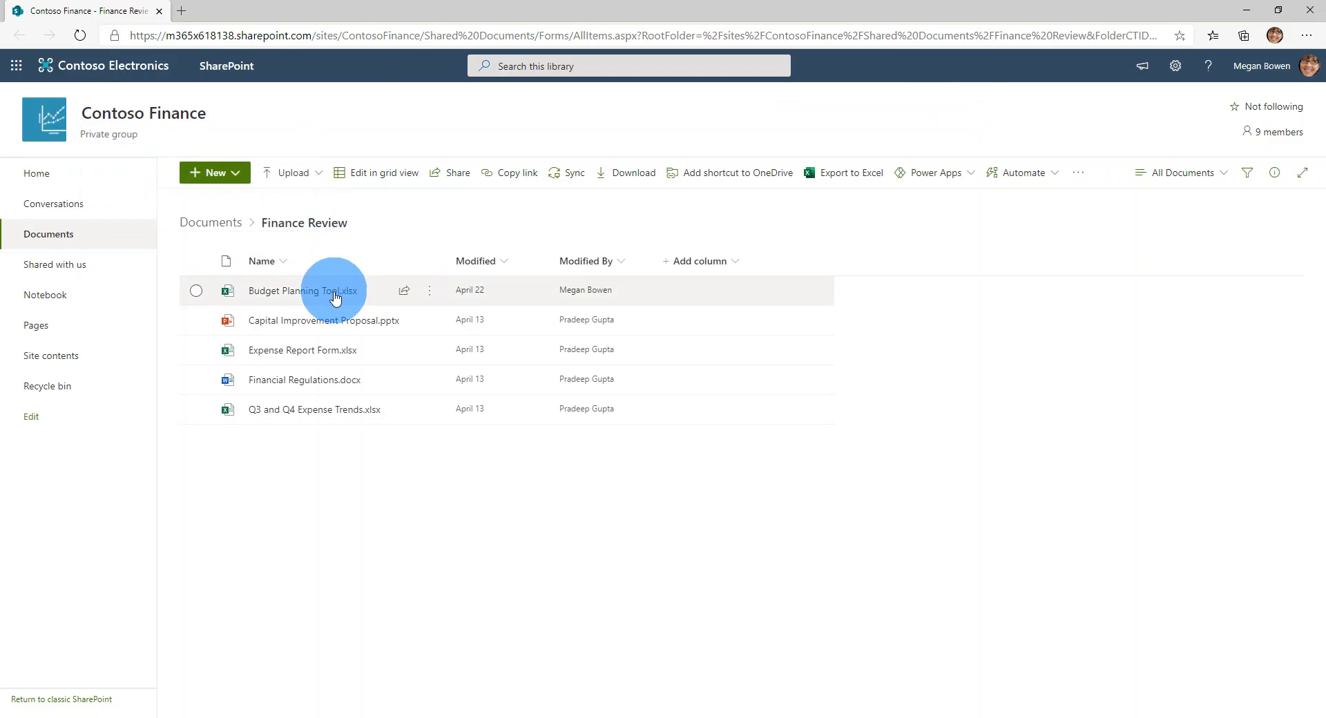
{"action": "mouse_move", "coordinate": [333, 409]}
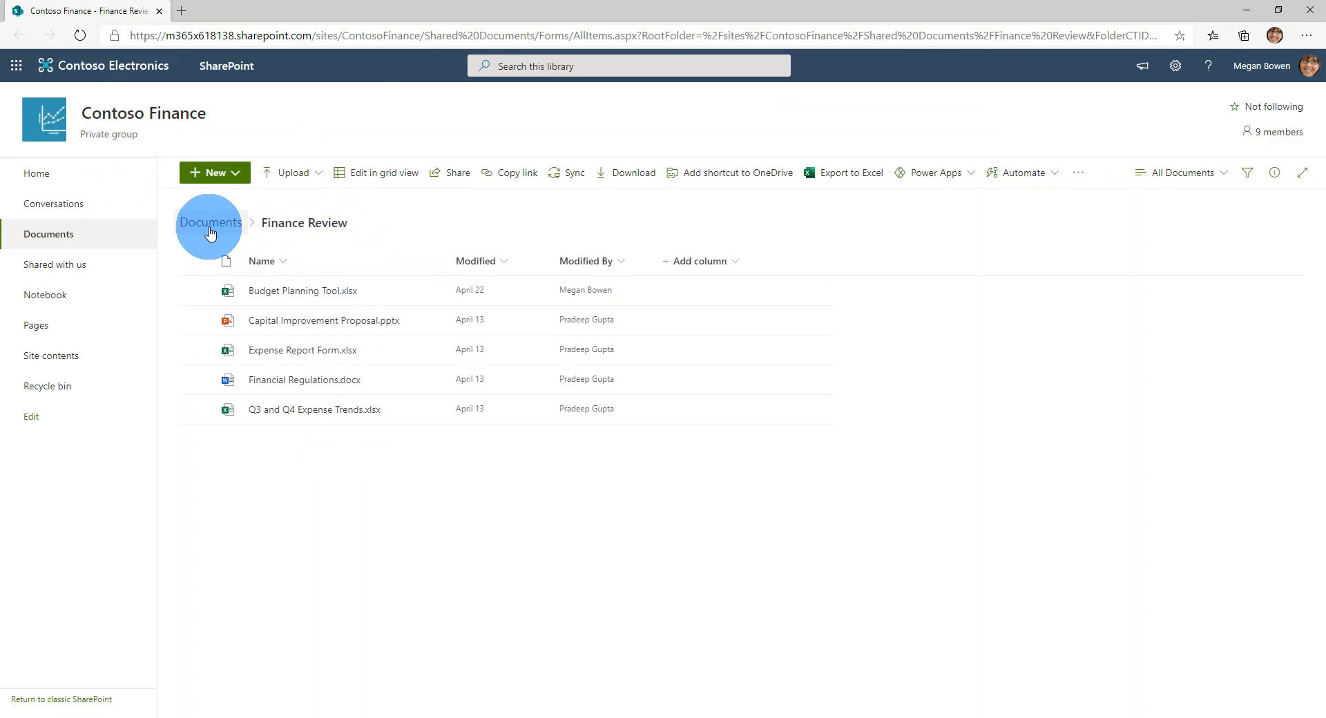
{"action": "left_click", "coordinate": [209, 222]}
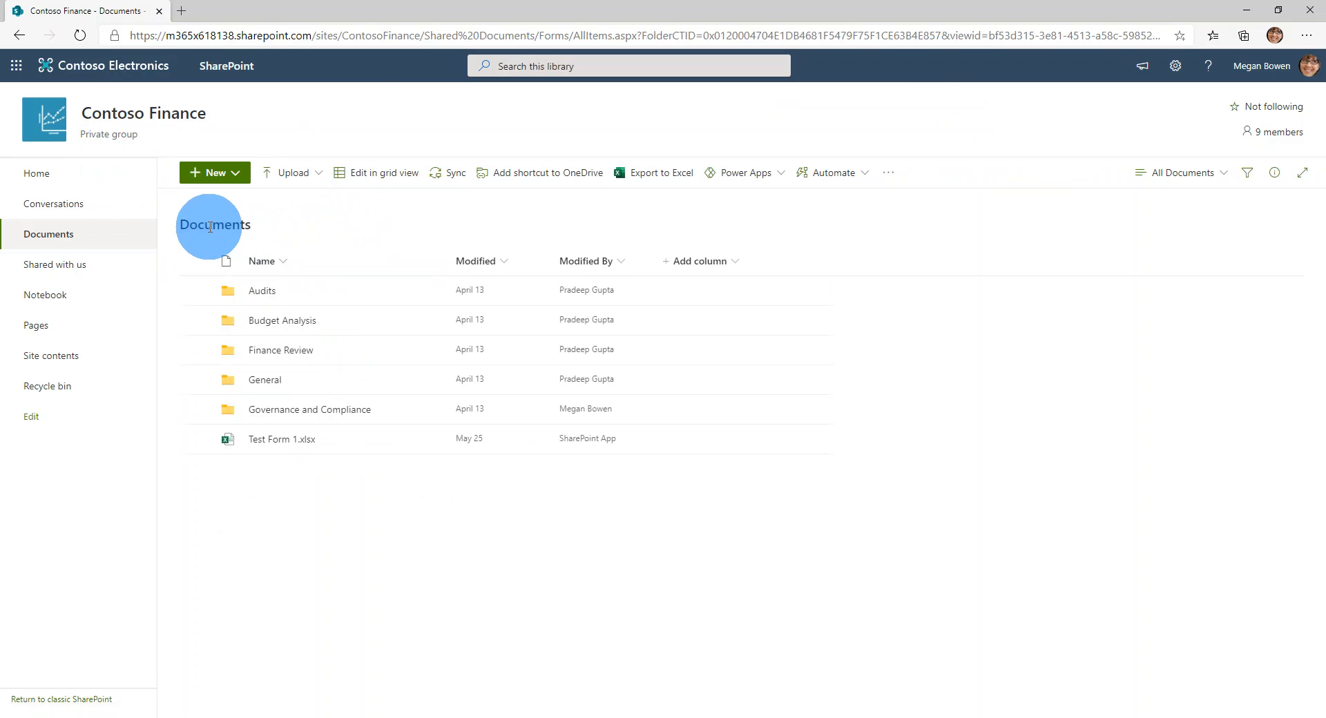
{"action": "mouse_move", "coordinate": [295, 350]}
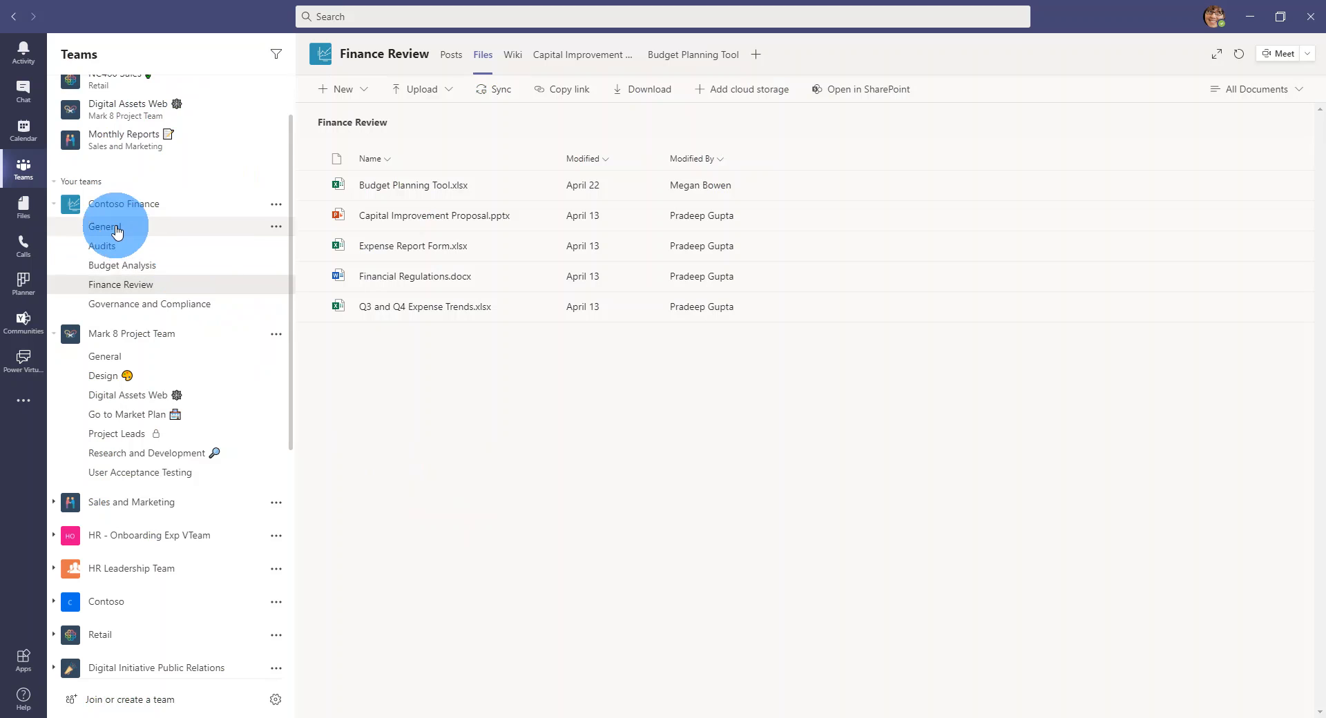
{"action": "mouse_move", "coordinate": [122, 265]}
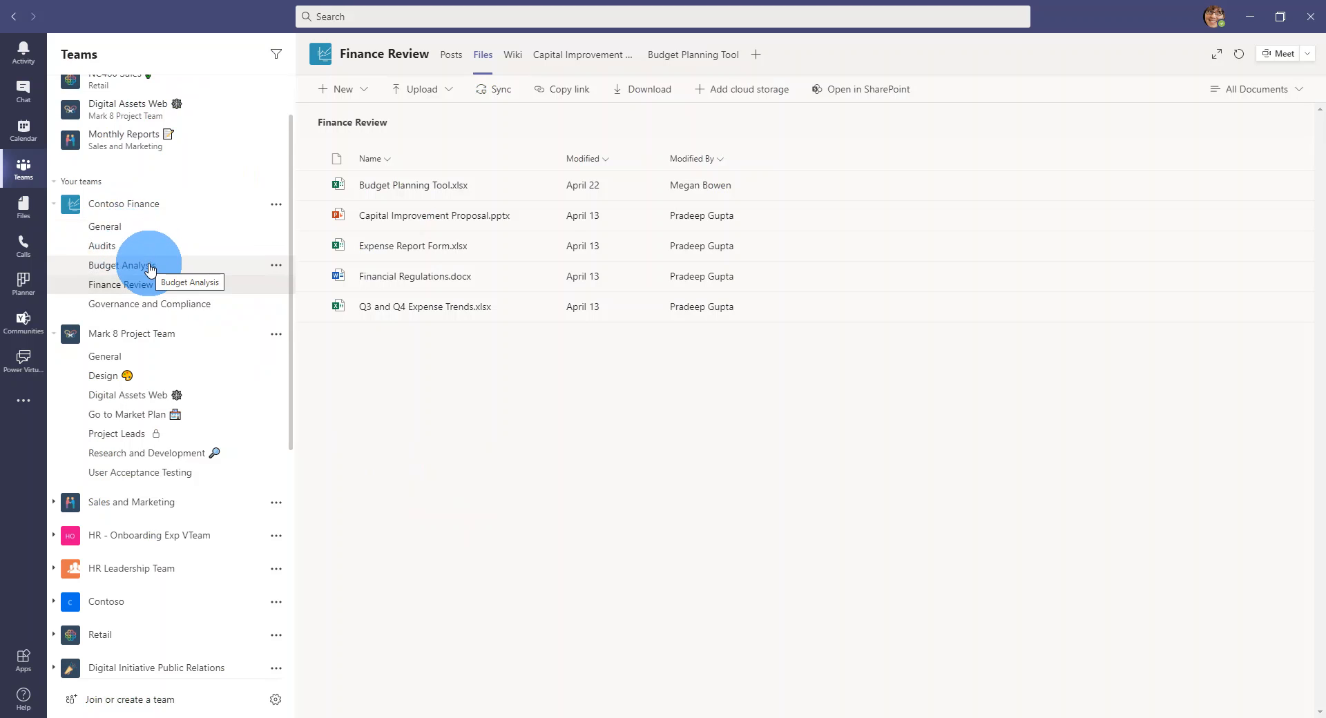
{"action": "mouse_move", "coordinate": [144, 257]}
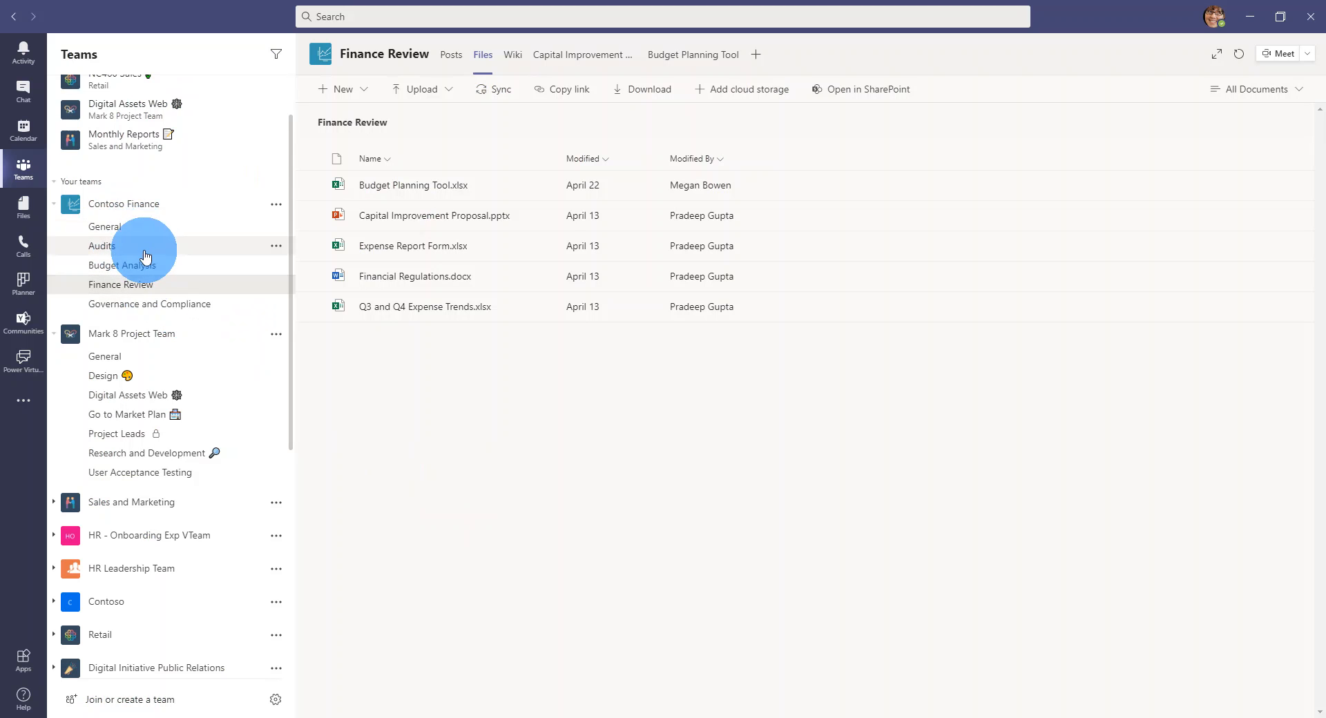
{"action": "left_click", "coordinate": [867, 88]}
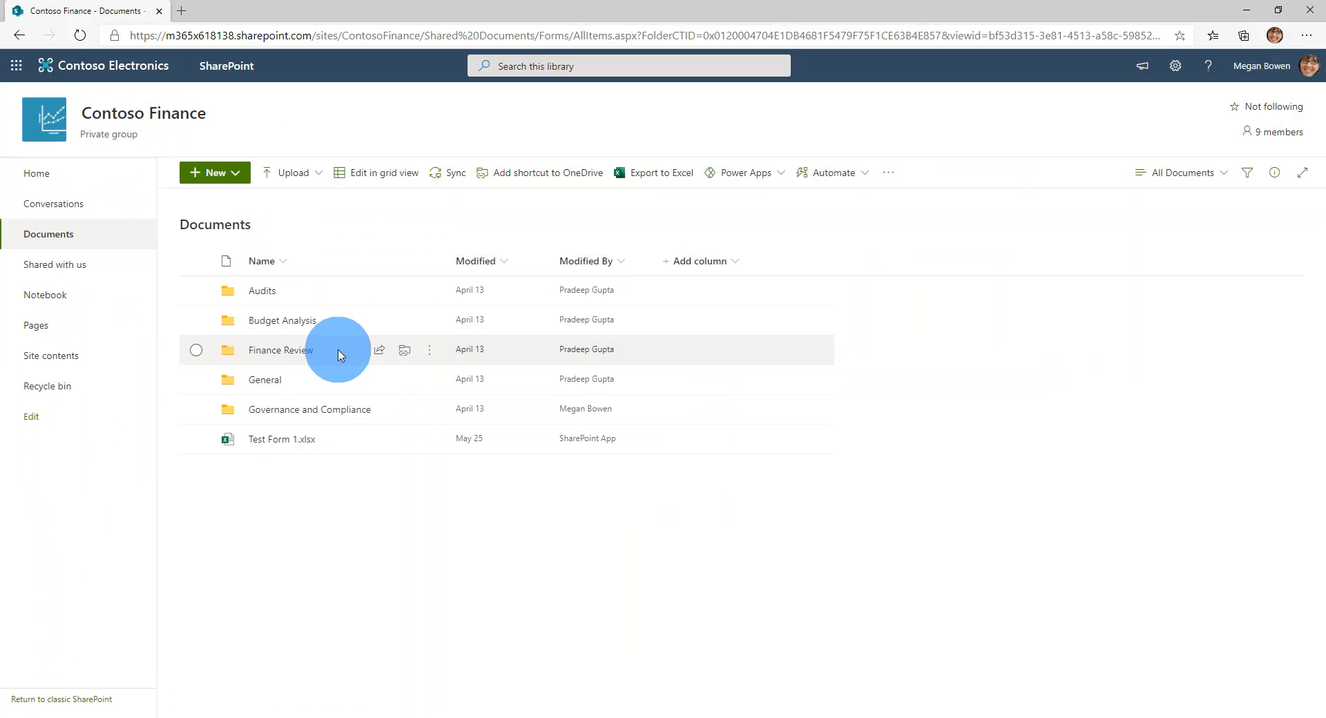
{"action": "mouse_move", "coordinate": [331, 408]}
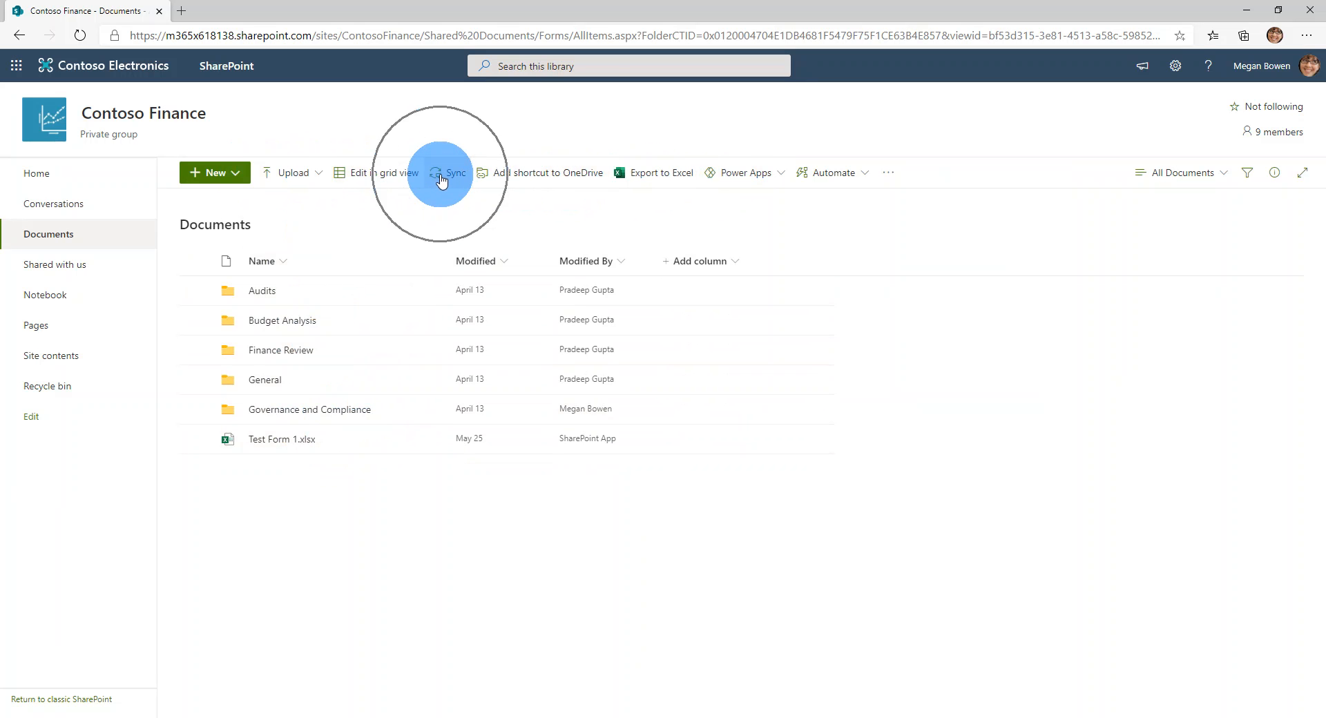
Sync the Contoso Finance Documents library, always allowing the site to launch OneDrive.
{"action": "left_click", "coordinate": [448, 173]}
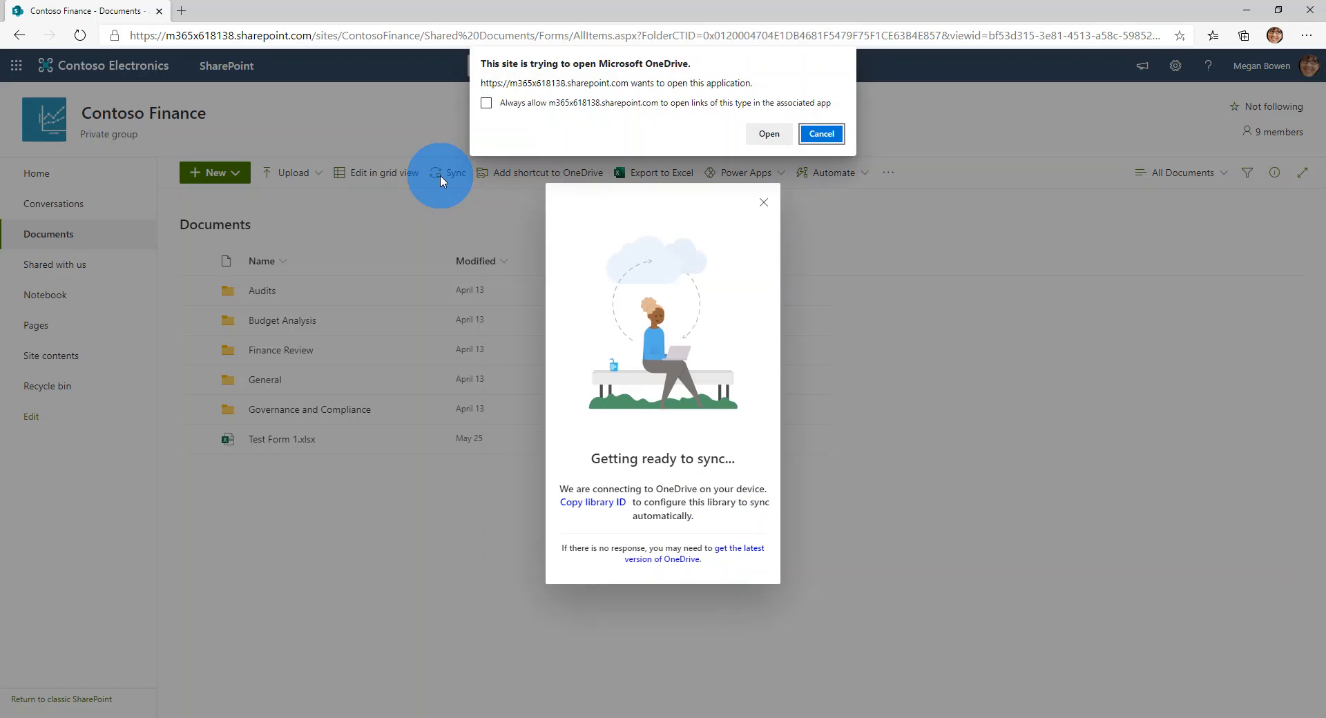
{"action": "mouse_move", "coordinate": [664, 58]}
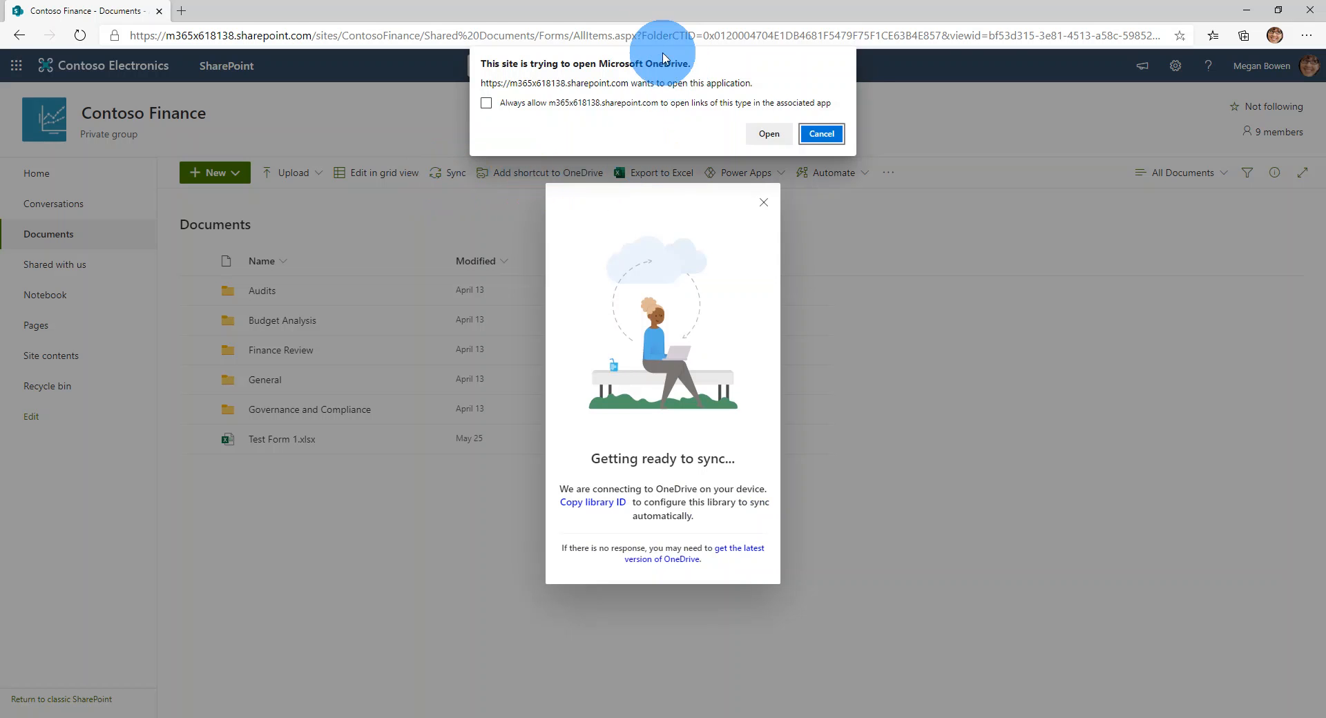
{"action": "mouse_move", "coordinate": [624, 121]}
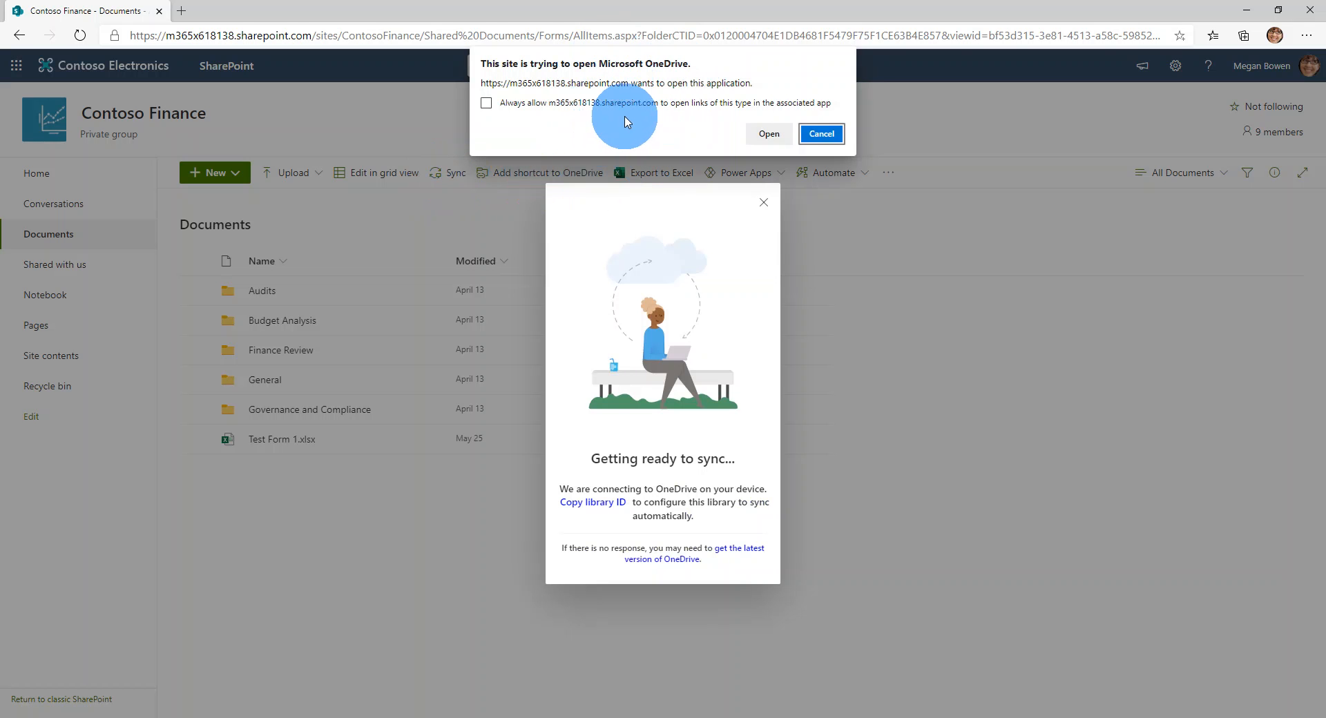
{"action": "mouse_move", "coordinate": [514, 127]}
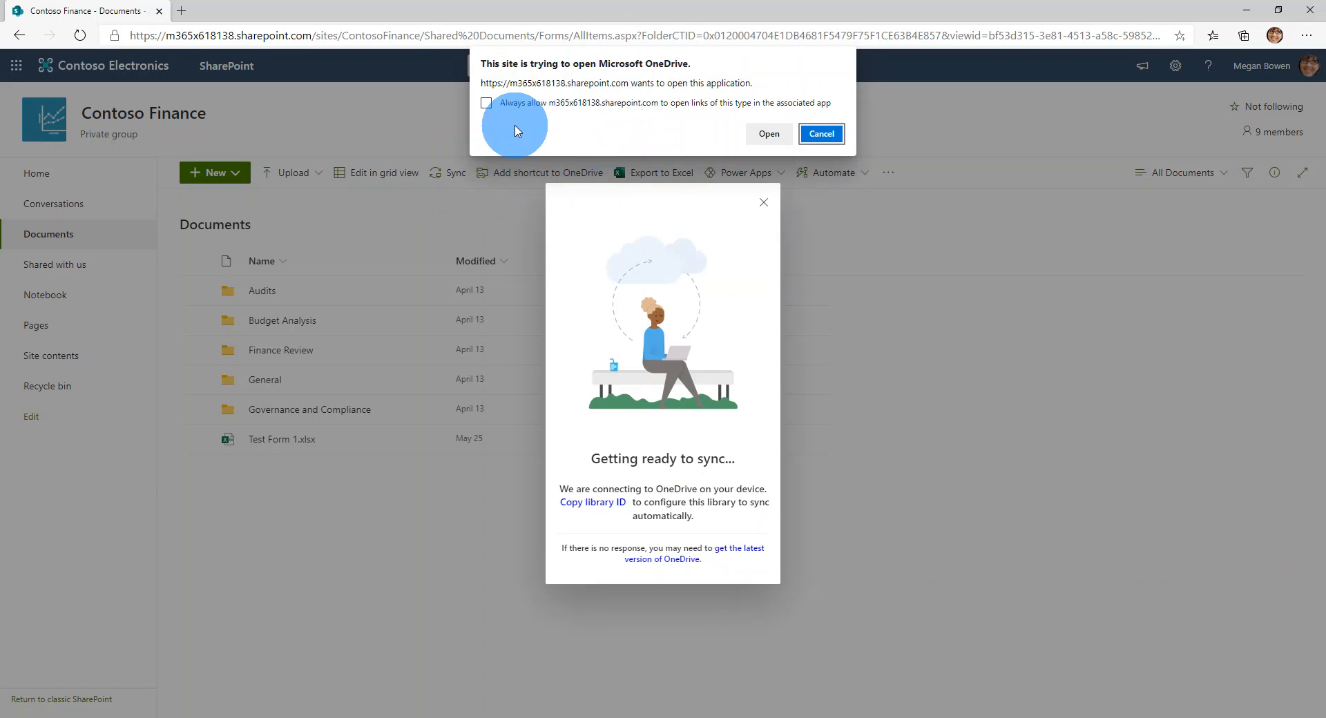
{"action": "left_click", "coordinate": [485, 102]}
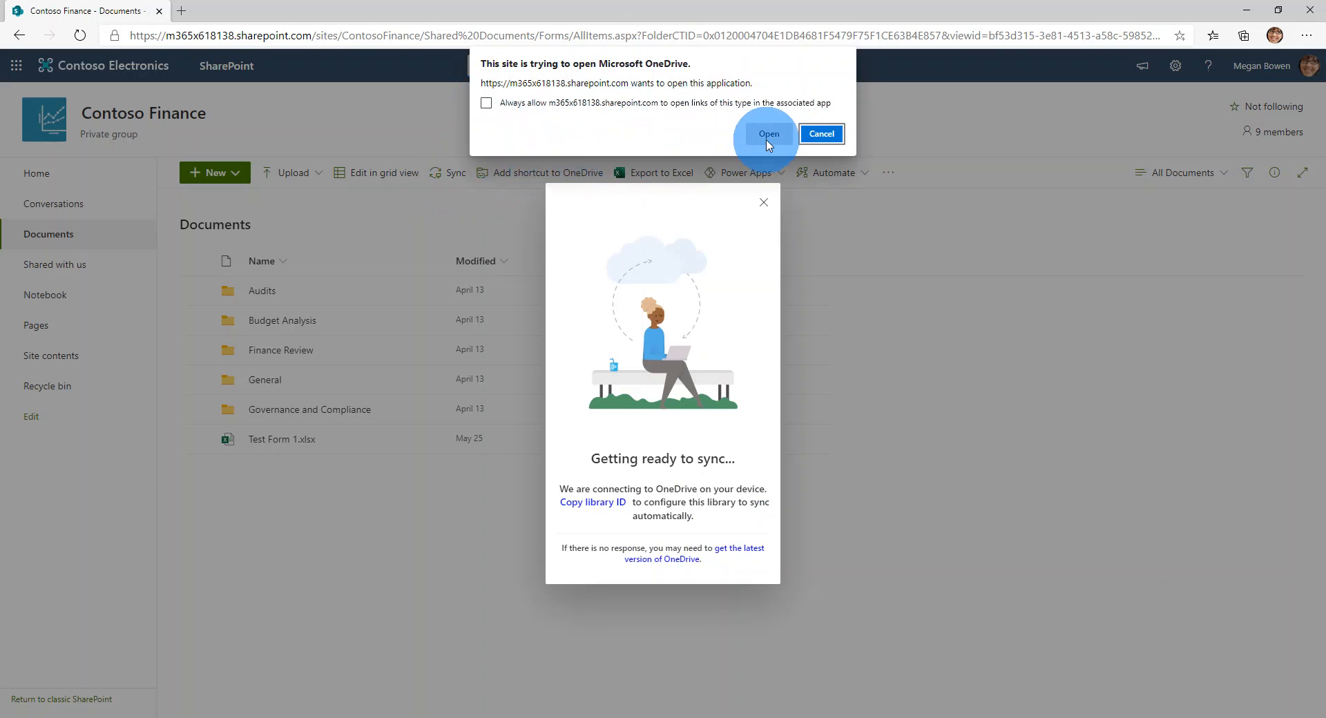
{"action": "left_click", "coordinate": [769, 134]}
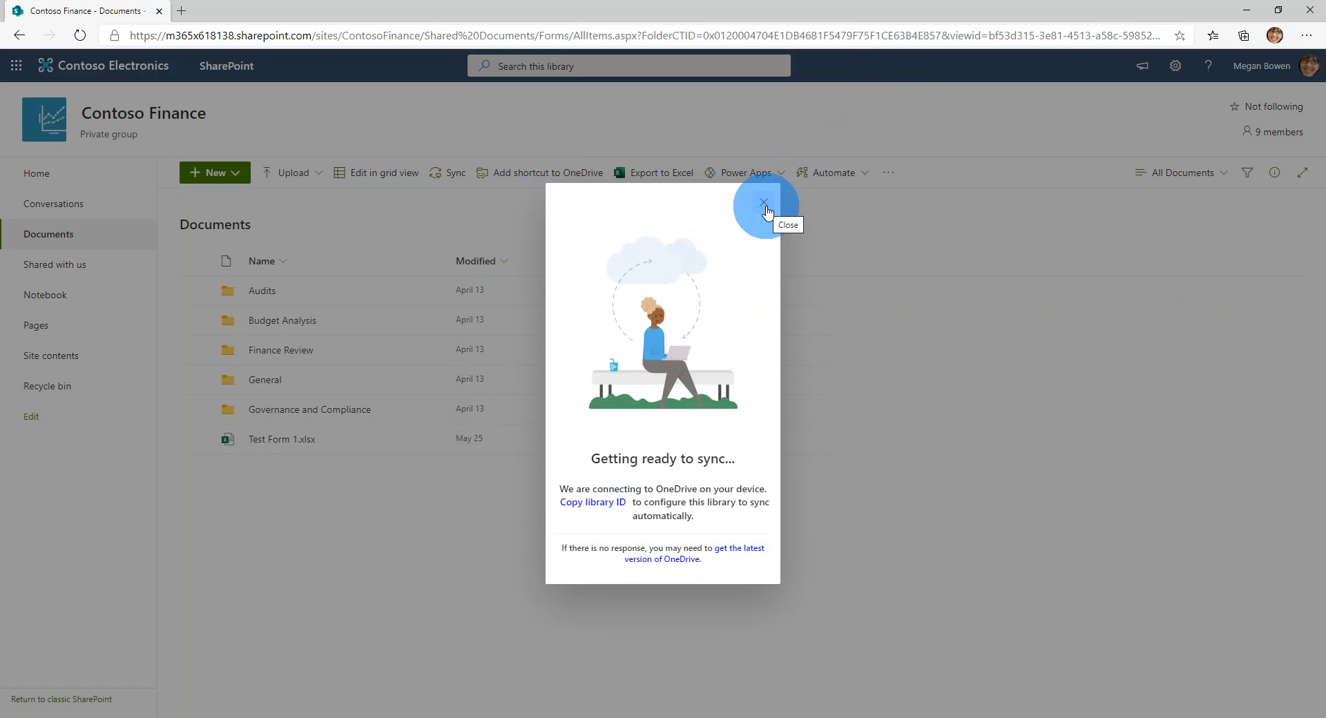
{"action": "left_click", "coordinate": [762, 203]}
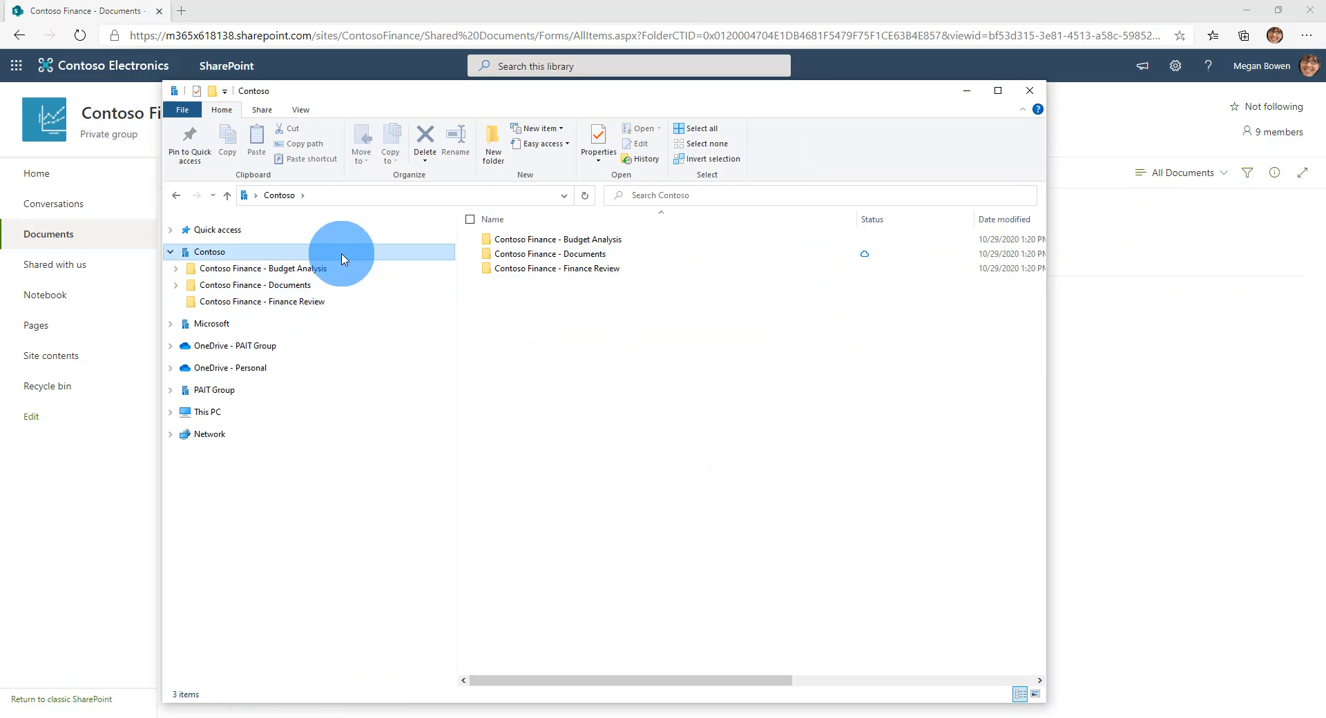
Browse the synced Contoso Finance - Documents library and its General folder, then close Explorer.
{"action": "left_click", "coordinate": [557, 239]}
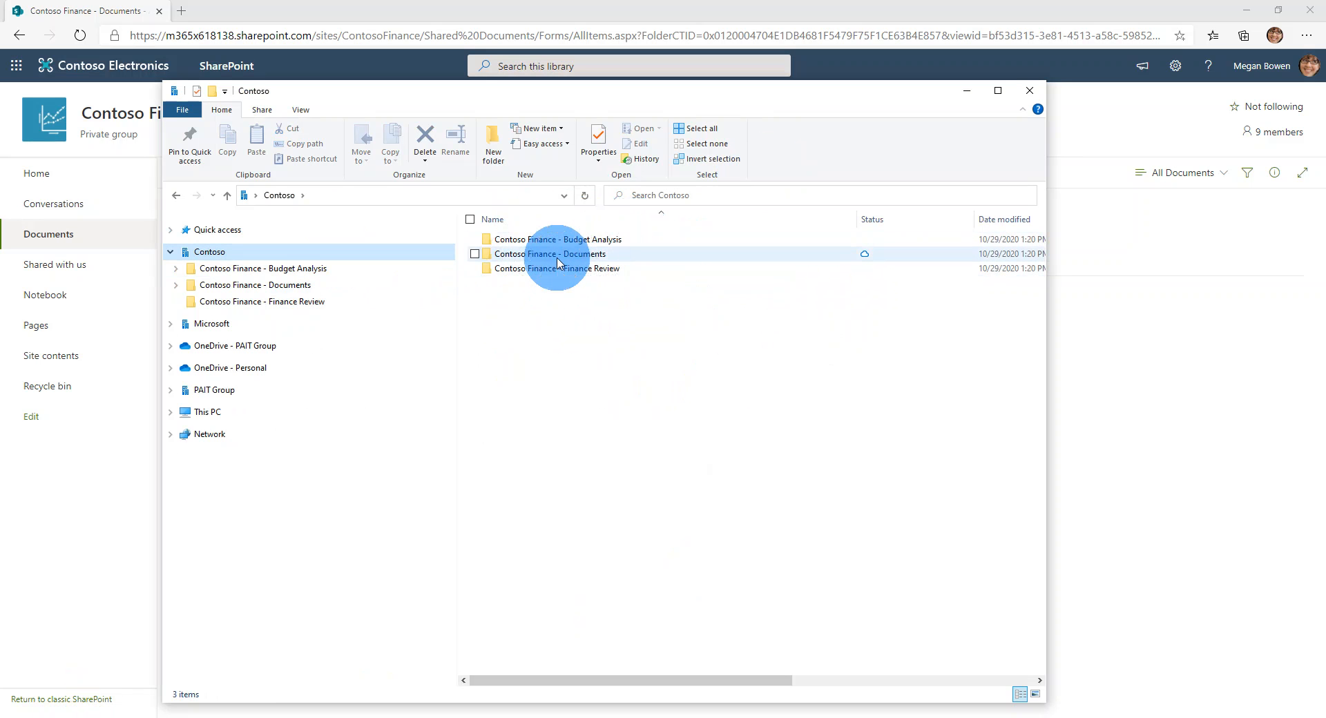
{"action": "double_click", "coordinate": [551, 254]}
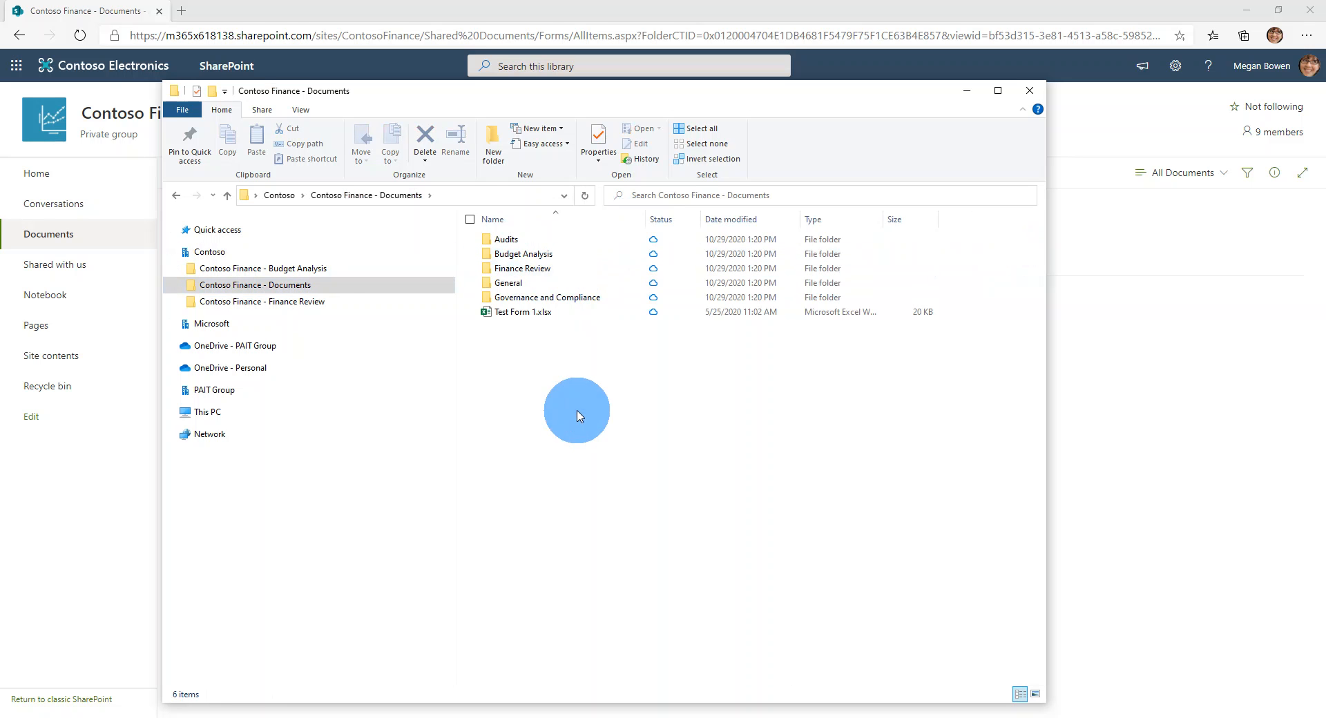
{"action": "mouse_move", "coordinate": [527, 235]}
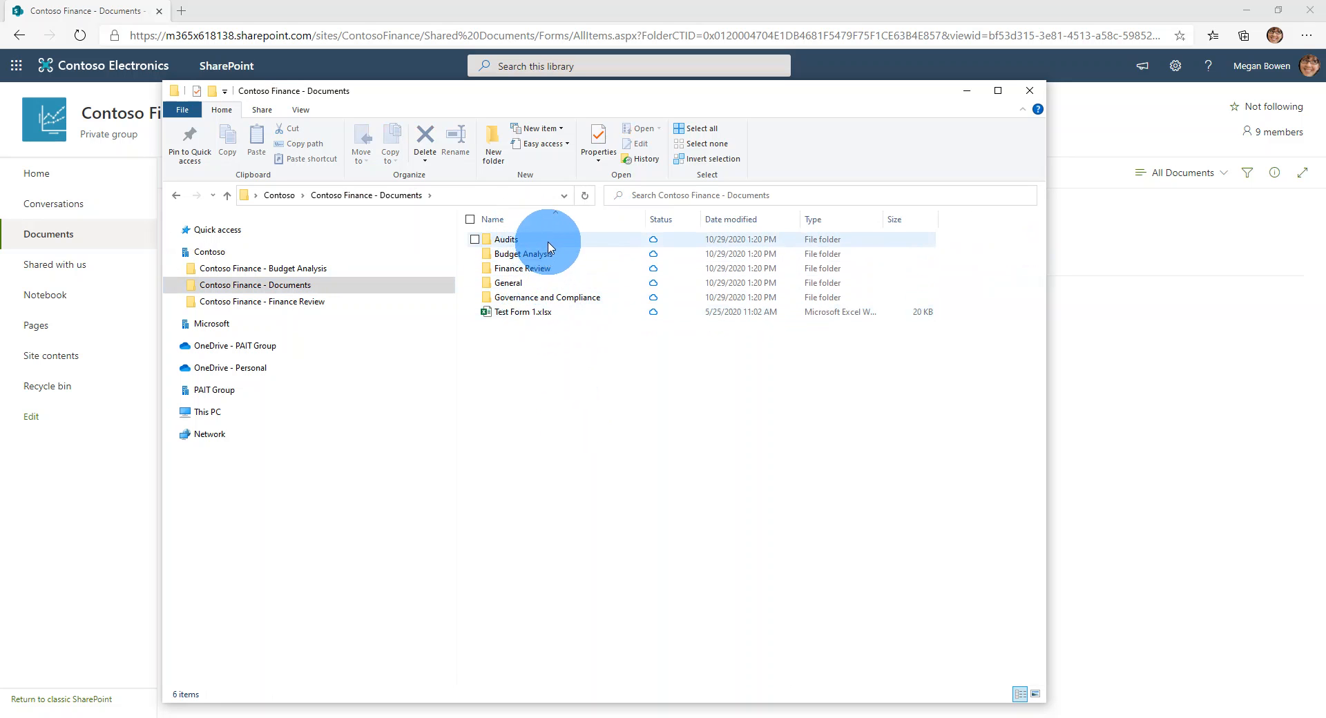
{"action": "mouse_move", "coordinate": [586, 235]}
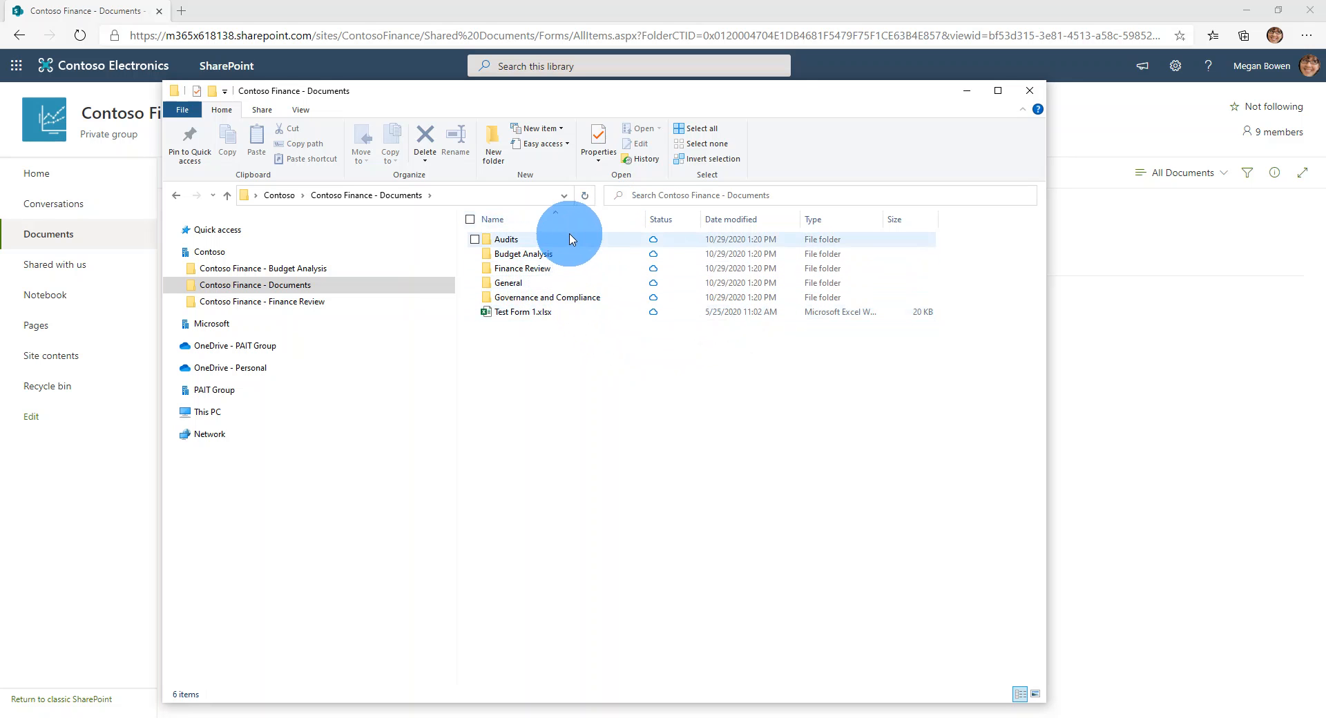
{"action": "left_click", "coordinate": [505, 239]}
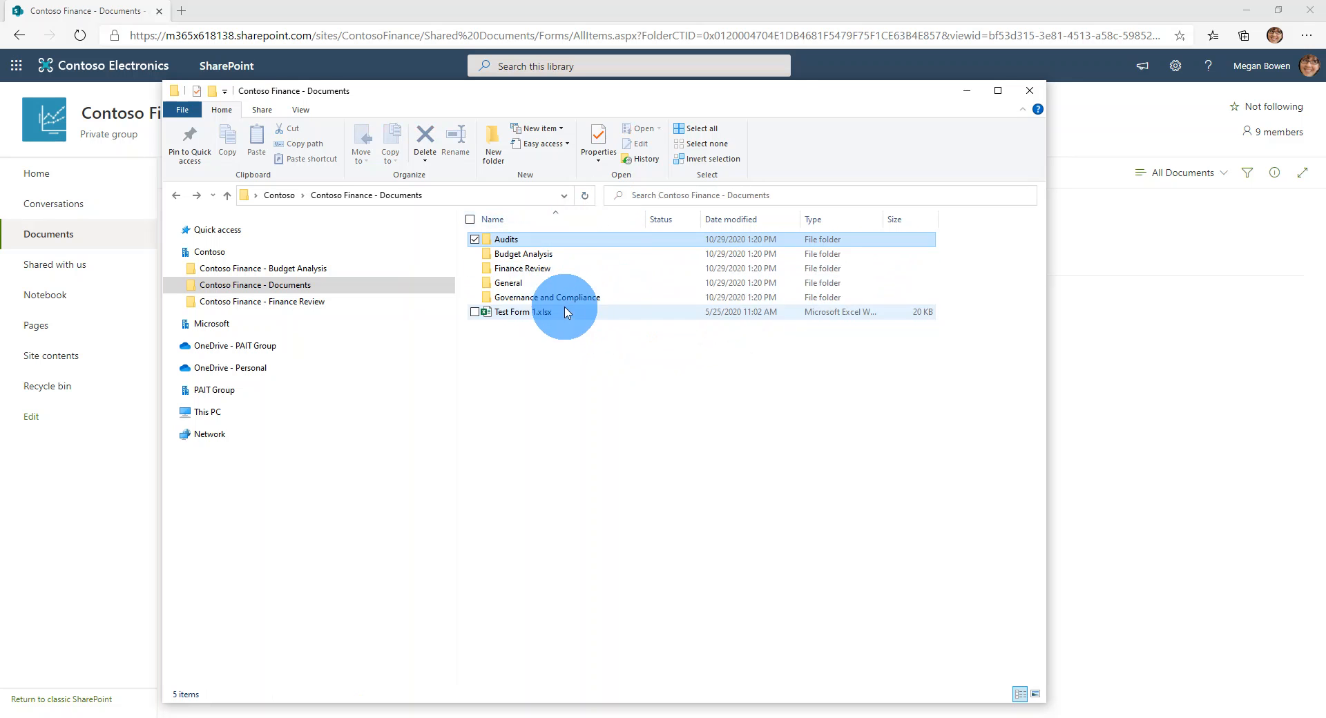
{"action": "left_click", "coordinate": [522, 255]}
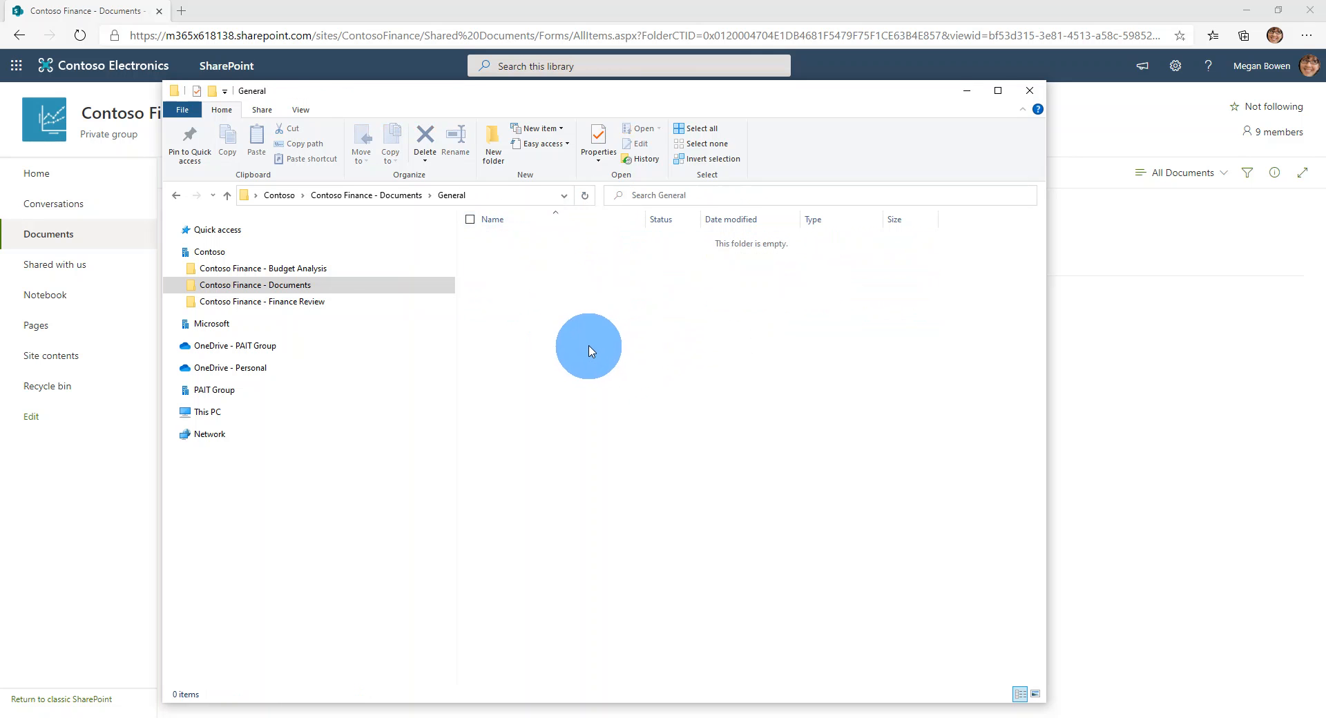
{"action": "left_click", "coordinate": [226, 195]}
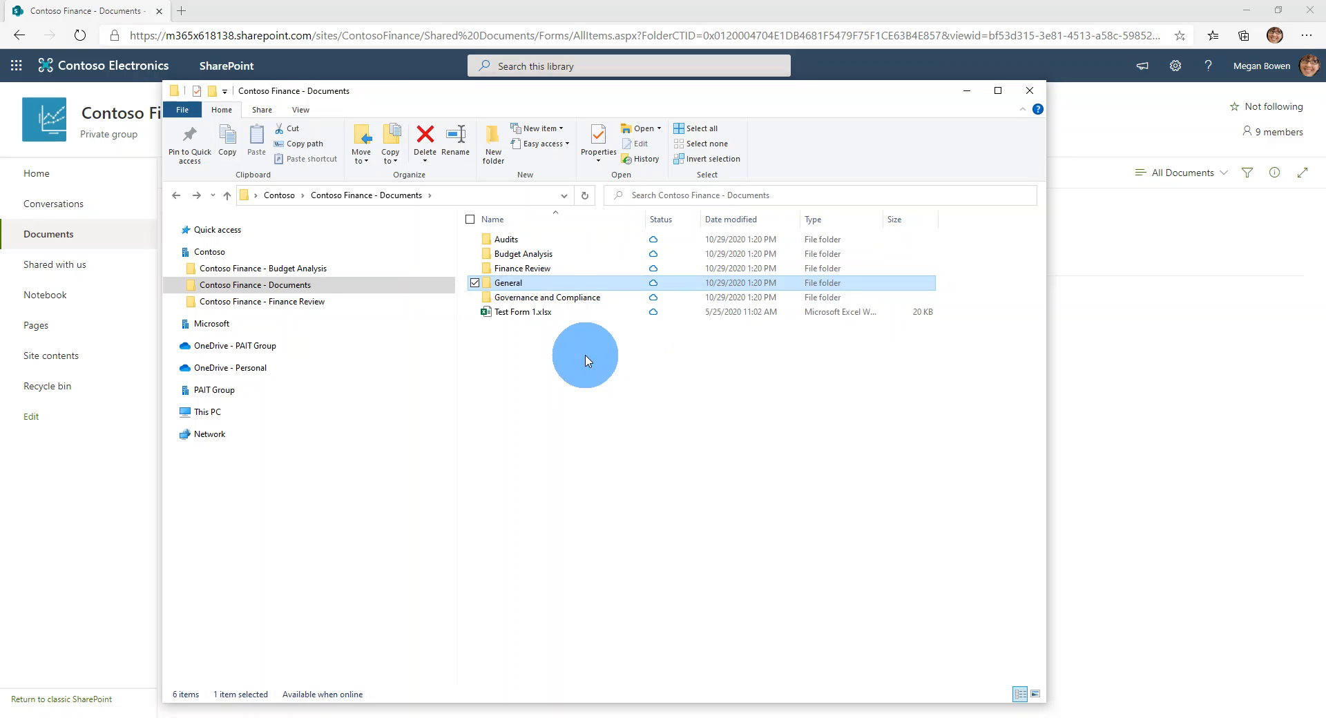
{"action": "left_click", "coordinate": [1030, 92]}
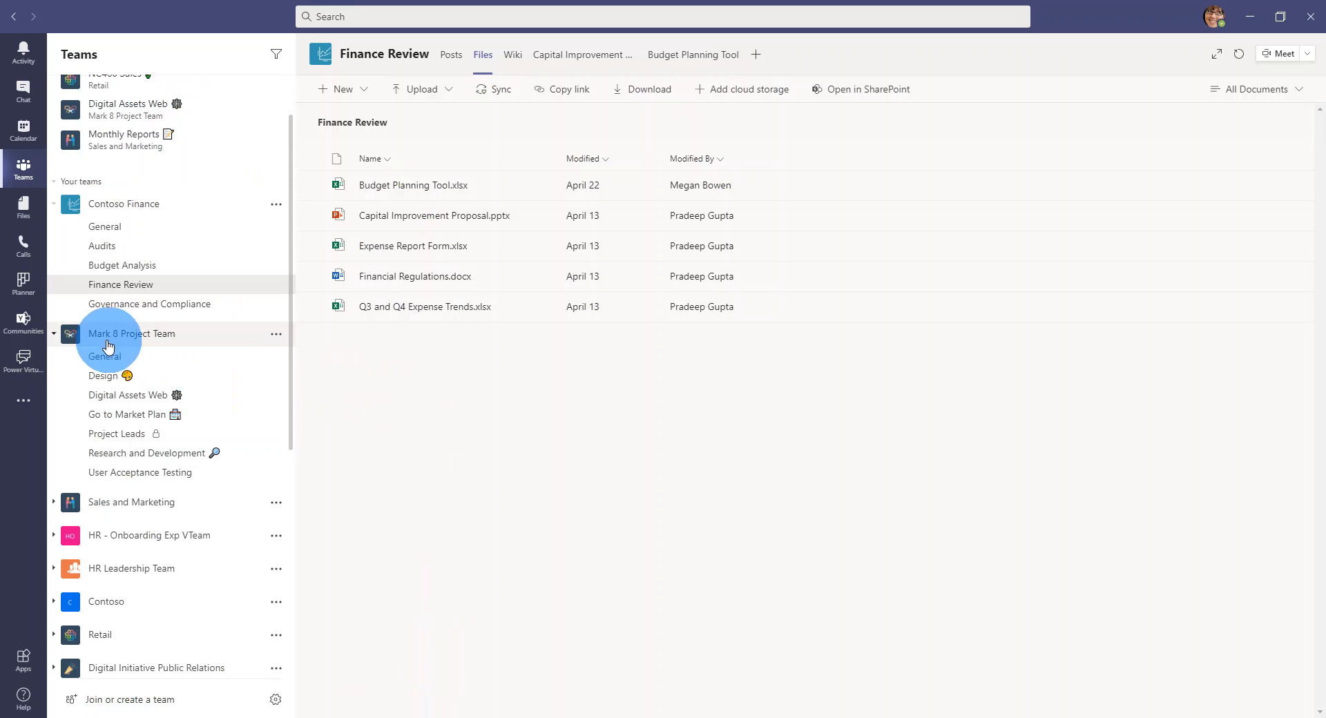
Open the Mark 8 Project Team General channel's files in SharePoint via More options.
{"action": "left_click", "coordinate": [105, 357]}
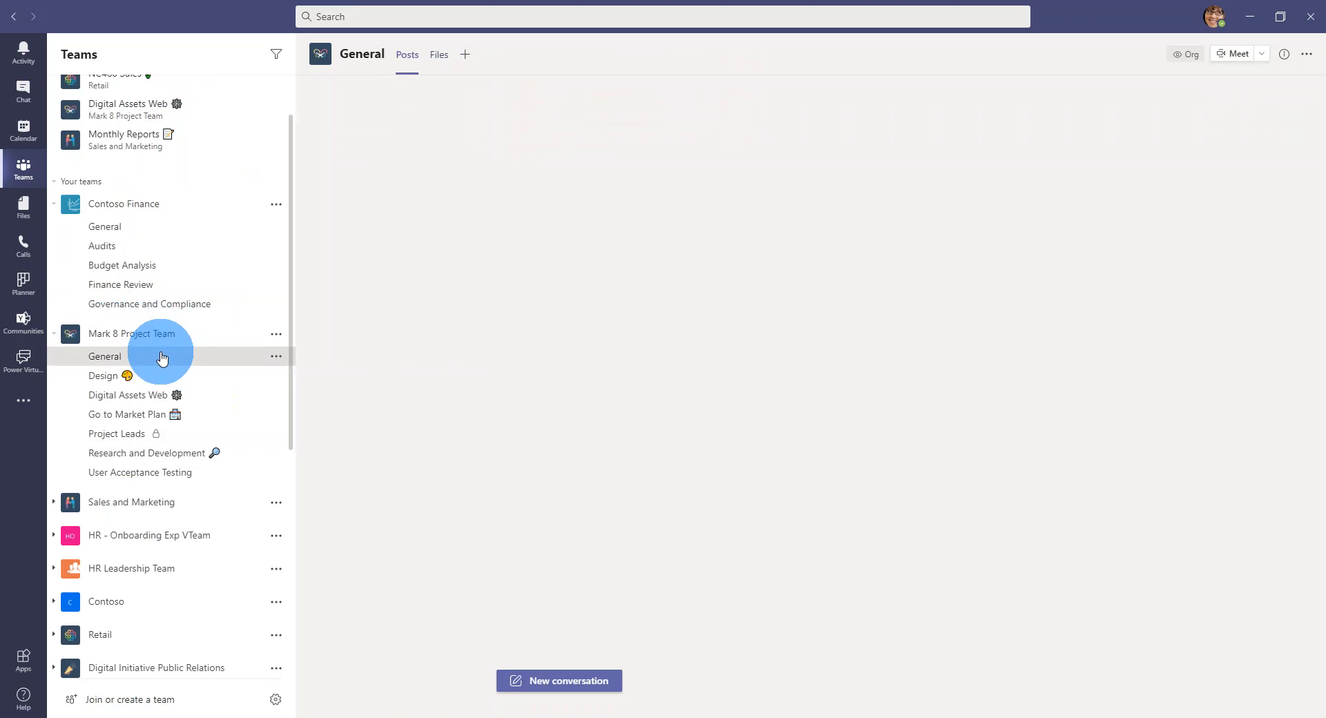
{"action": "left_click", "coordinate": [105, 357]}
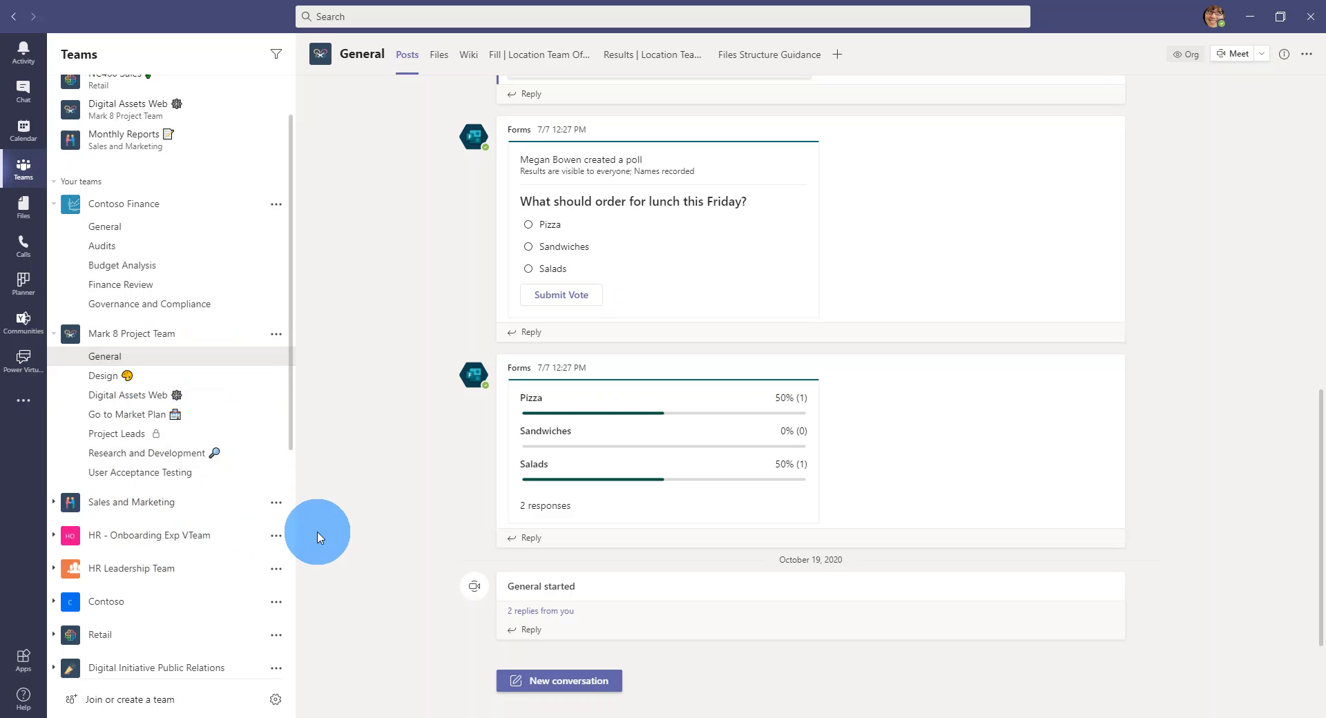
{"action": "mouse_move", "coordinate": [378, 398]}
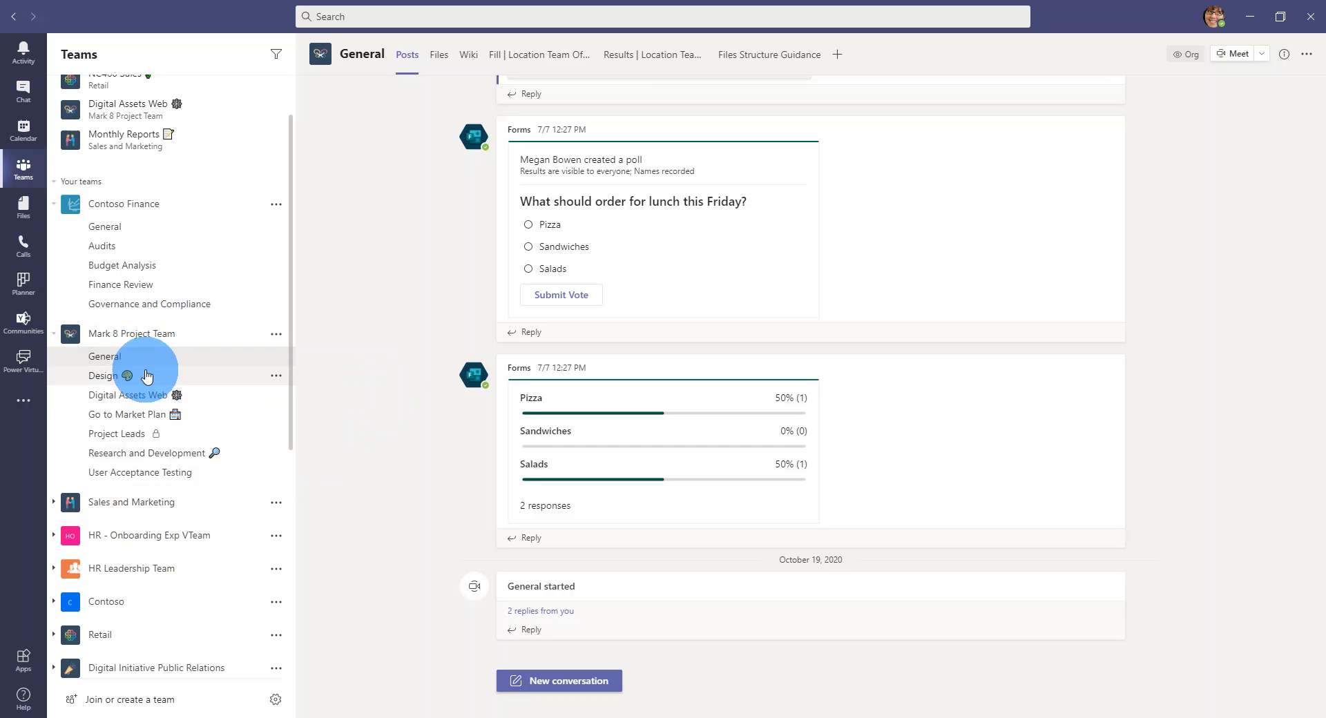
{"action": "mouse_move", "coordinate": [195, 362]}
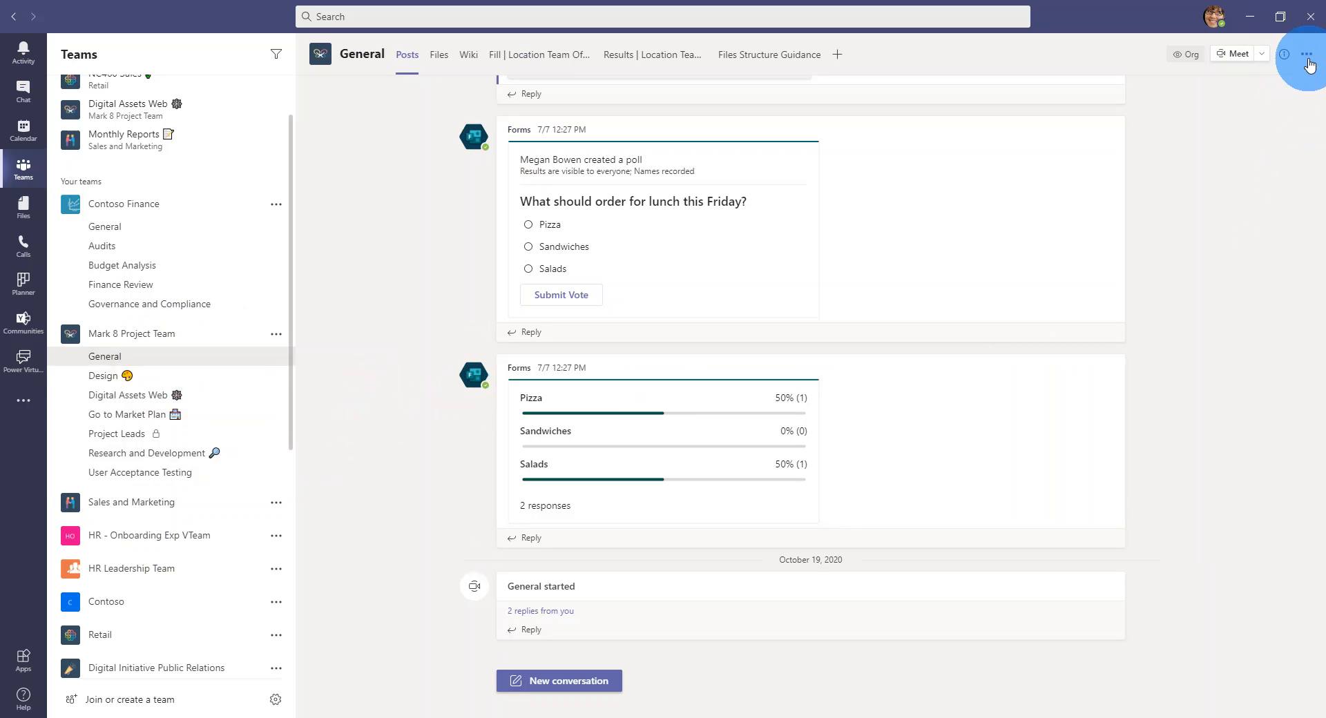
{"action": "left_click", "coordinate": [1306, 54]}
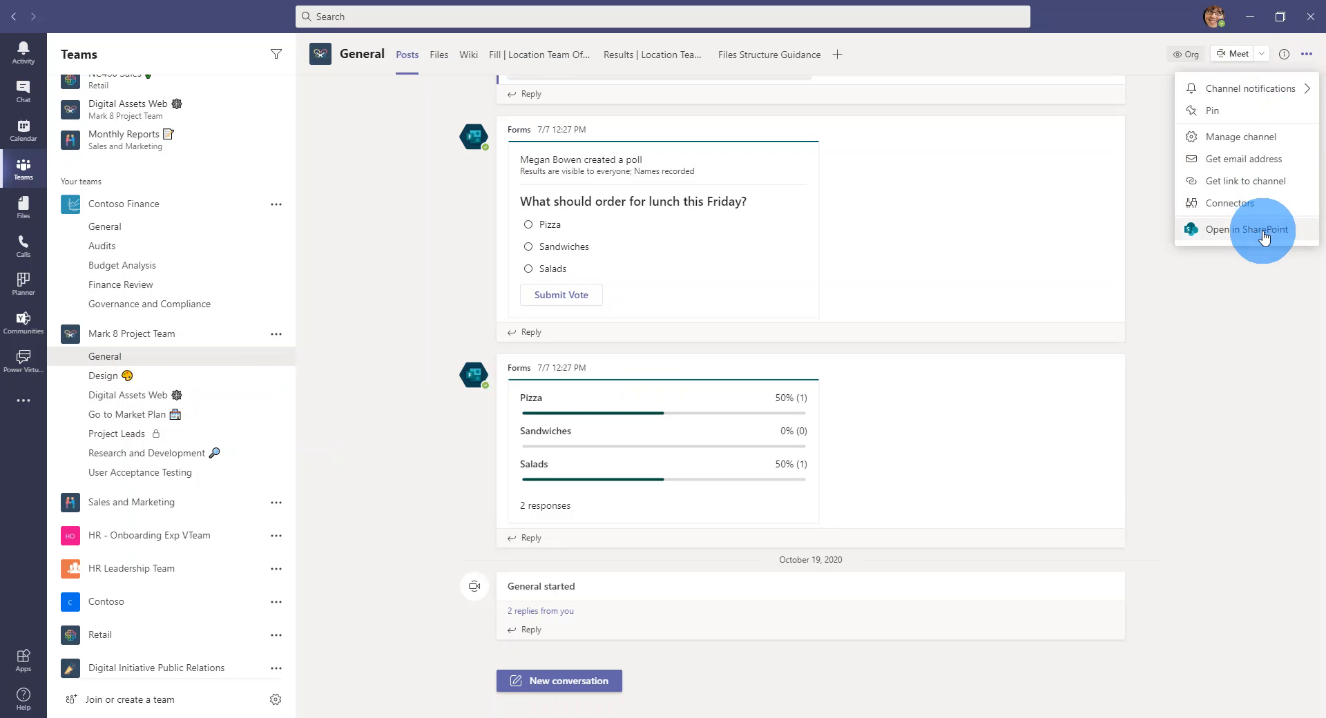
{"action": "left_click", "coordinate": [1245, 230]}
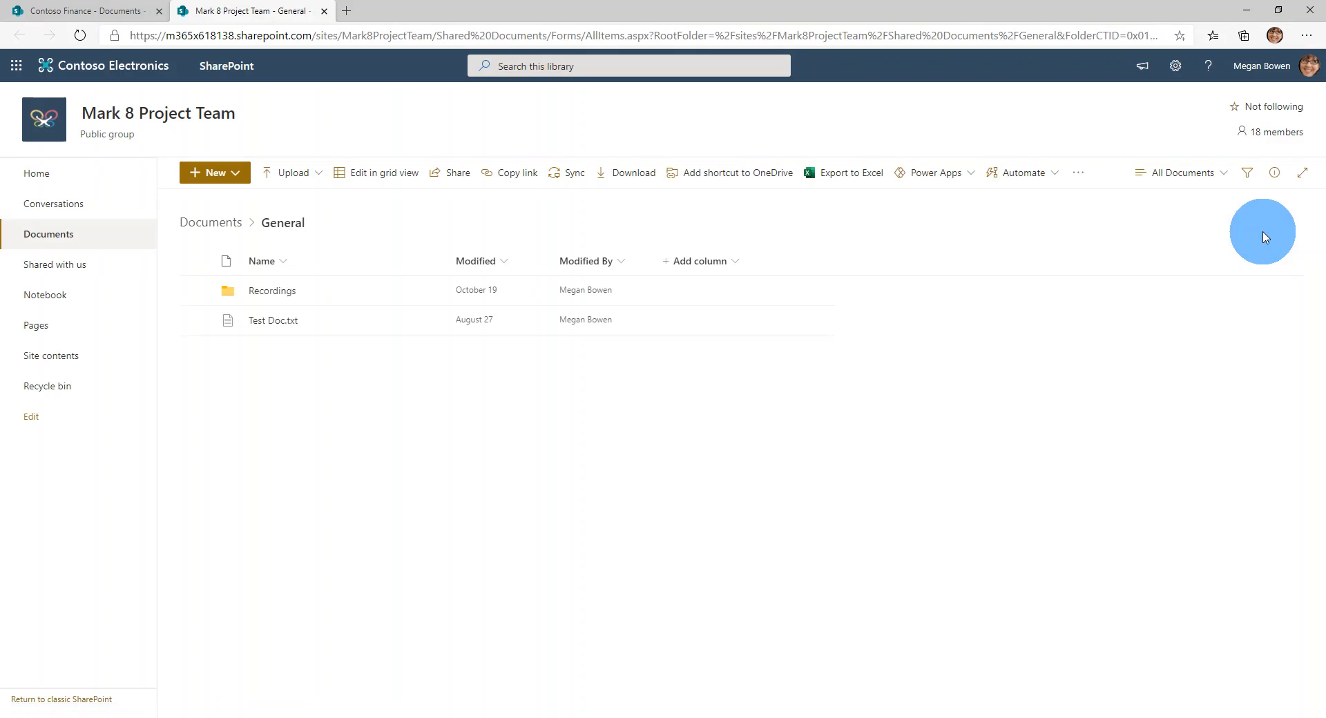
{"action": "left_click", "coordinate": [125, 112]}
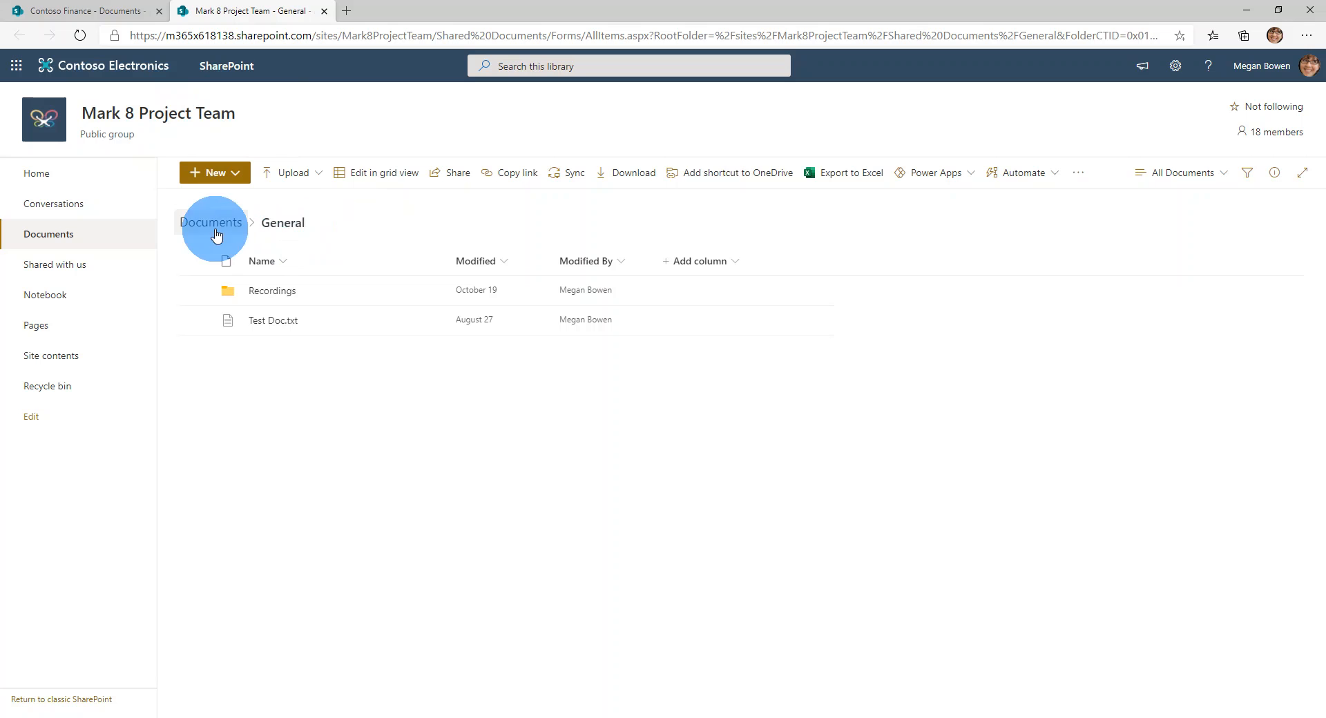
{"action": "left_click", "coordinate": [213, 222]}
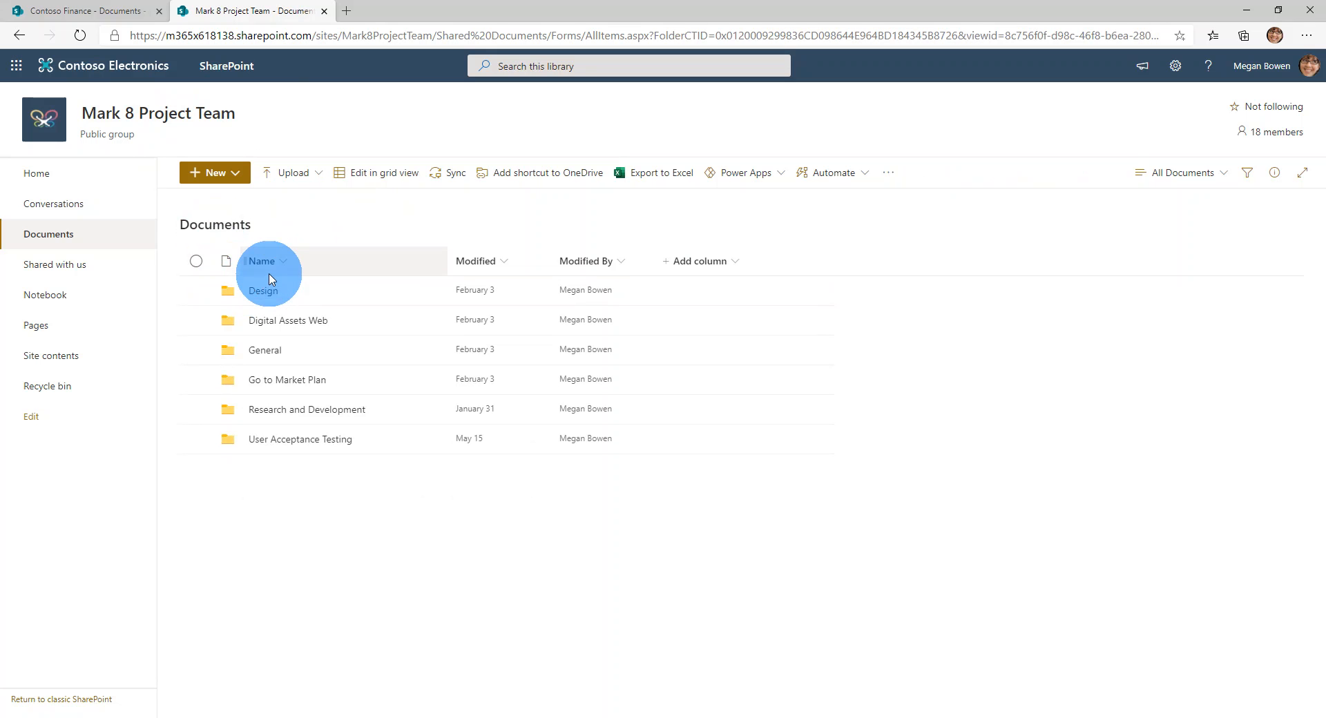
{"action": "mouse_move", "coordinate": [287, 353]}
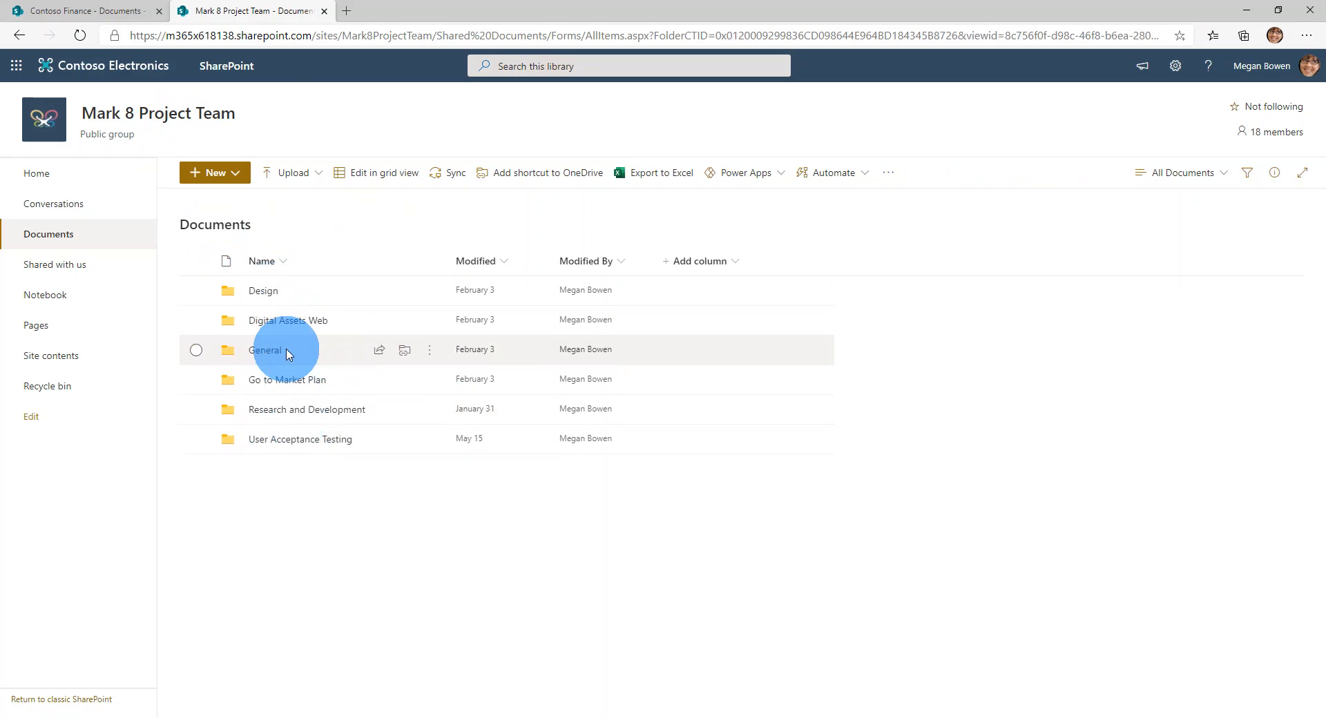
{"action": "mouse_move", "coordinate": [286, 290]}
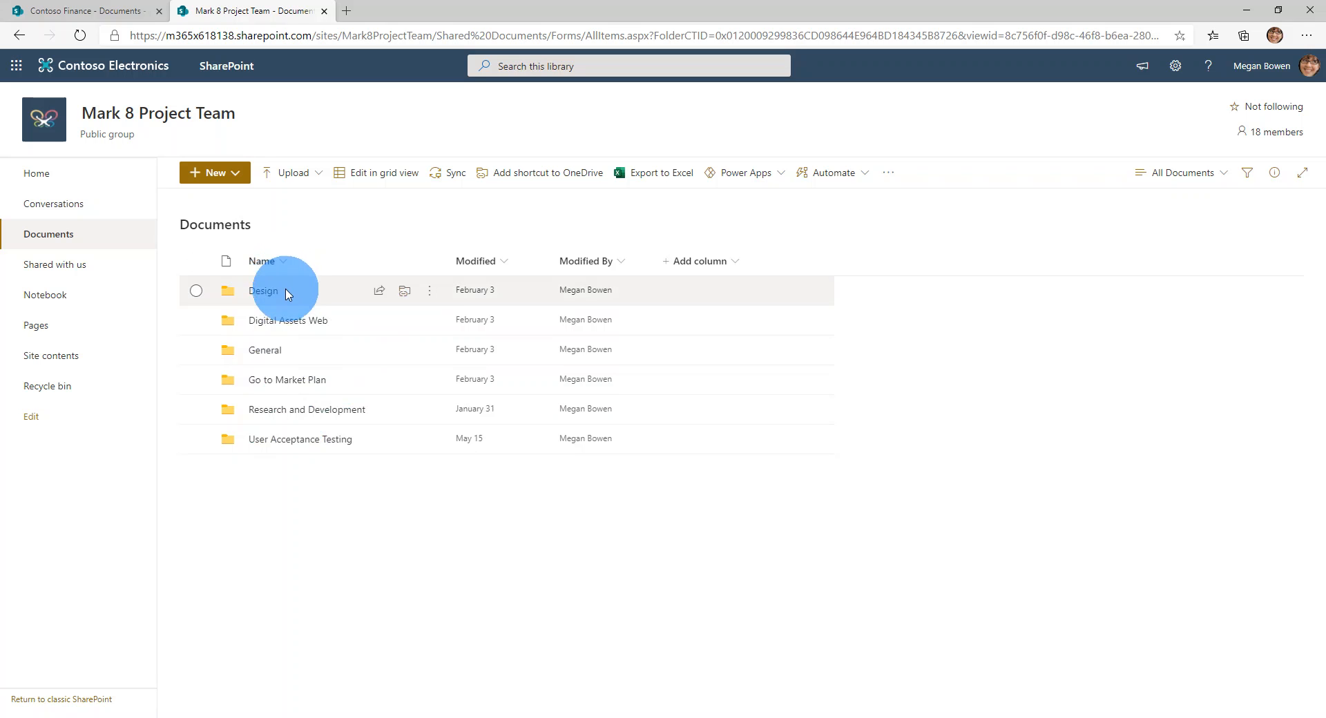
{"action": "mouse_move", "coordinate": [307, 355]}
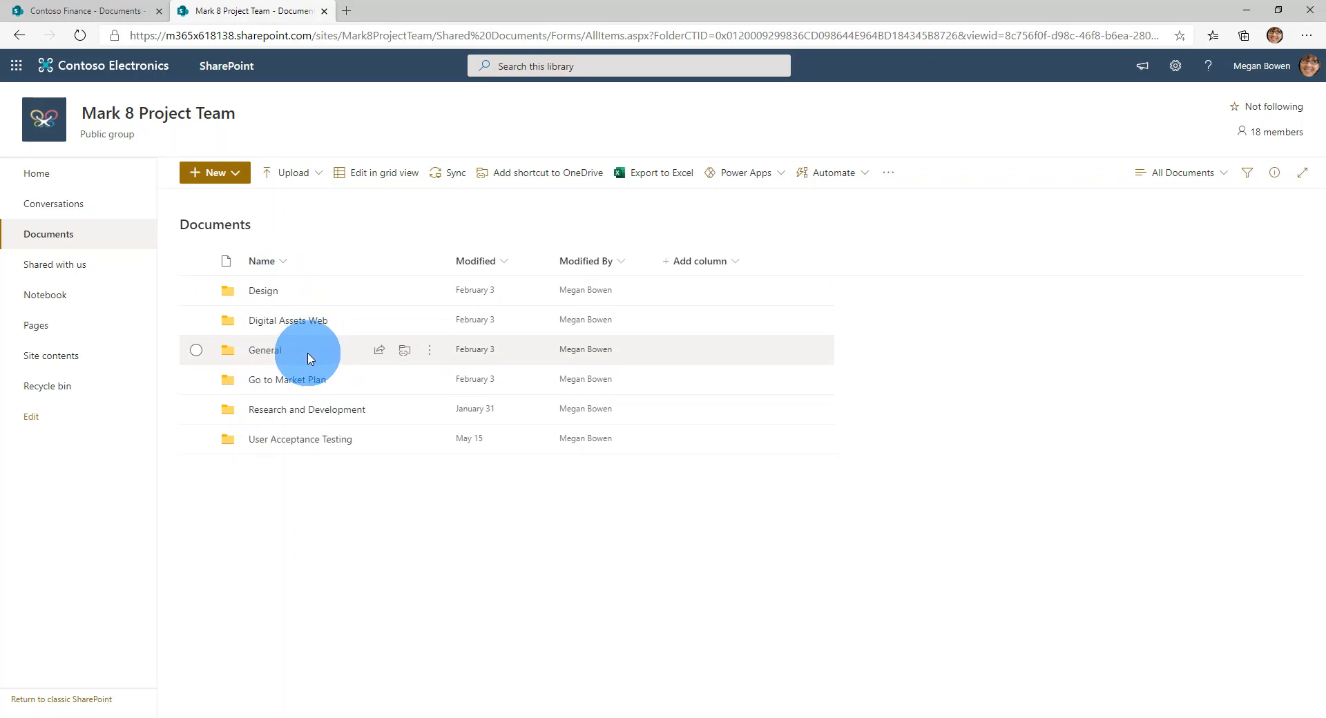
{"action": "mouse_move", "coordinate": [313, 474]}
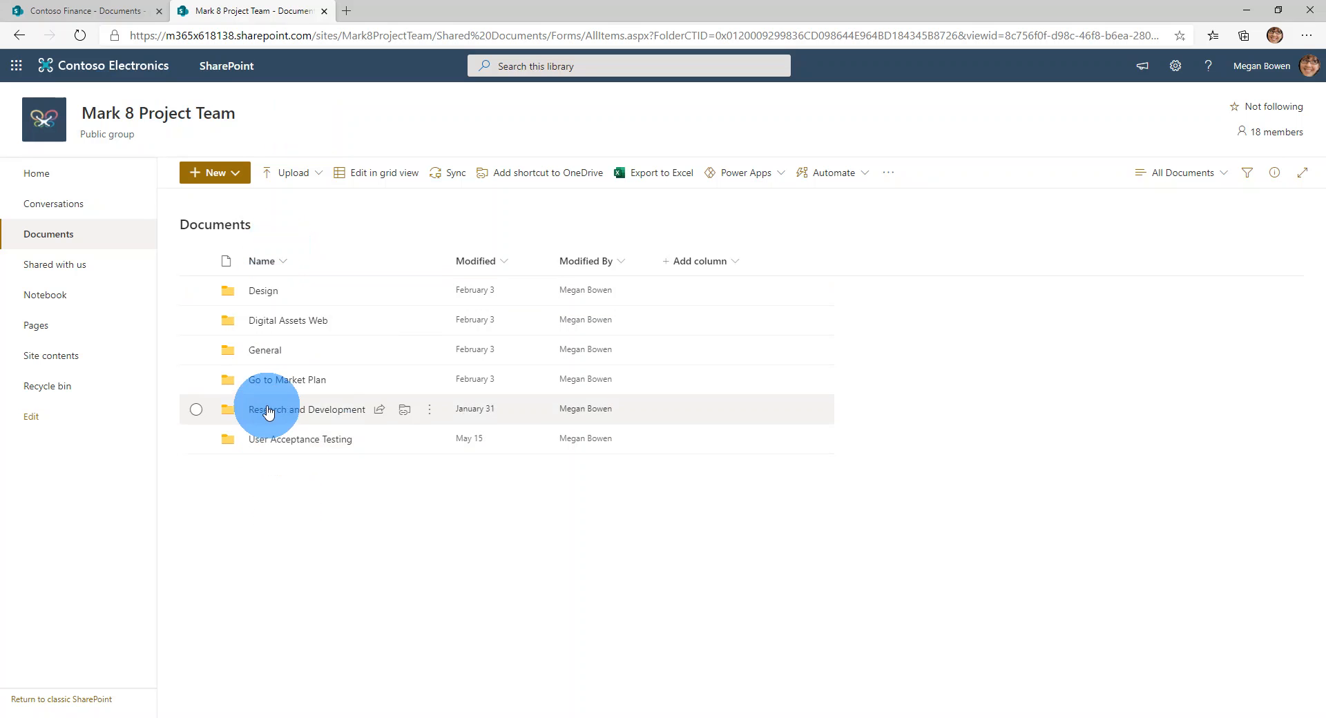
{"action": "mouse_move", "coordinate": [464, 173]}
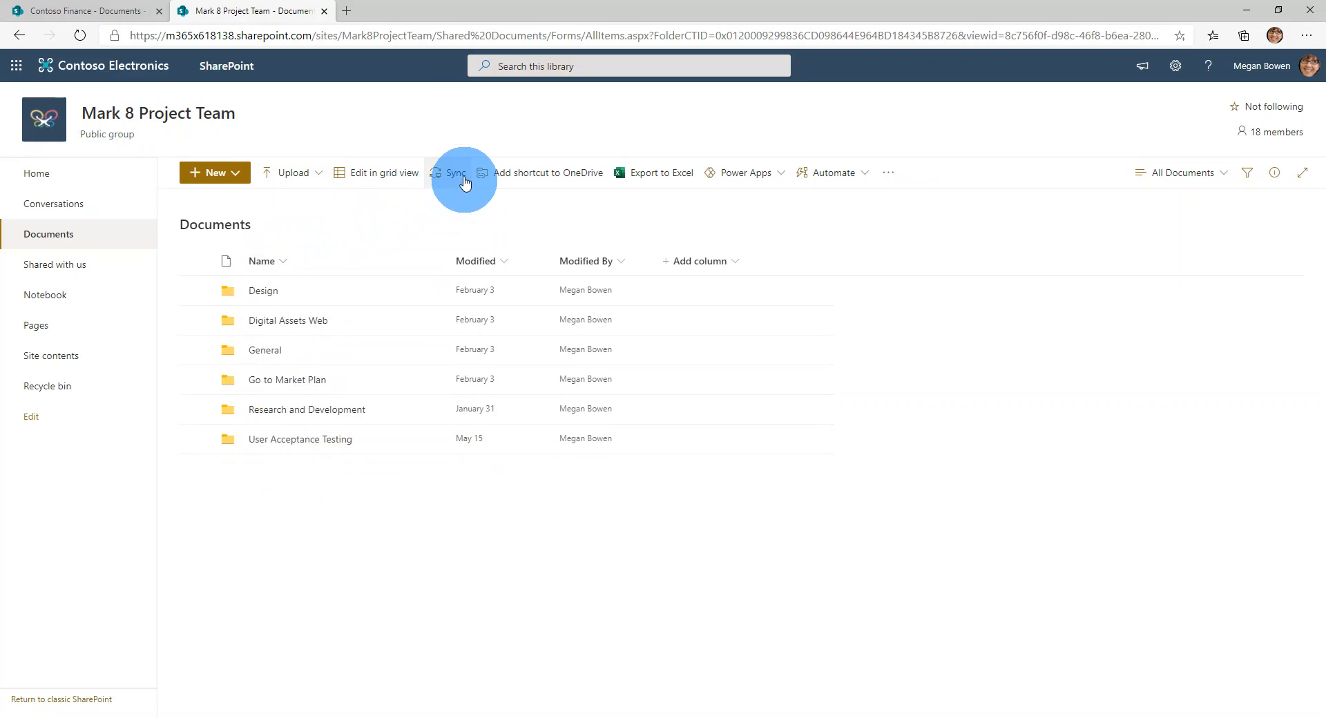
Sync the Mark 8 Project Team Documents library, allowing OneDrive to launch.
{"action": "left_click", "coordinate": [457, 173]}
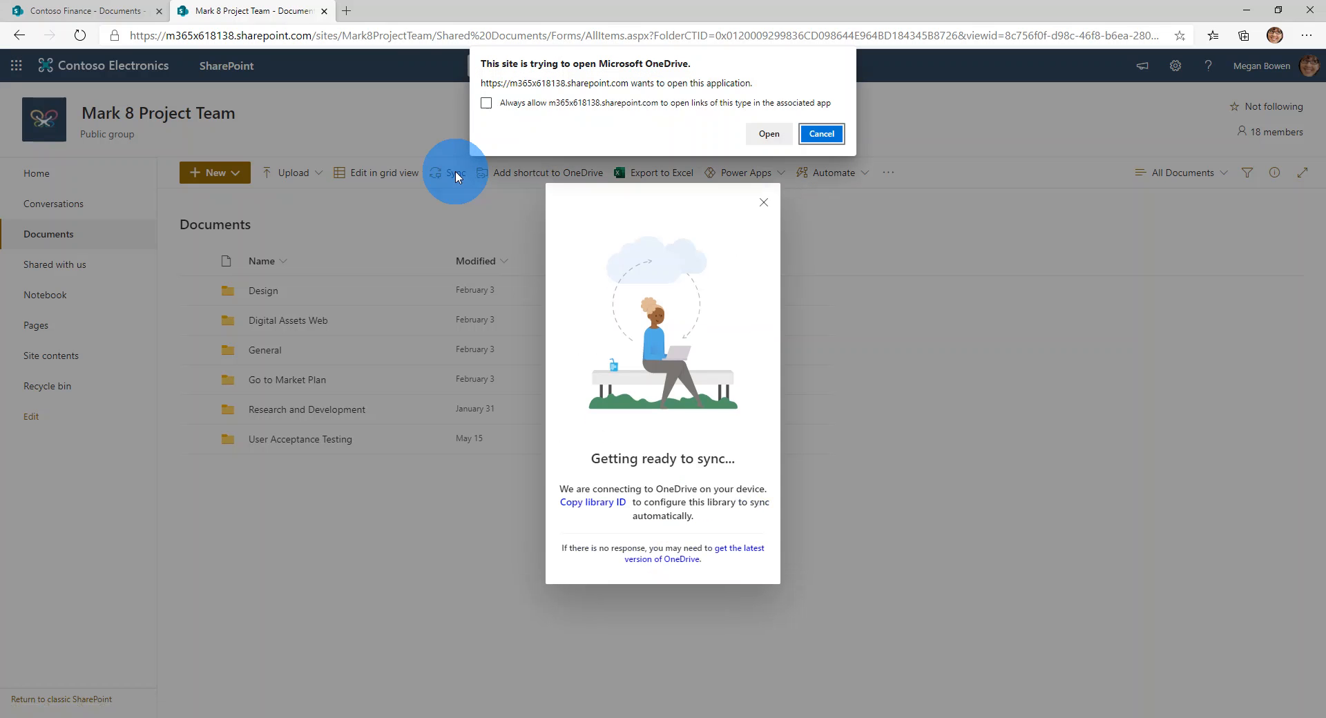
{"action": "left_click", "coordinate": [767, 134]}
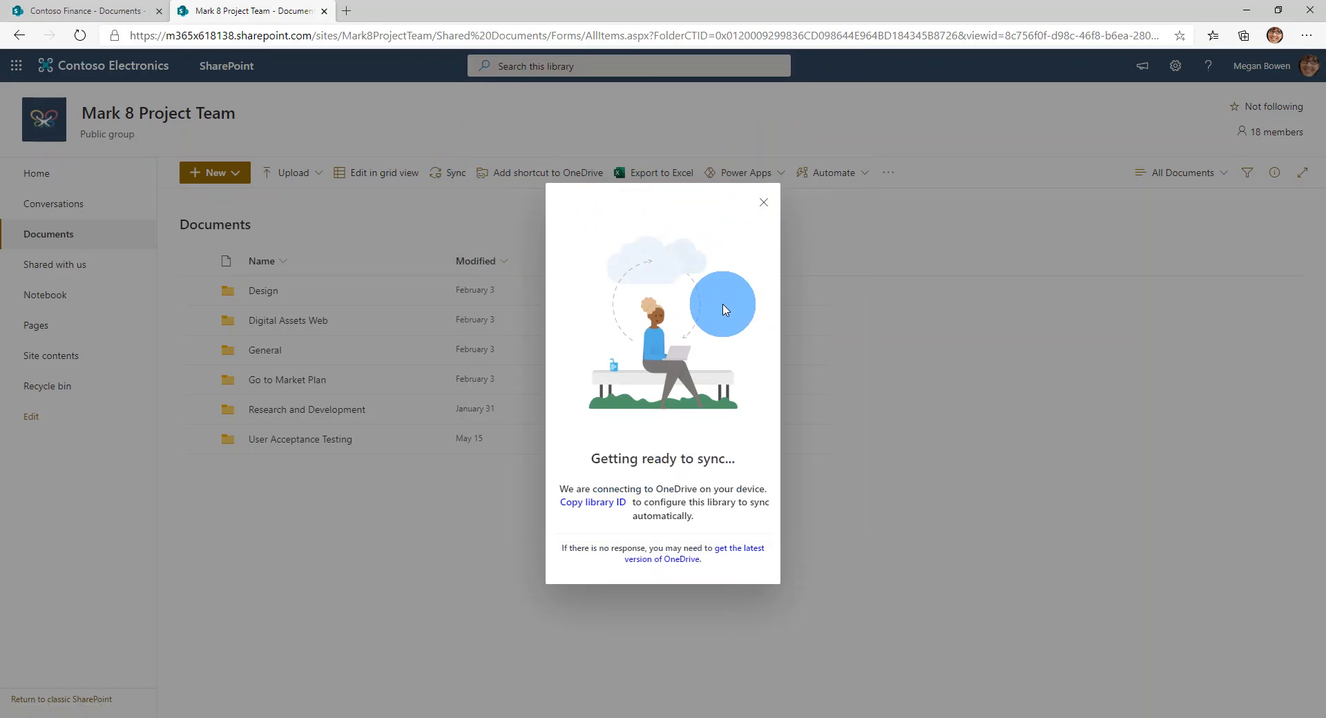
{"action": "left_click", "coordinate": [763, 202]}
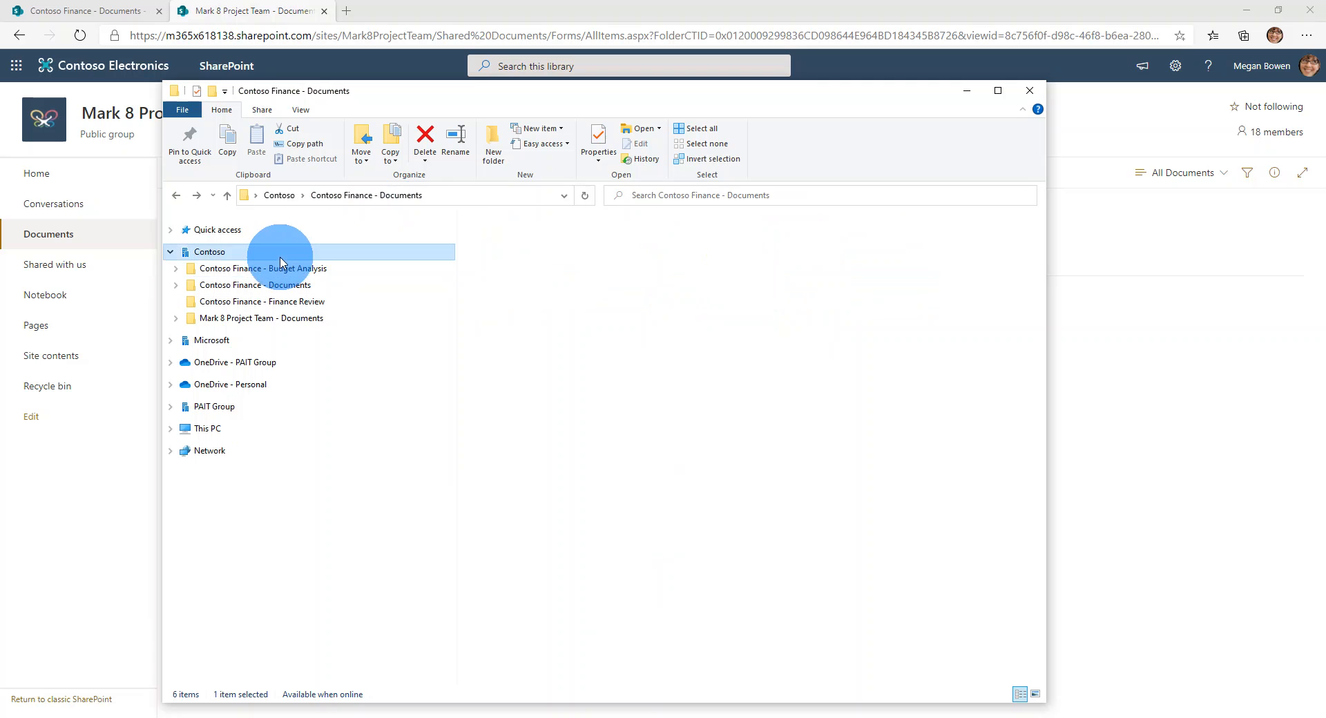
Under Contoso in File Explorer, open the synced Mark 8 Project Team - Documents folder.
{"action": "left_click", "coordinate": [208, 251]}
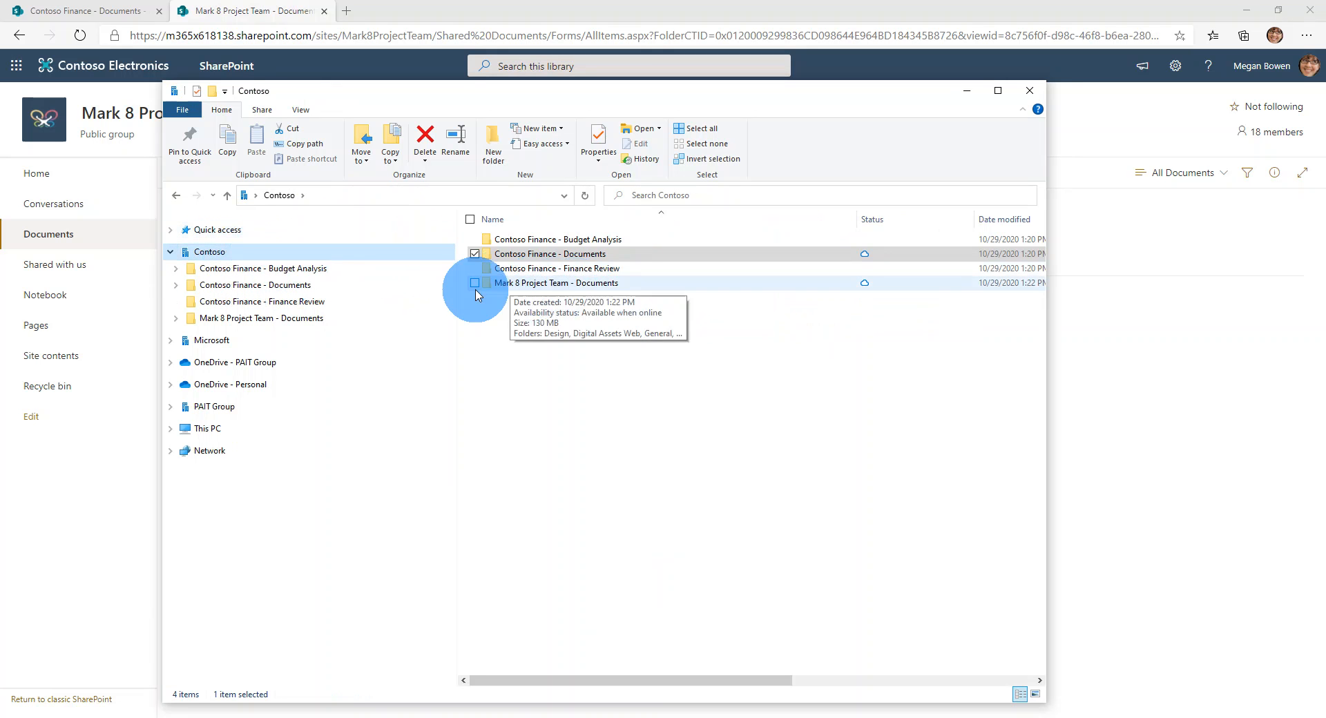
{"action": "mouse_move", "coordinate": [558, 283]}
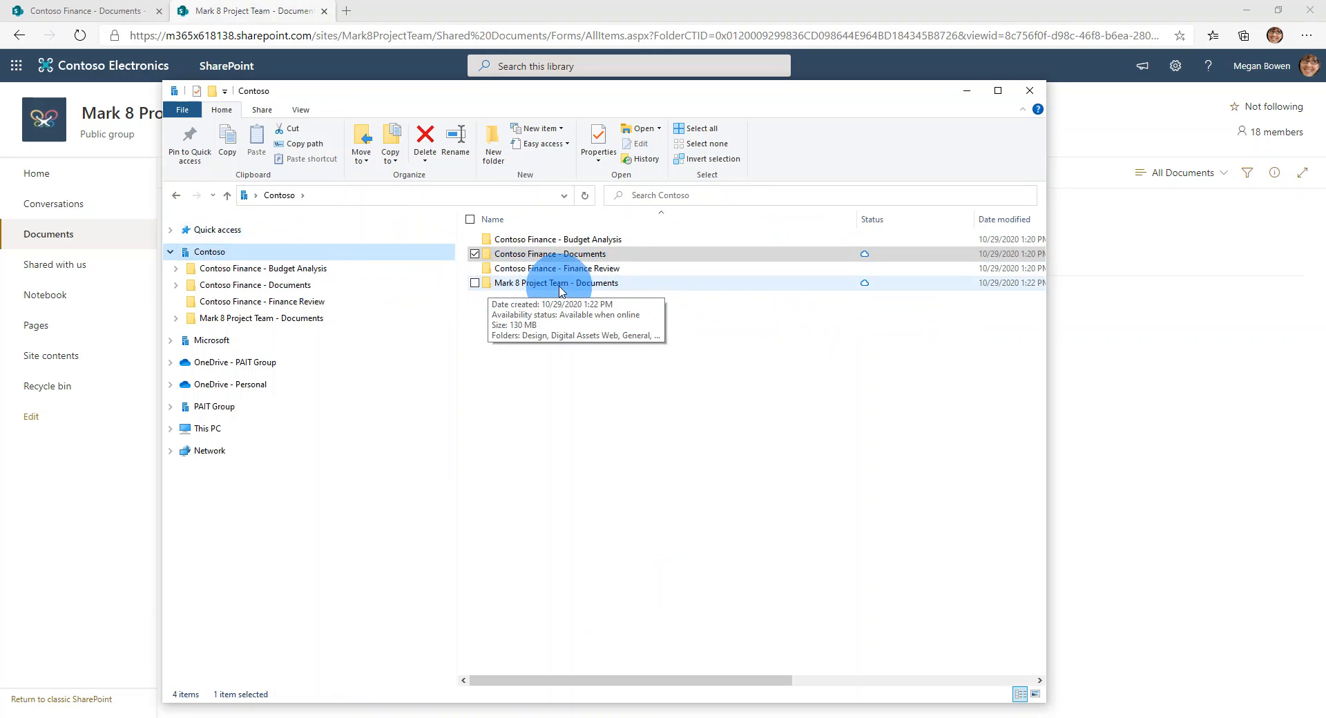
{"action": "double_click", "coordinate": [557, 283]}
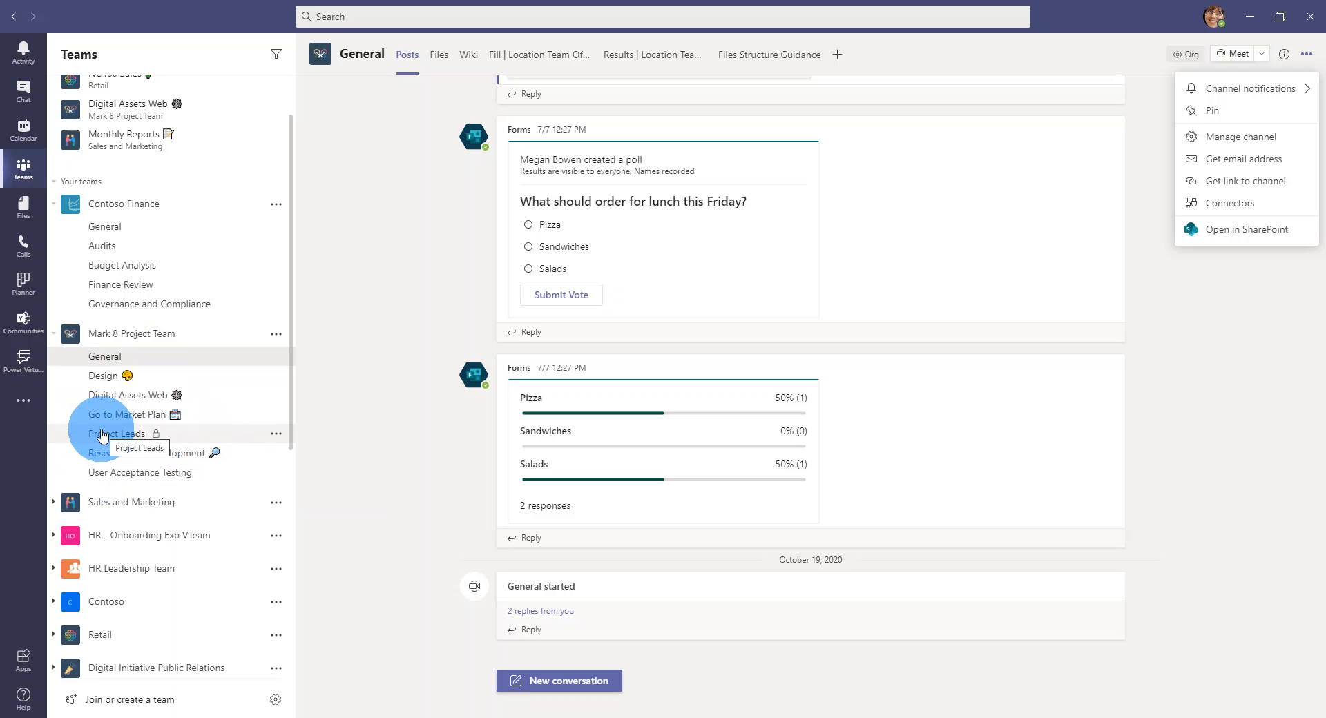
{"action": "mouse_move", "coordinate": [203, 439]}
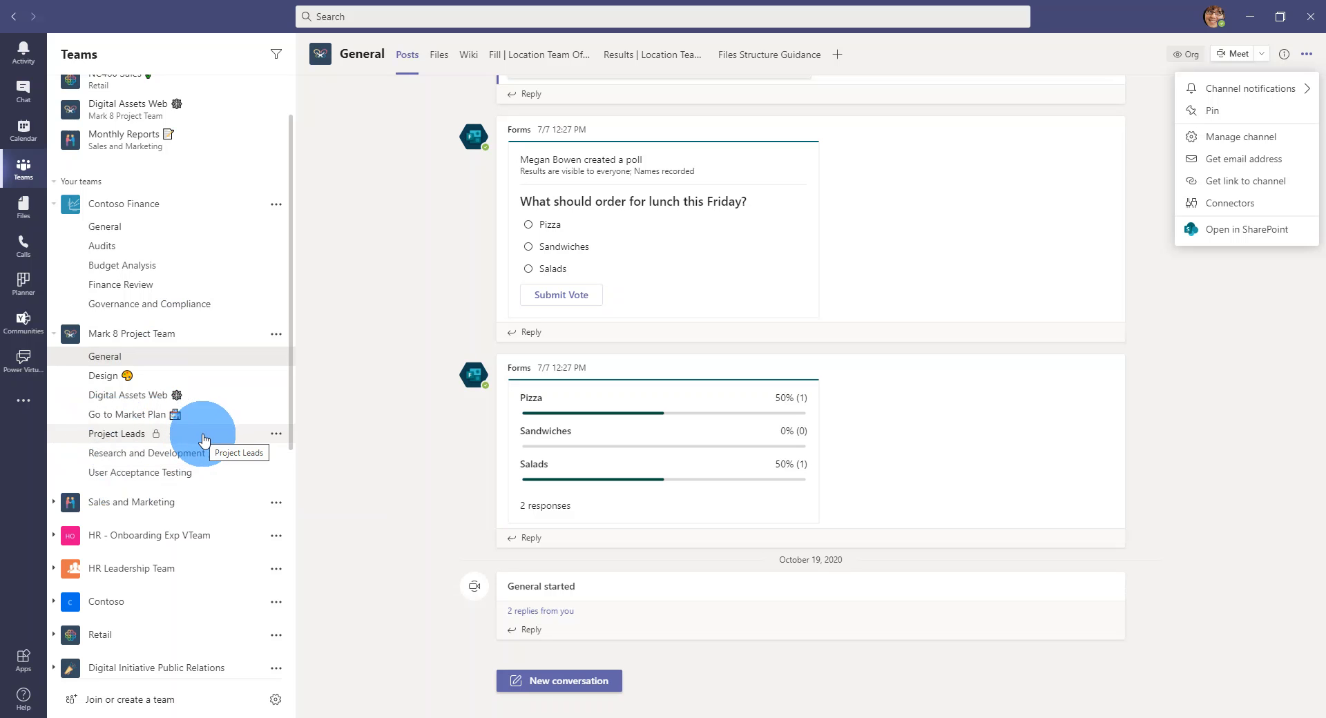
From the Project Leads private channel's More options, open its files in SharePoint.
{"action": "left_click", "coordinate": [118, 434]}
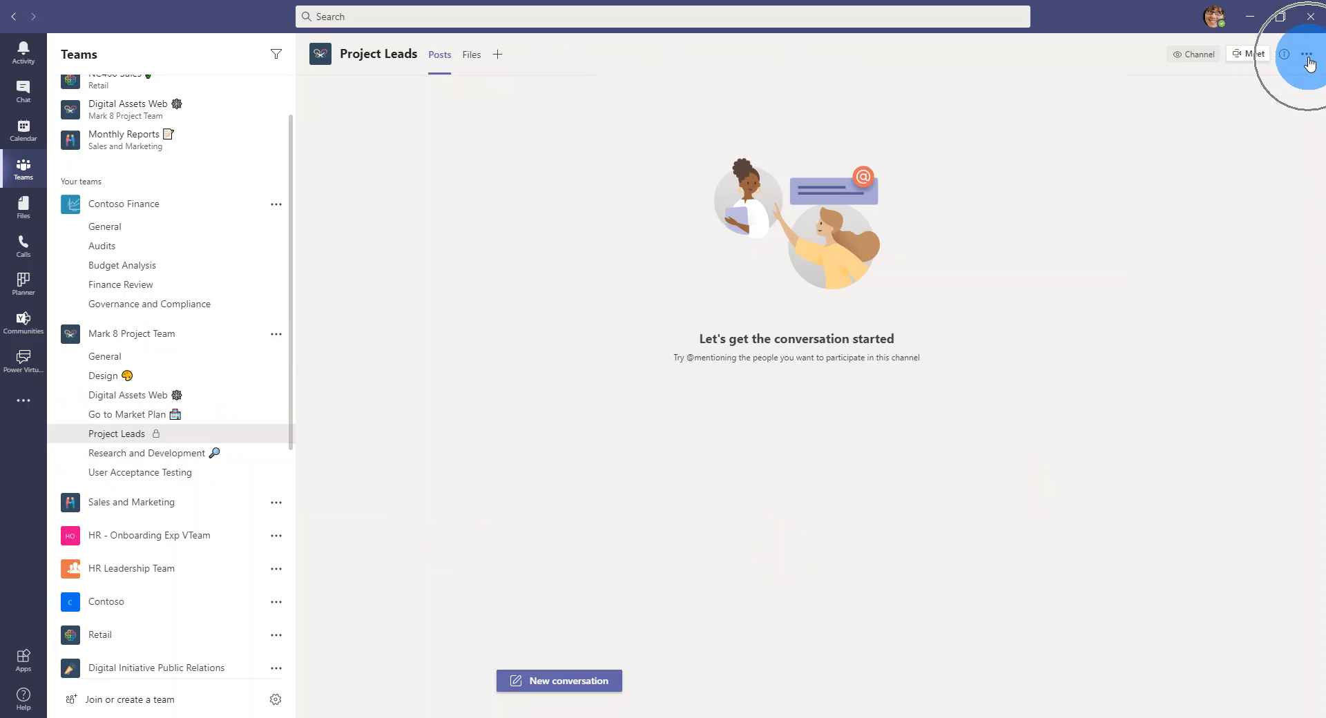
{"action": "left_click", "coordinate": [1307, 54]}
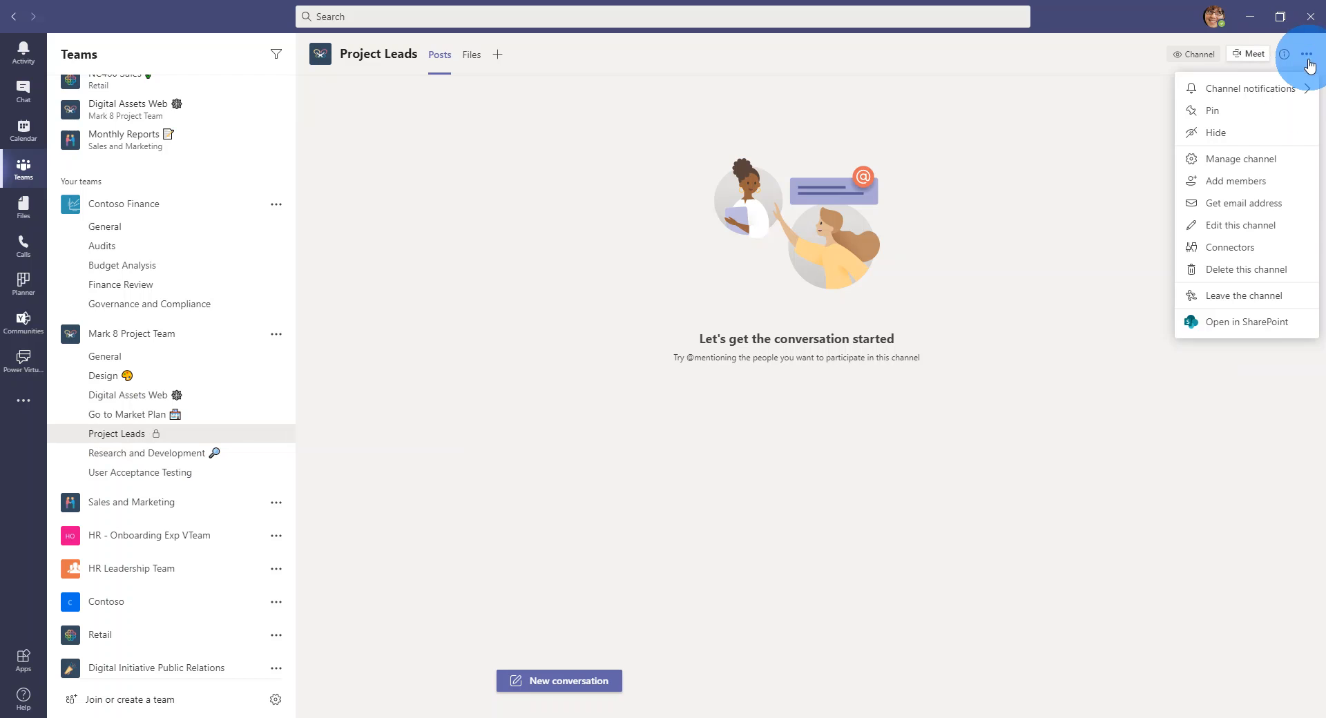
{"action": "left_click", "coordinate": [1245, 322]}
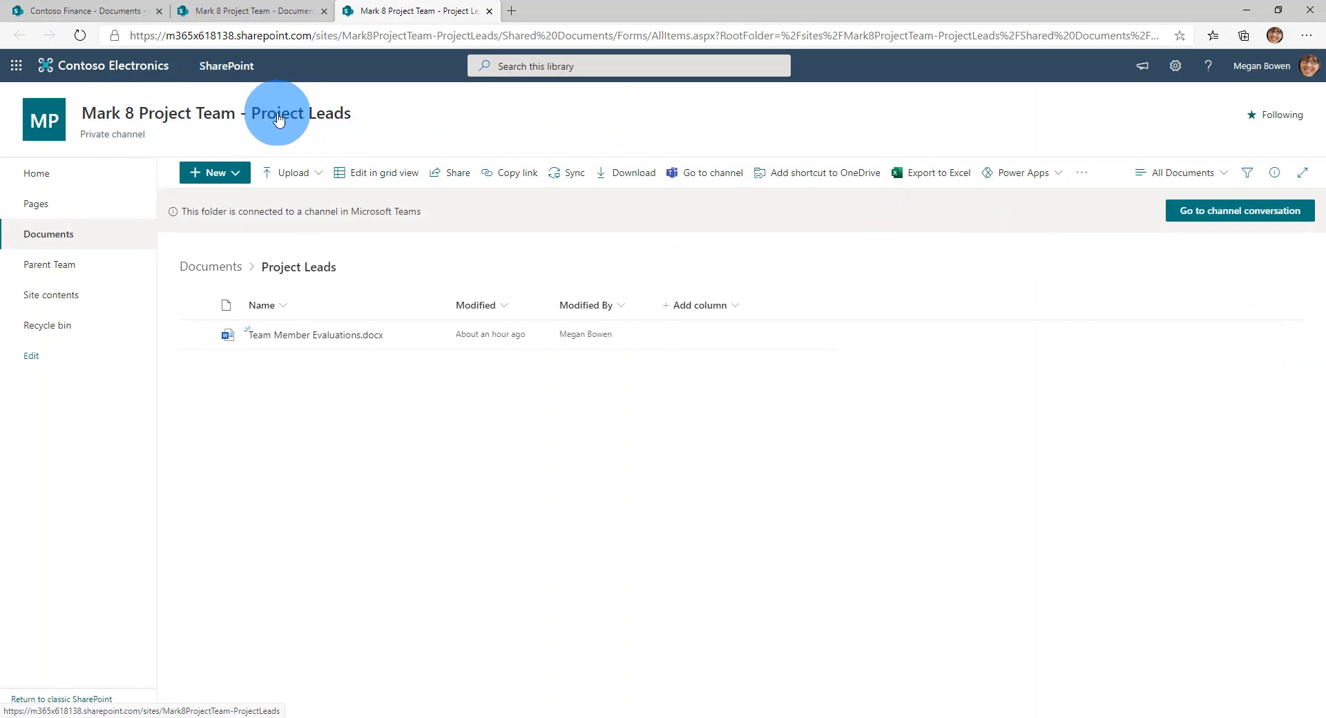
{"action": "mouse_move", "coordinate": [156, 135]}
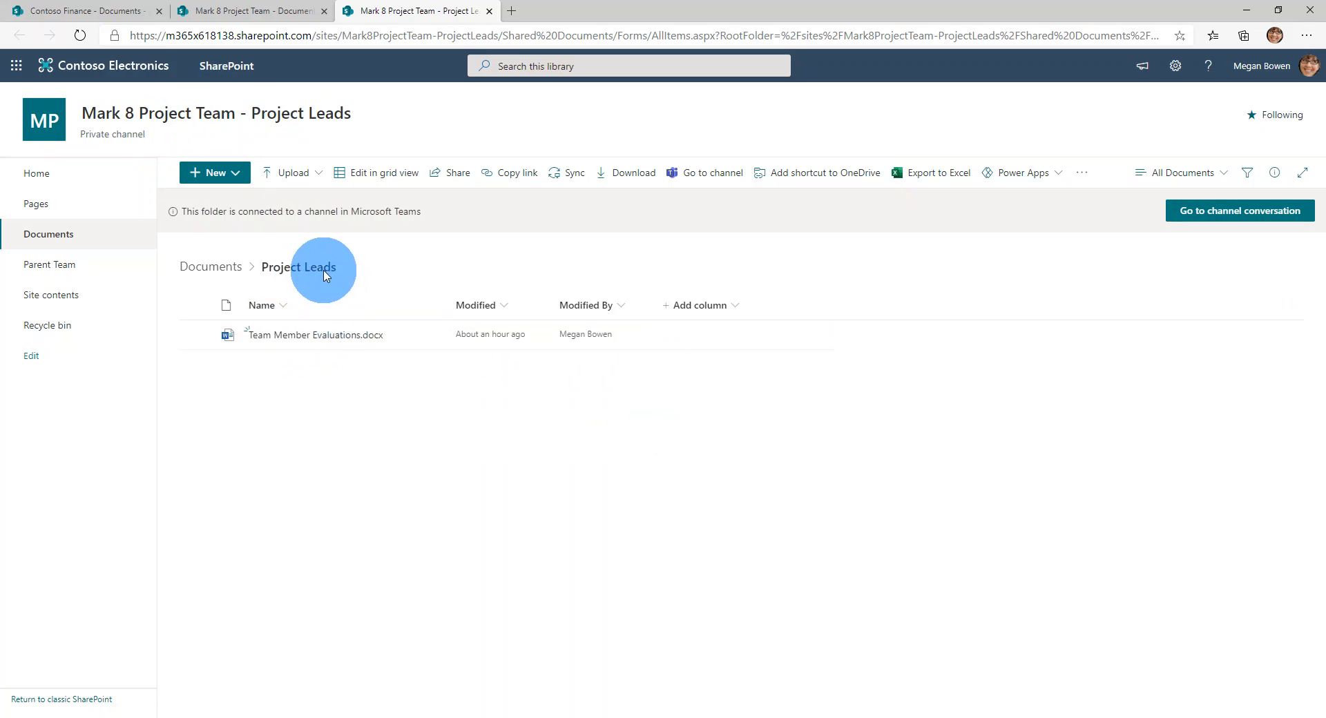
Sync the Project Leads top-level Documents library, allowing the browser to open OneDrive.
{"action": "left_click", "coordinate": [210, 267]}
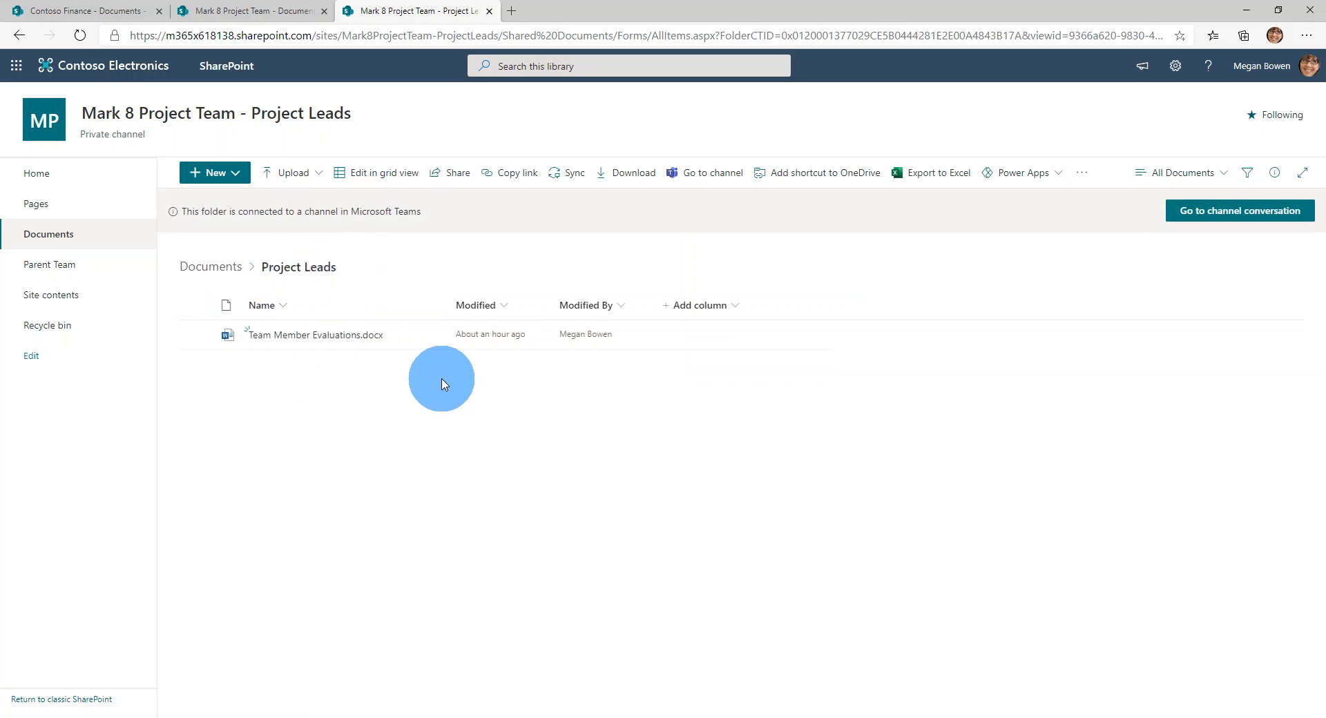
{"action": "mouse_move", "coordinate": [320, 344]}
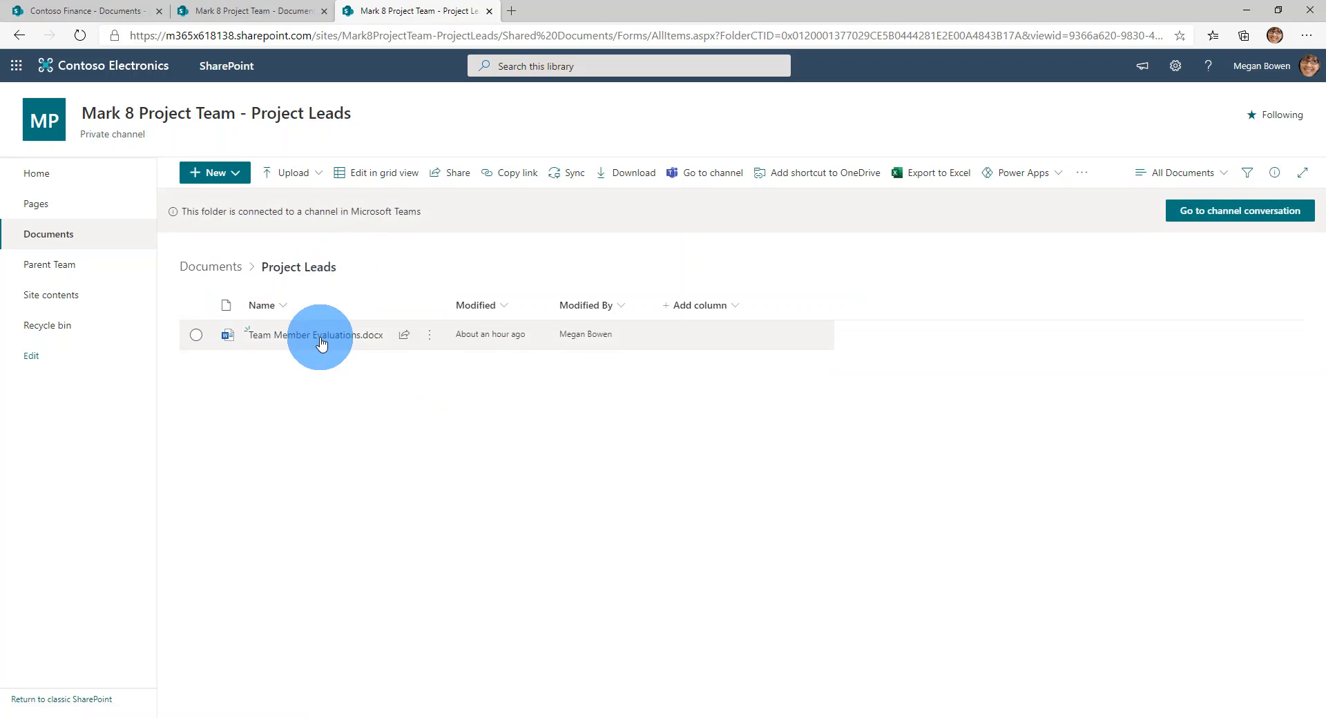
{"action": "left_click", "coordinate": [210, 266]}
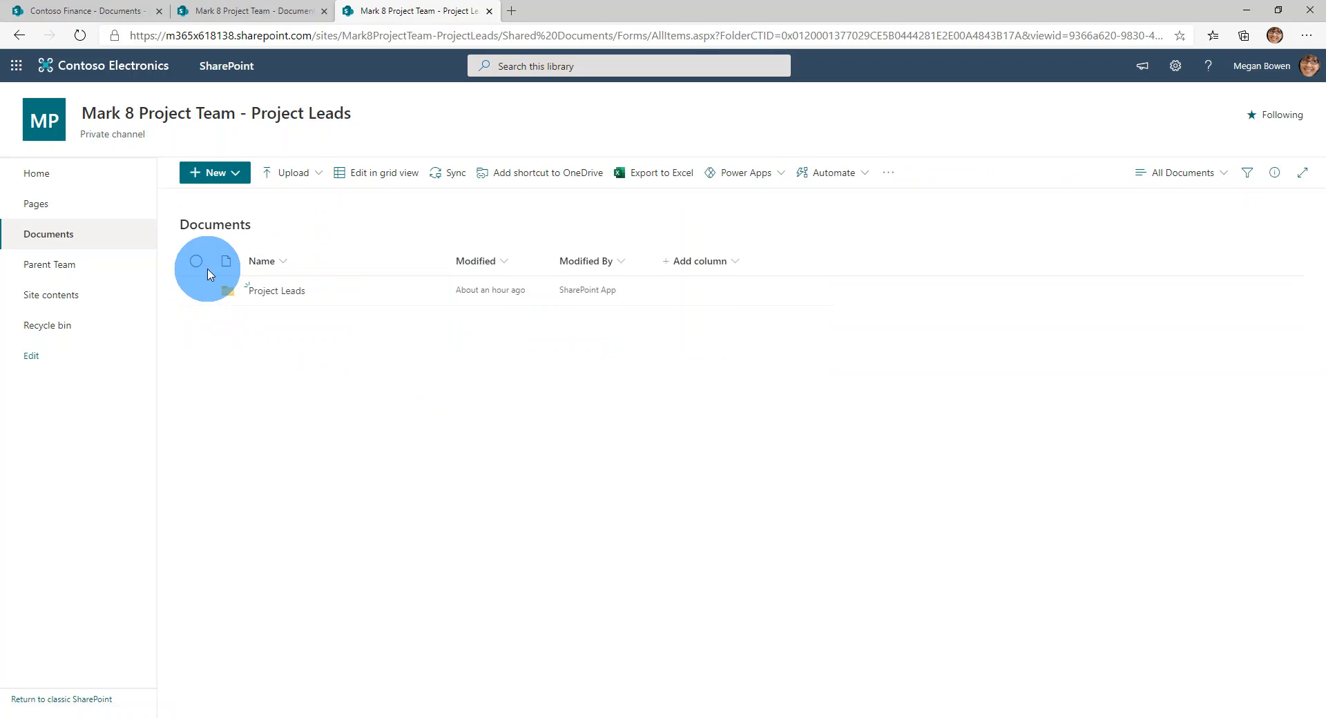
{"action": "left_click", "coordinate": [446, 173]}
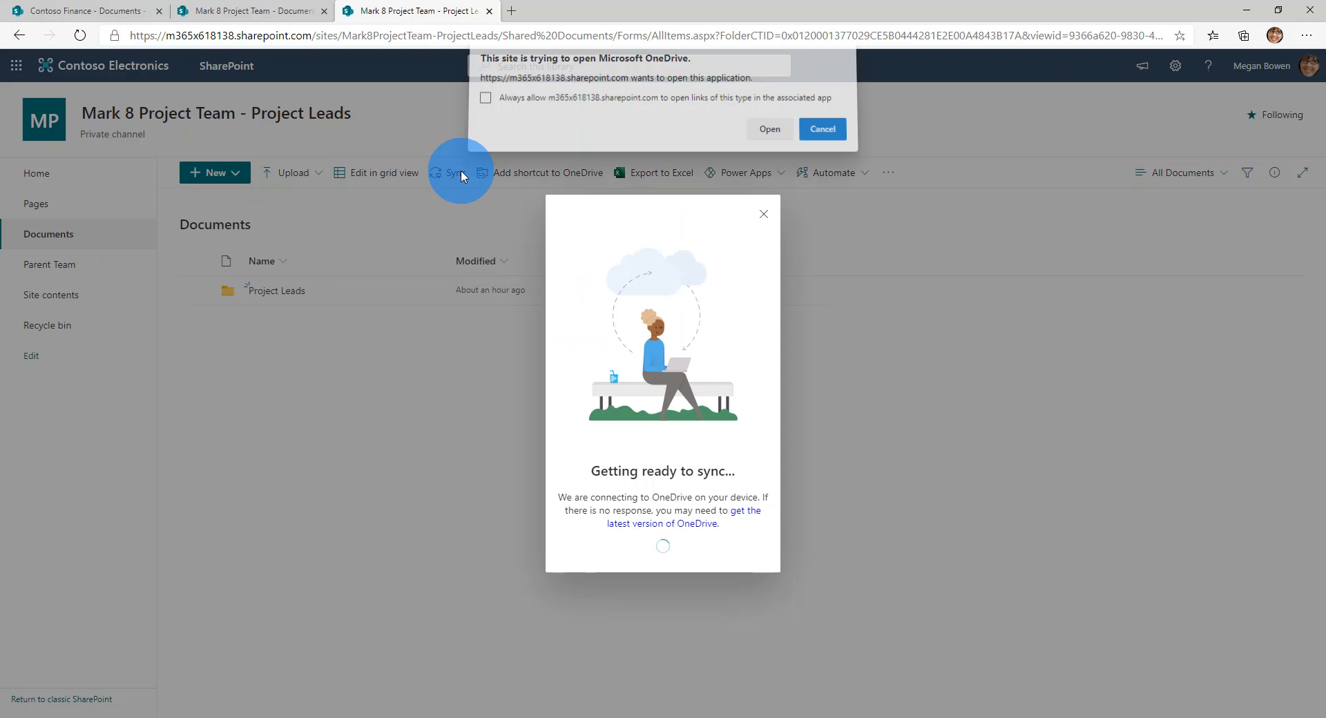
{"action": "left_click", "coordinate": [768, 129]}
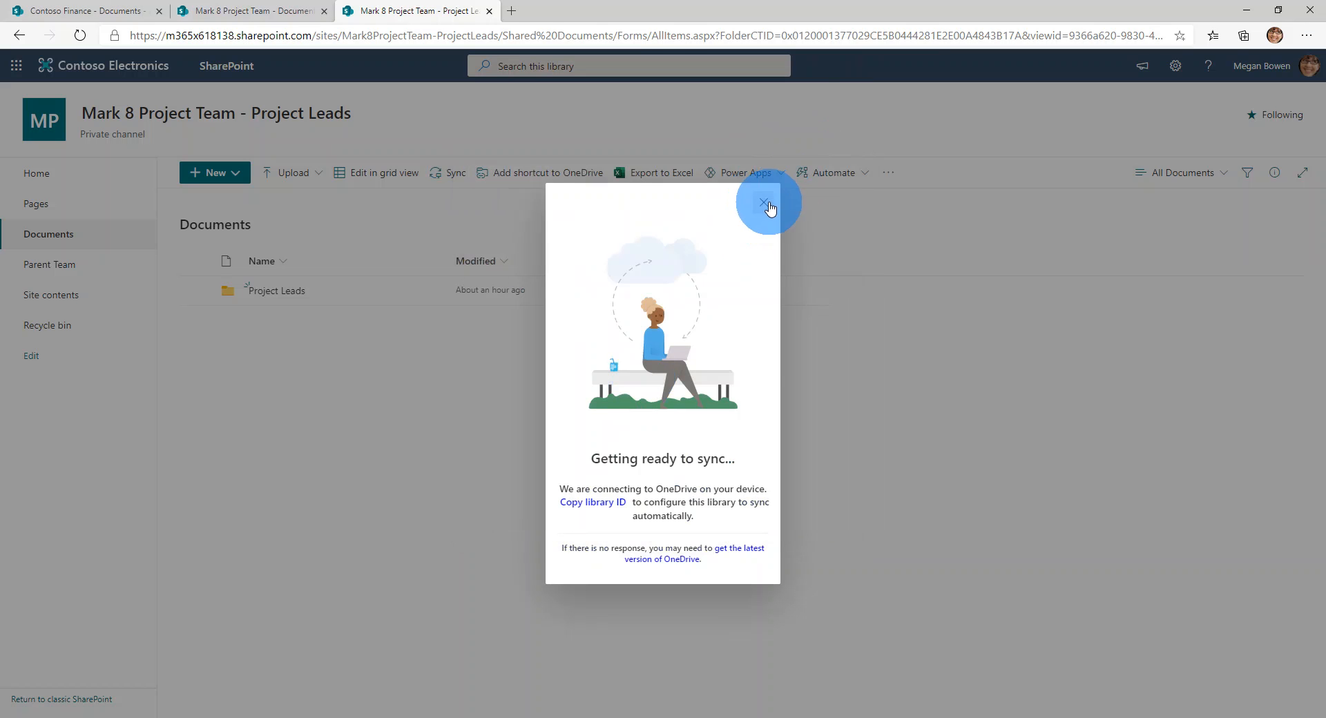
Confirm Mark 8 Project Team - Project Leads - Documents appears under Contoso, then return to Mark 8 Project Team - Documents.
{"action": "left_click", "coordinate": [764, 204]}
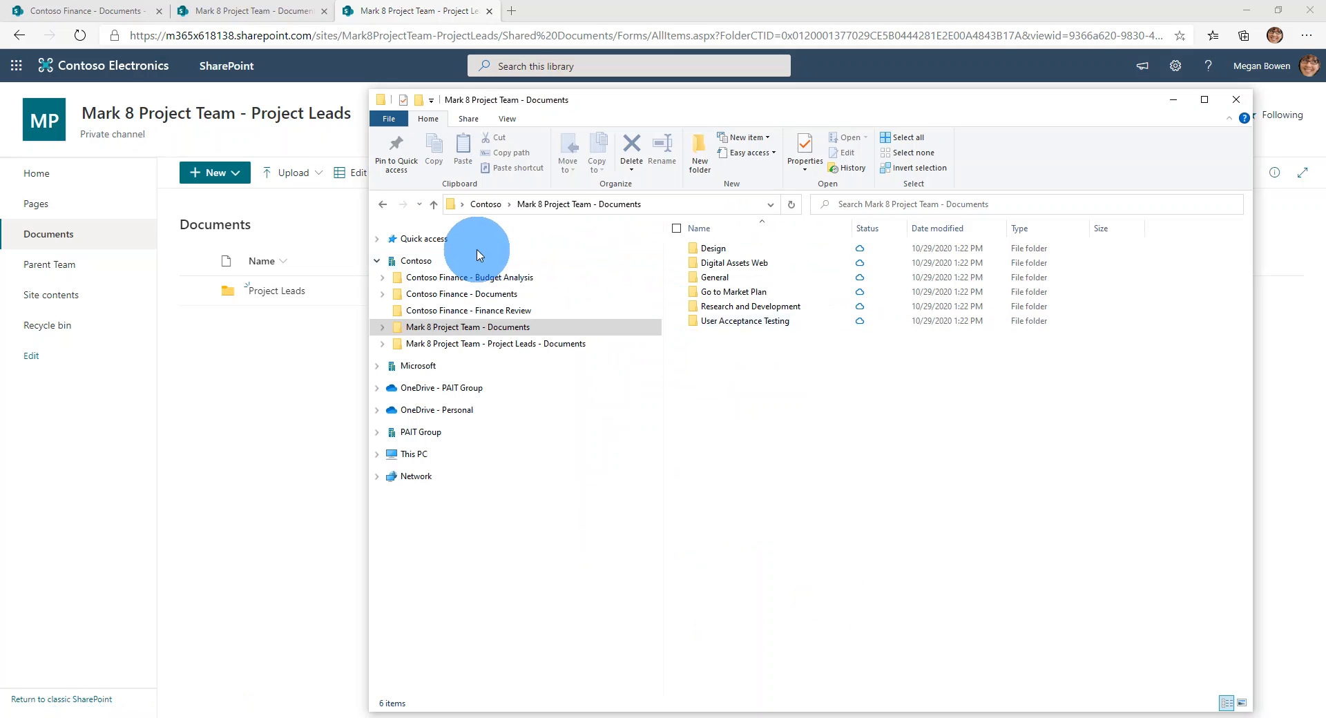
{"action": "left_click", "coordinate": [416, 261]}
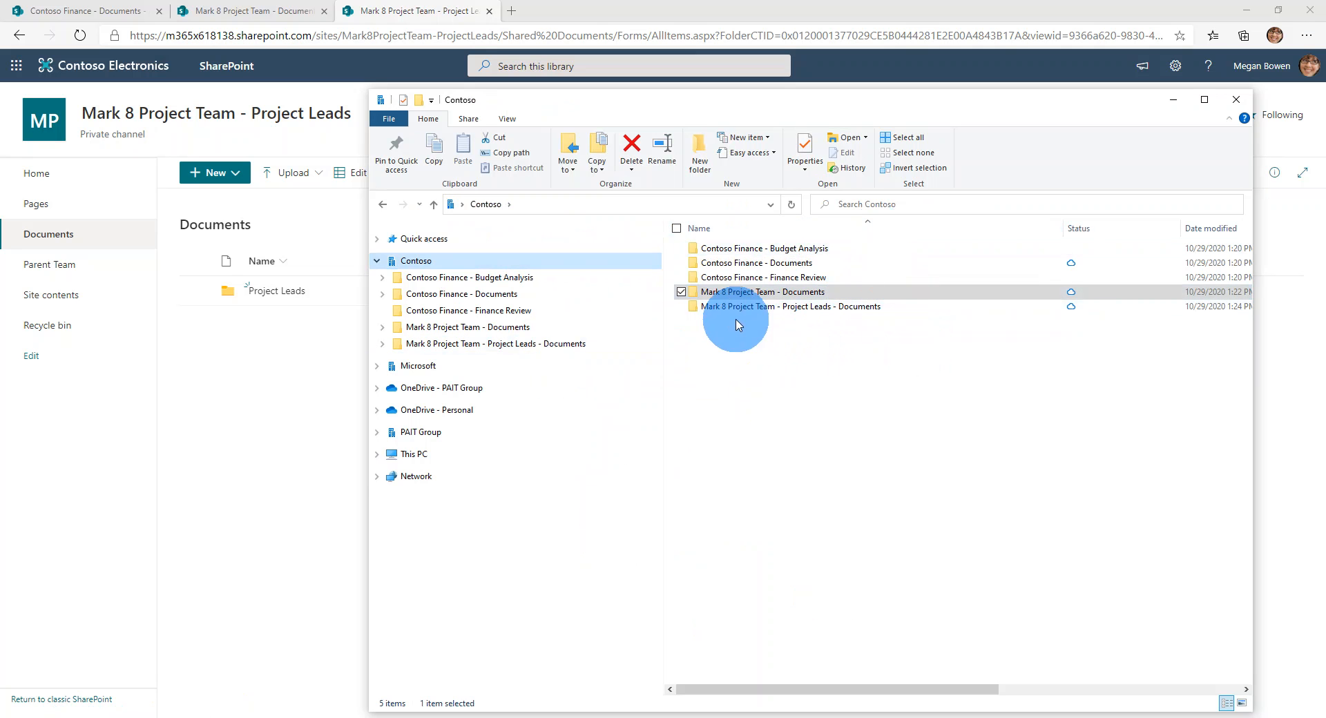
{"action": "mouse_move", "coordinate": [753, 307]}
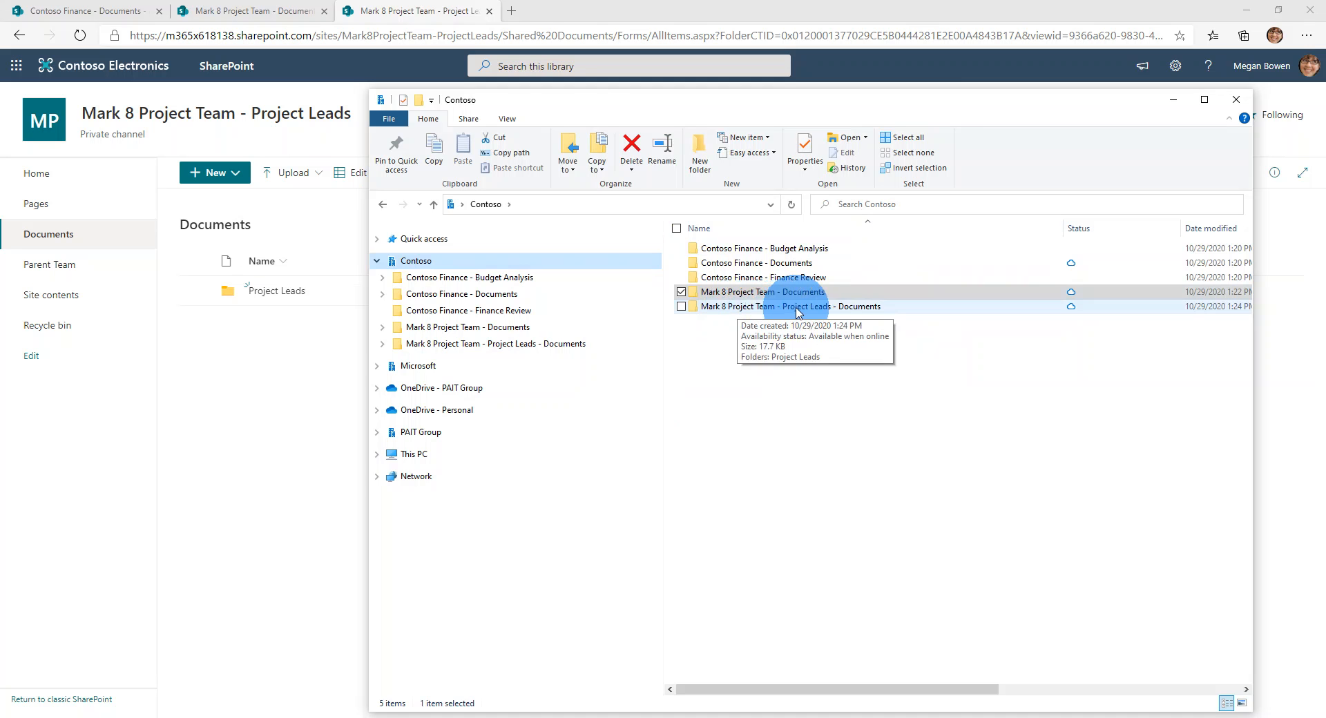
{"action": "double_click", "coordinate": [793, 306]}
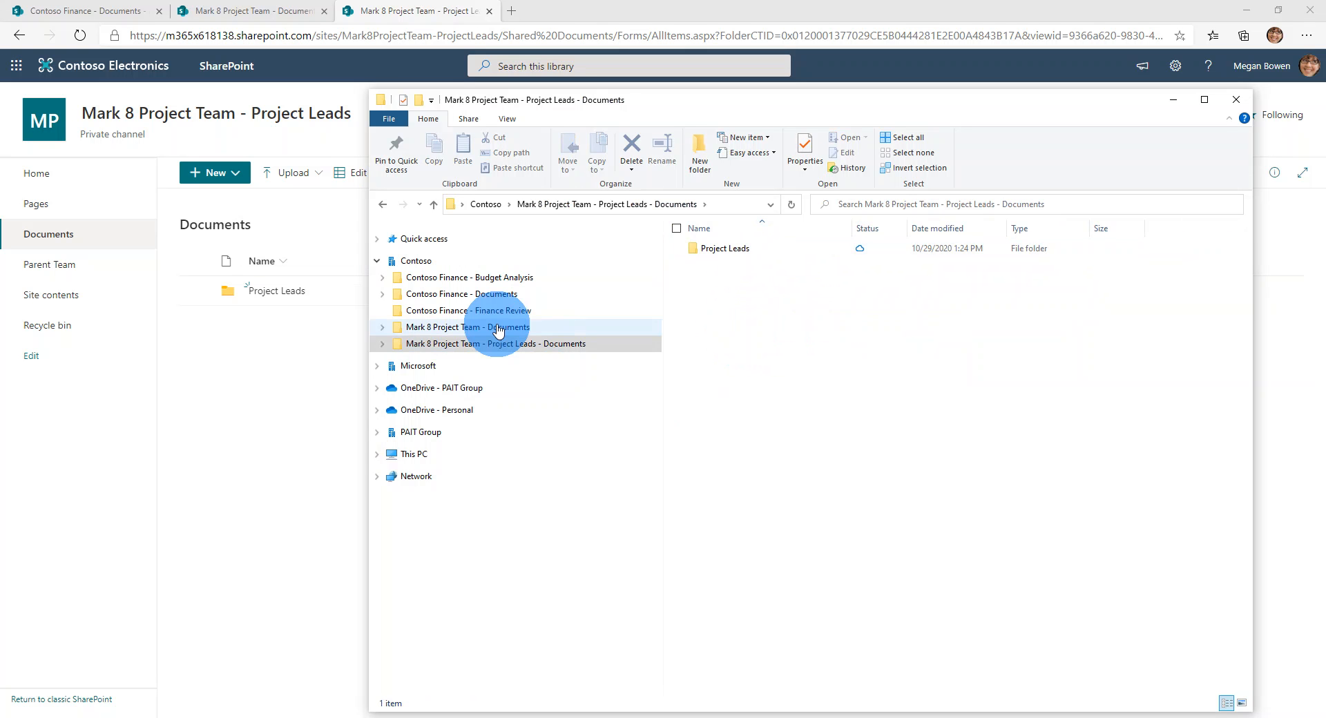
{"action": "left_click", "coordinate": [468, 328]}
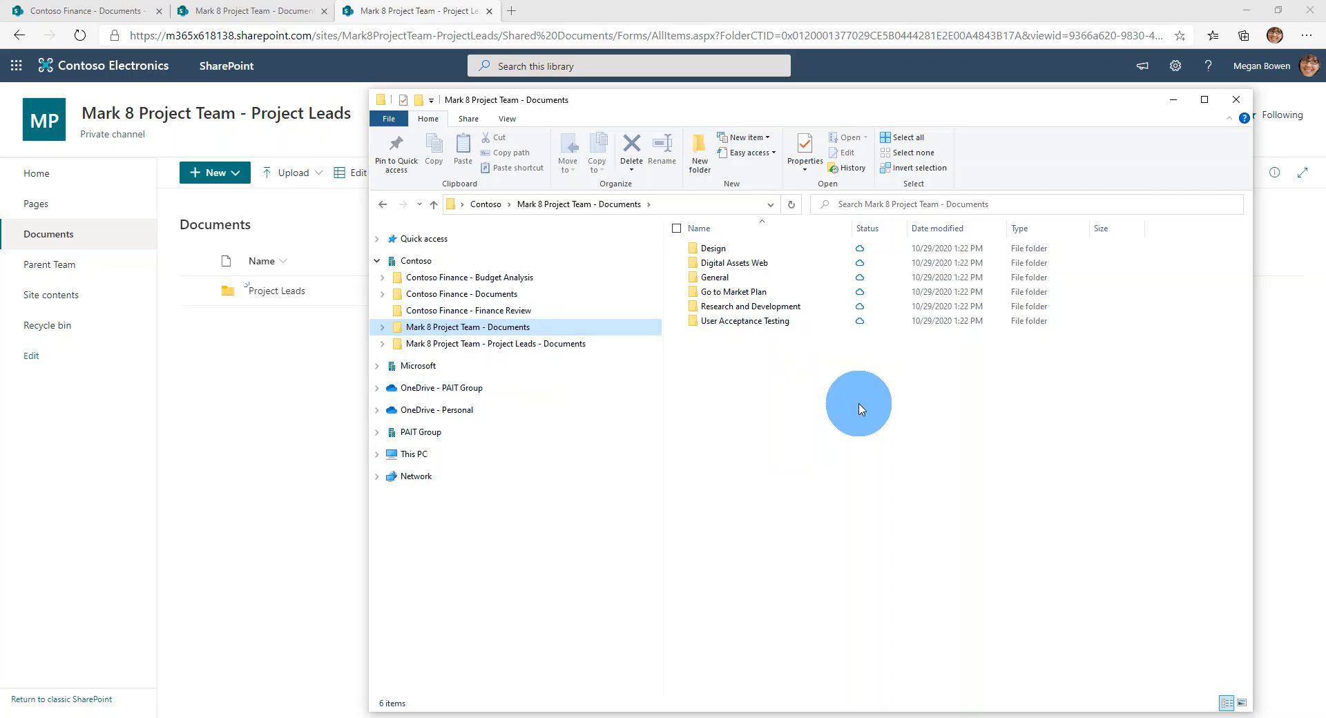